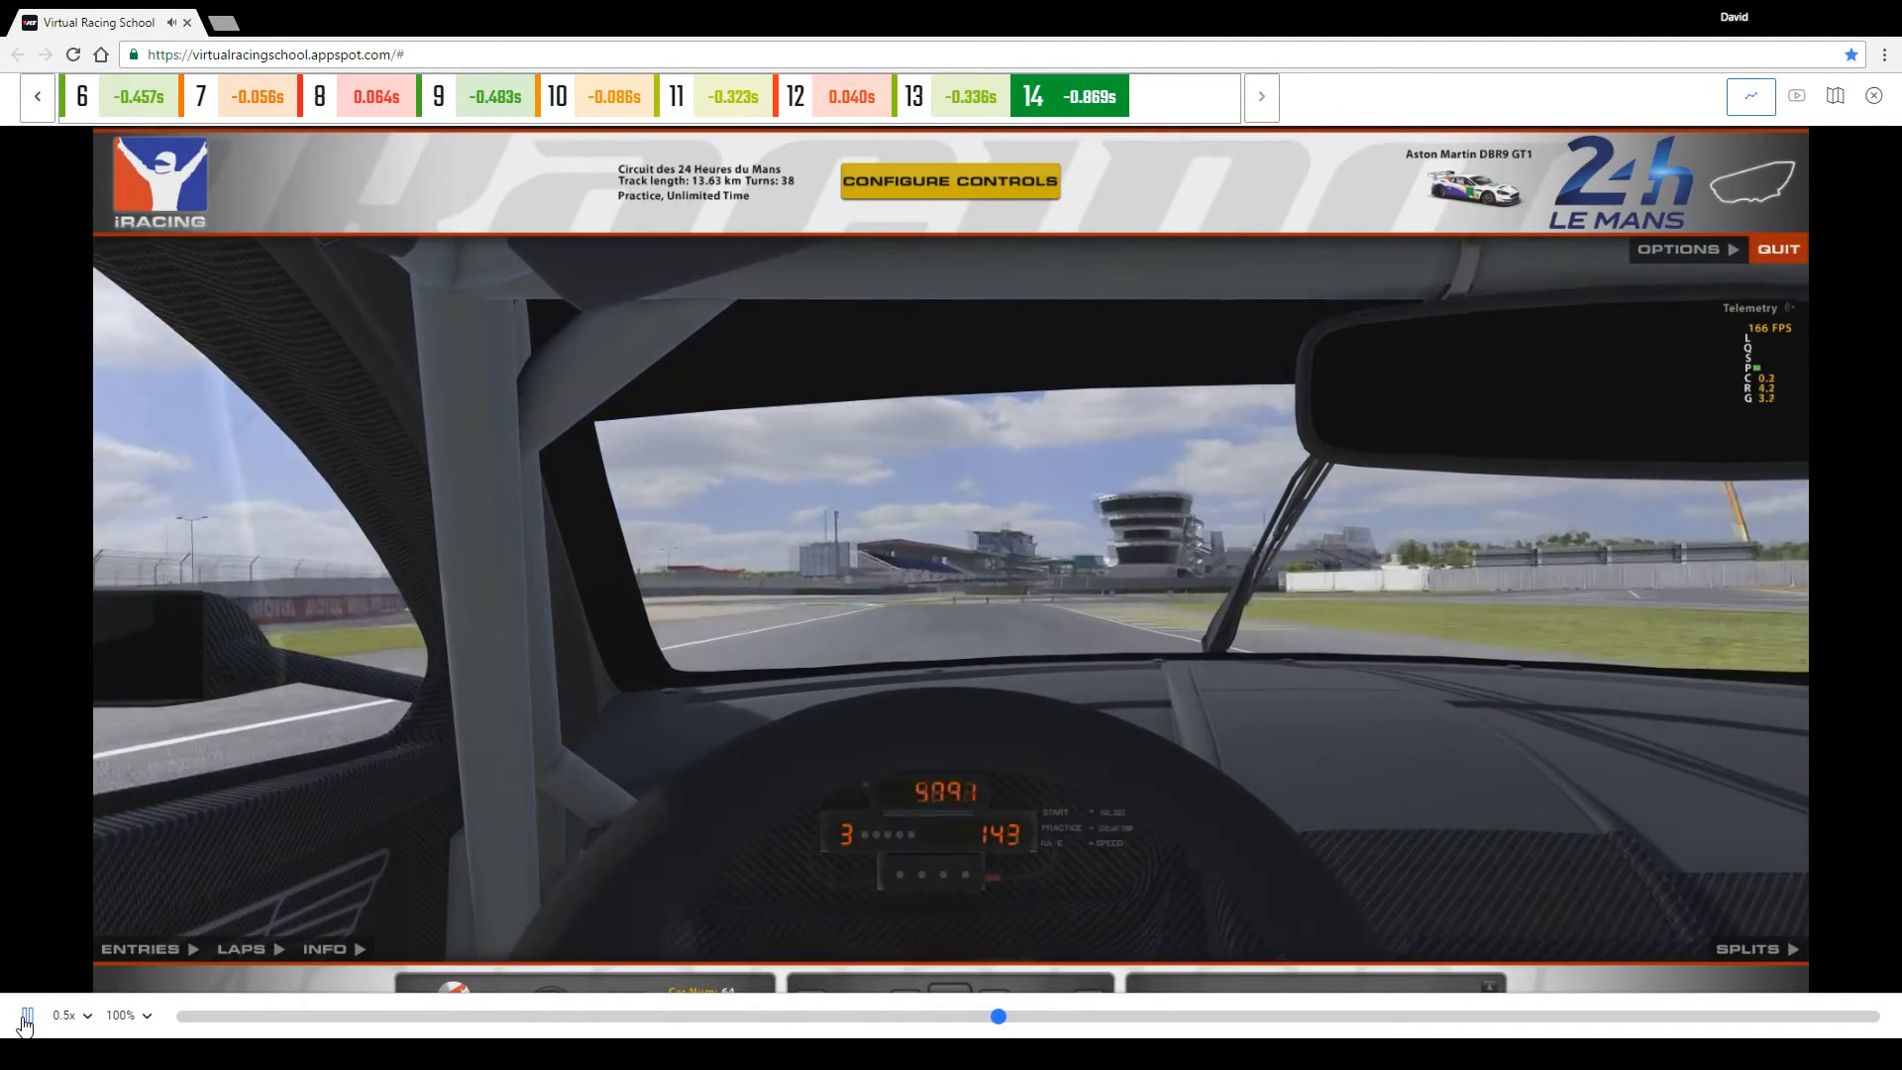
Exit the analyzer so the Driving Stats Car/Track table appears.
left_click(1750, 95)
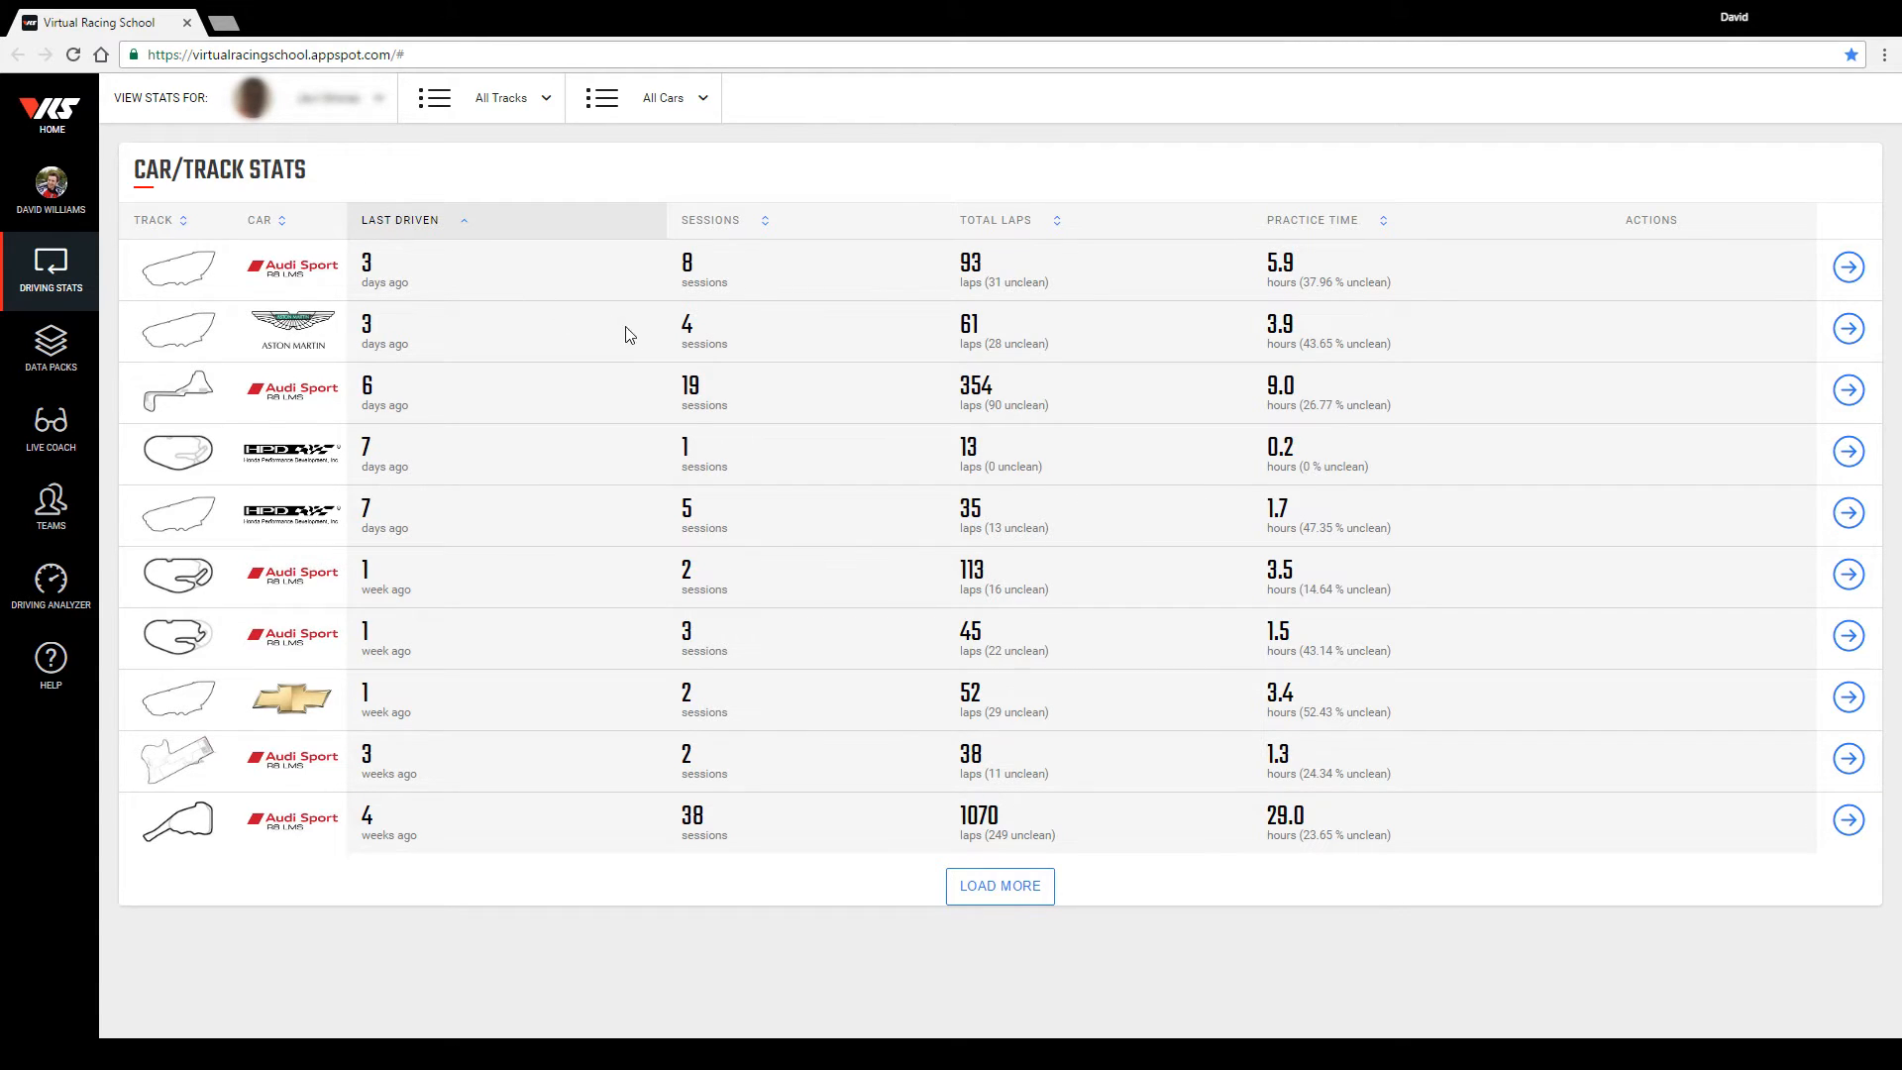
mouse_move(1593, 343)
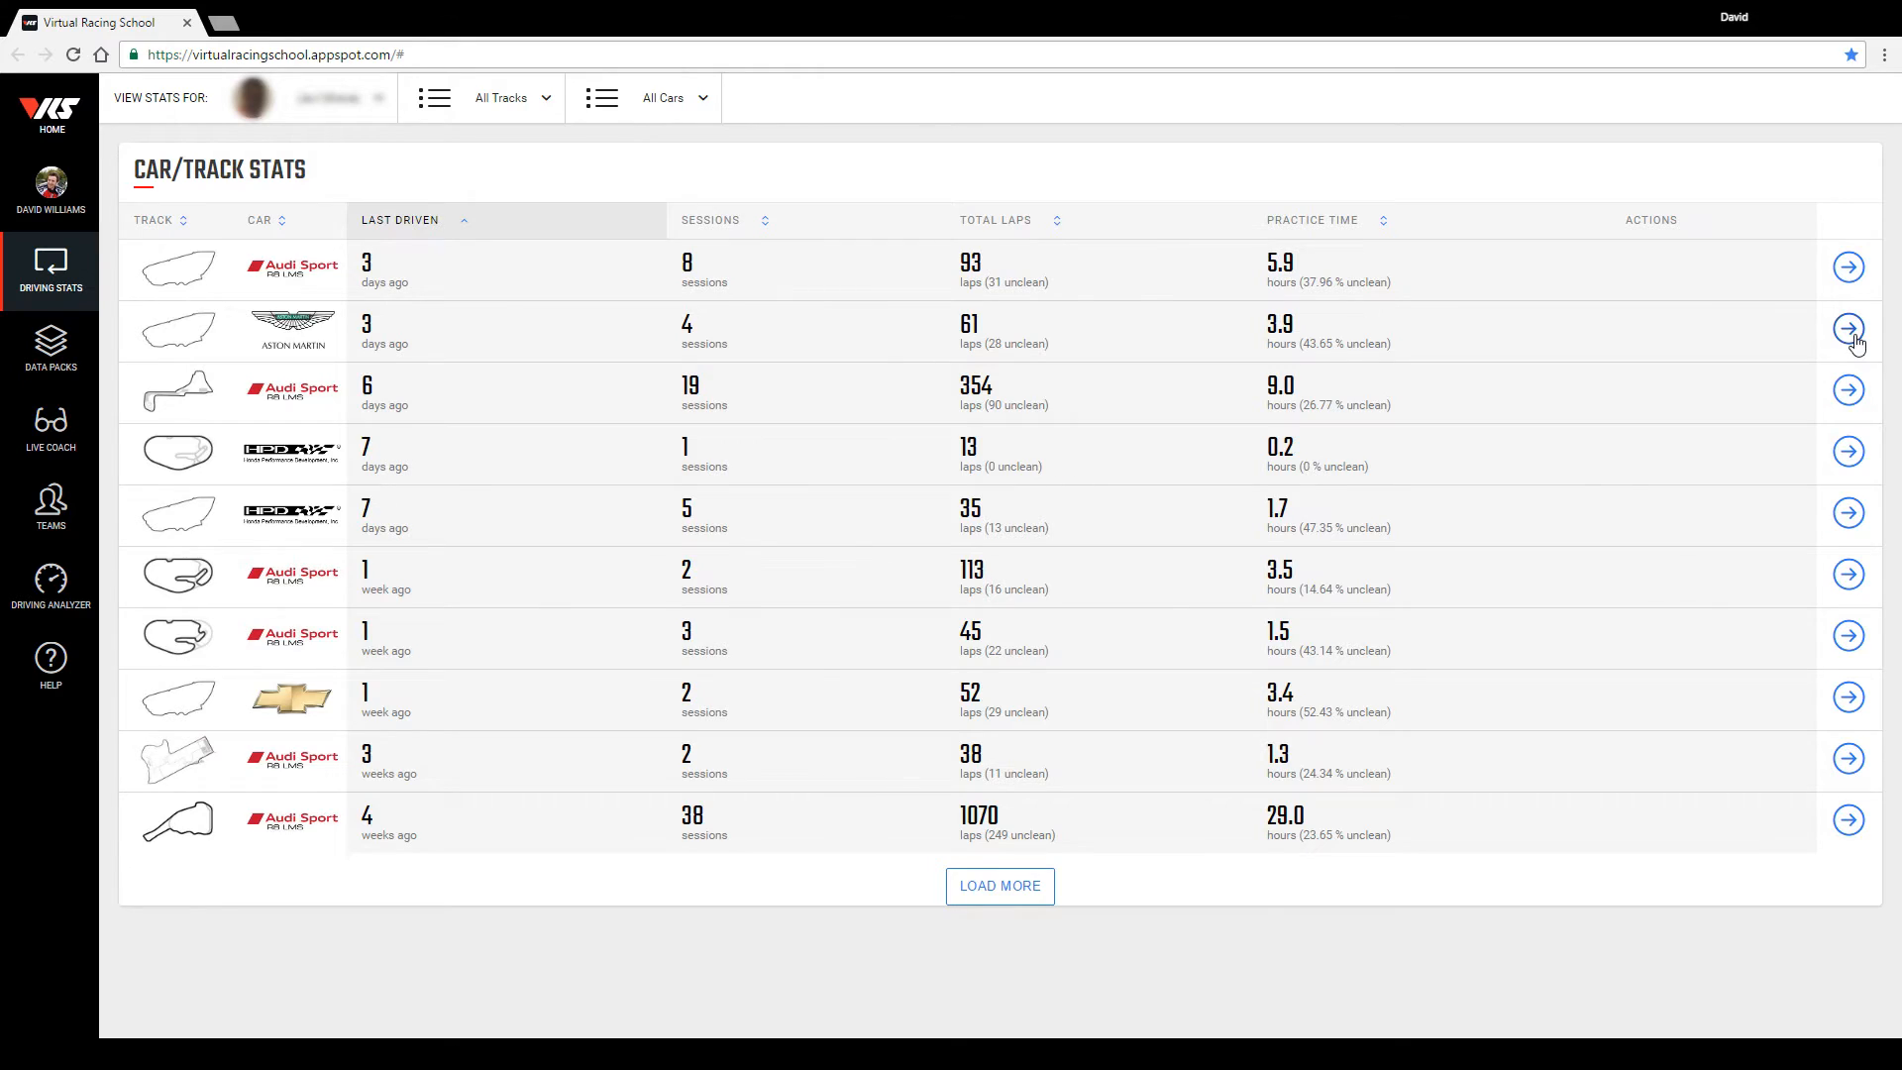
Open the Le Mans Aston Martin DBR9 stats, then the most recent session's details.
left_click(1847, 331)
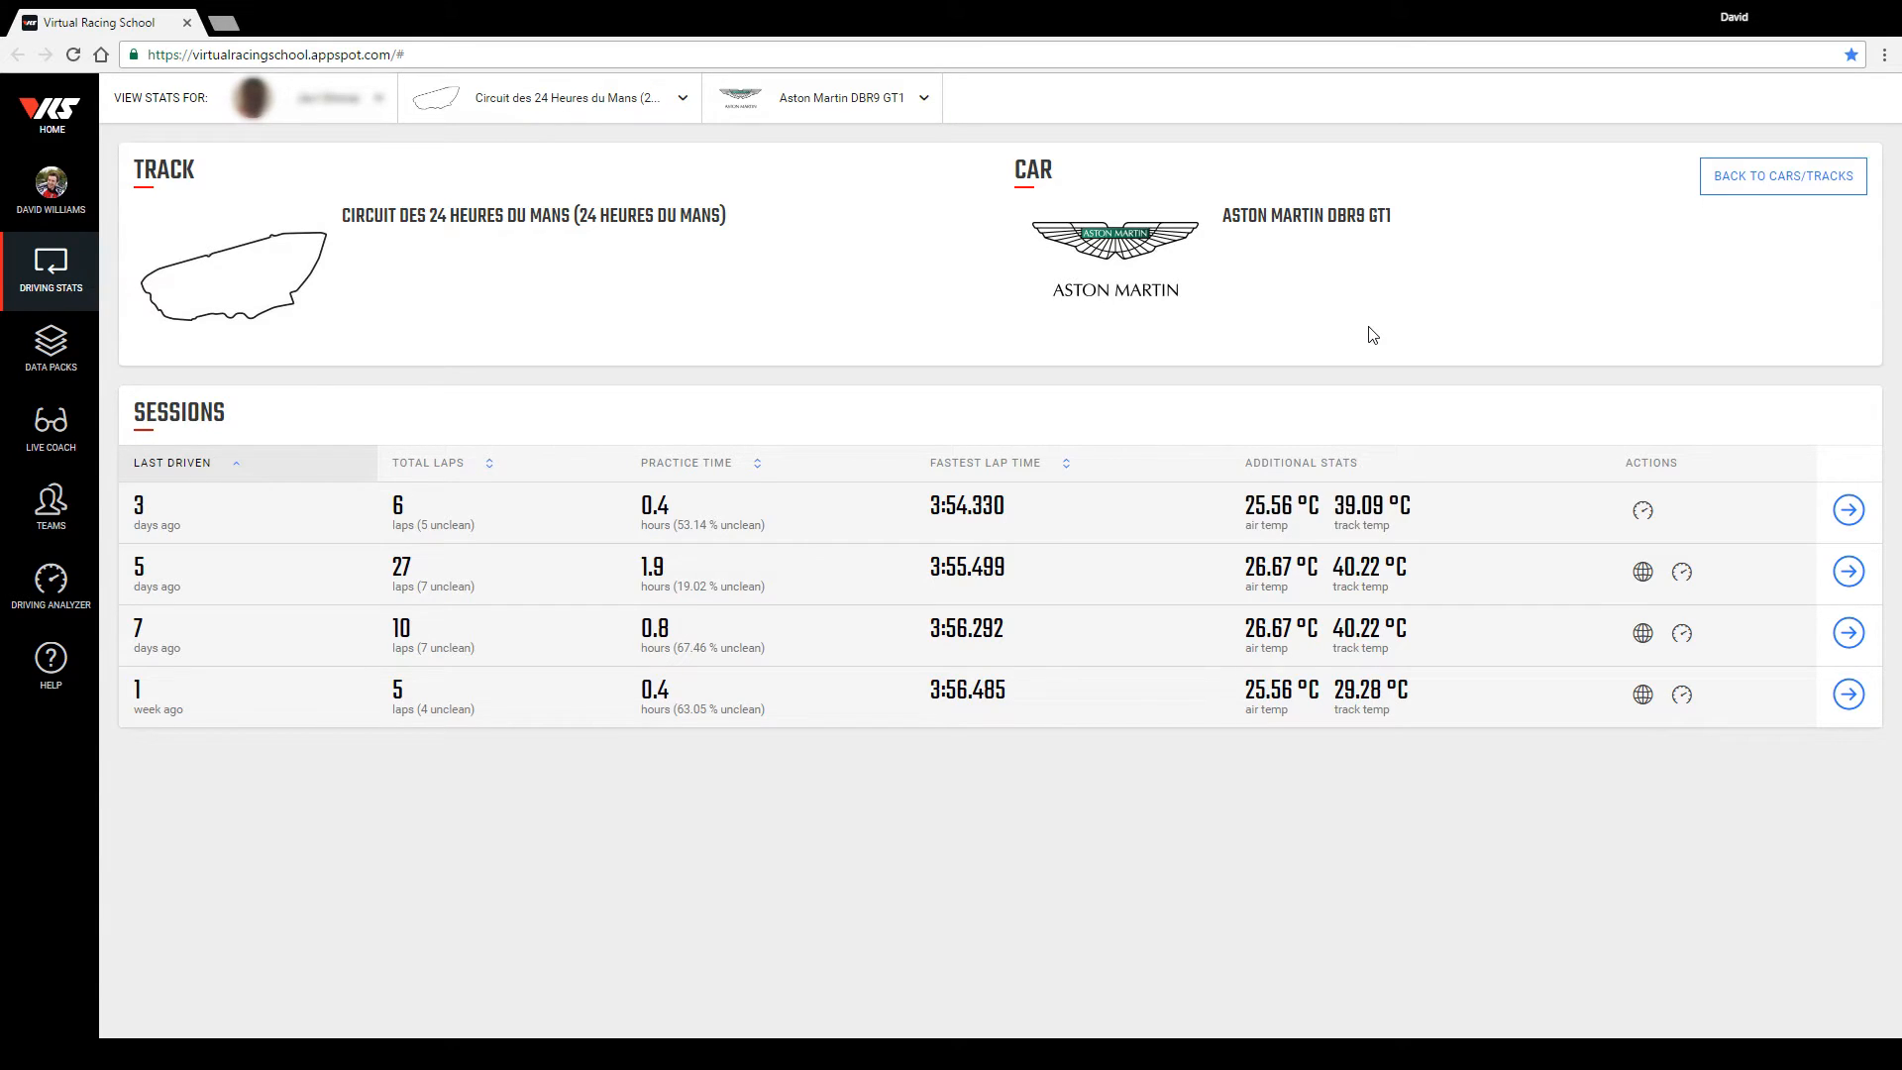
mouse_move(1847, 509)
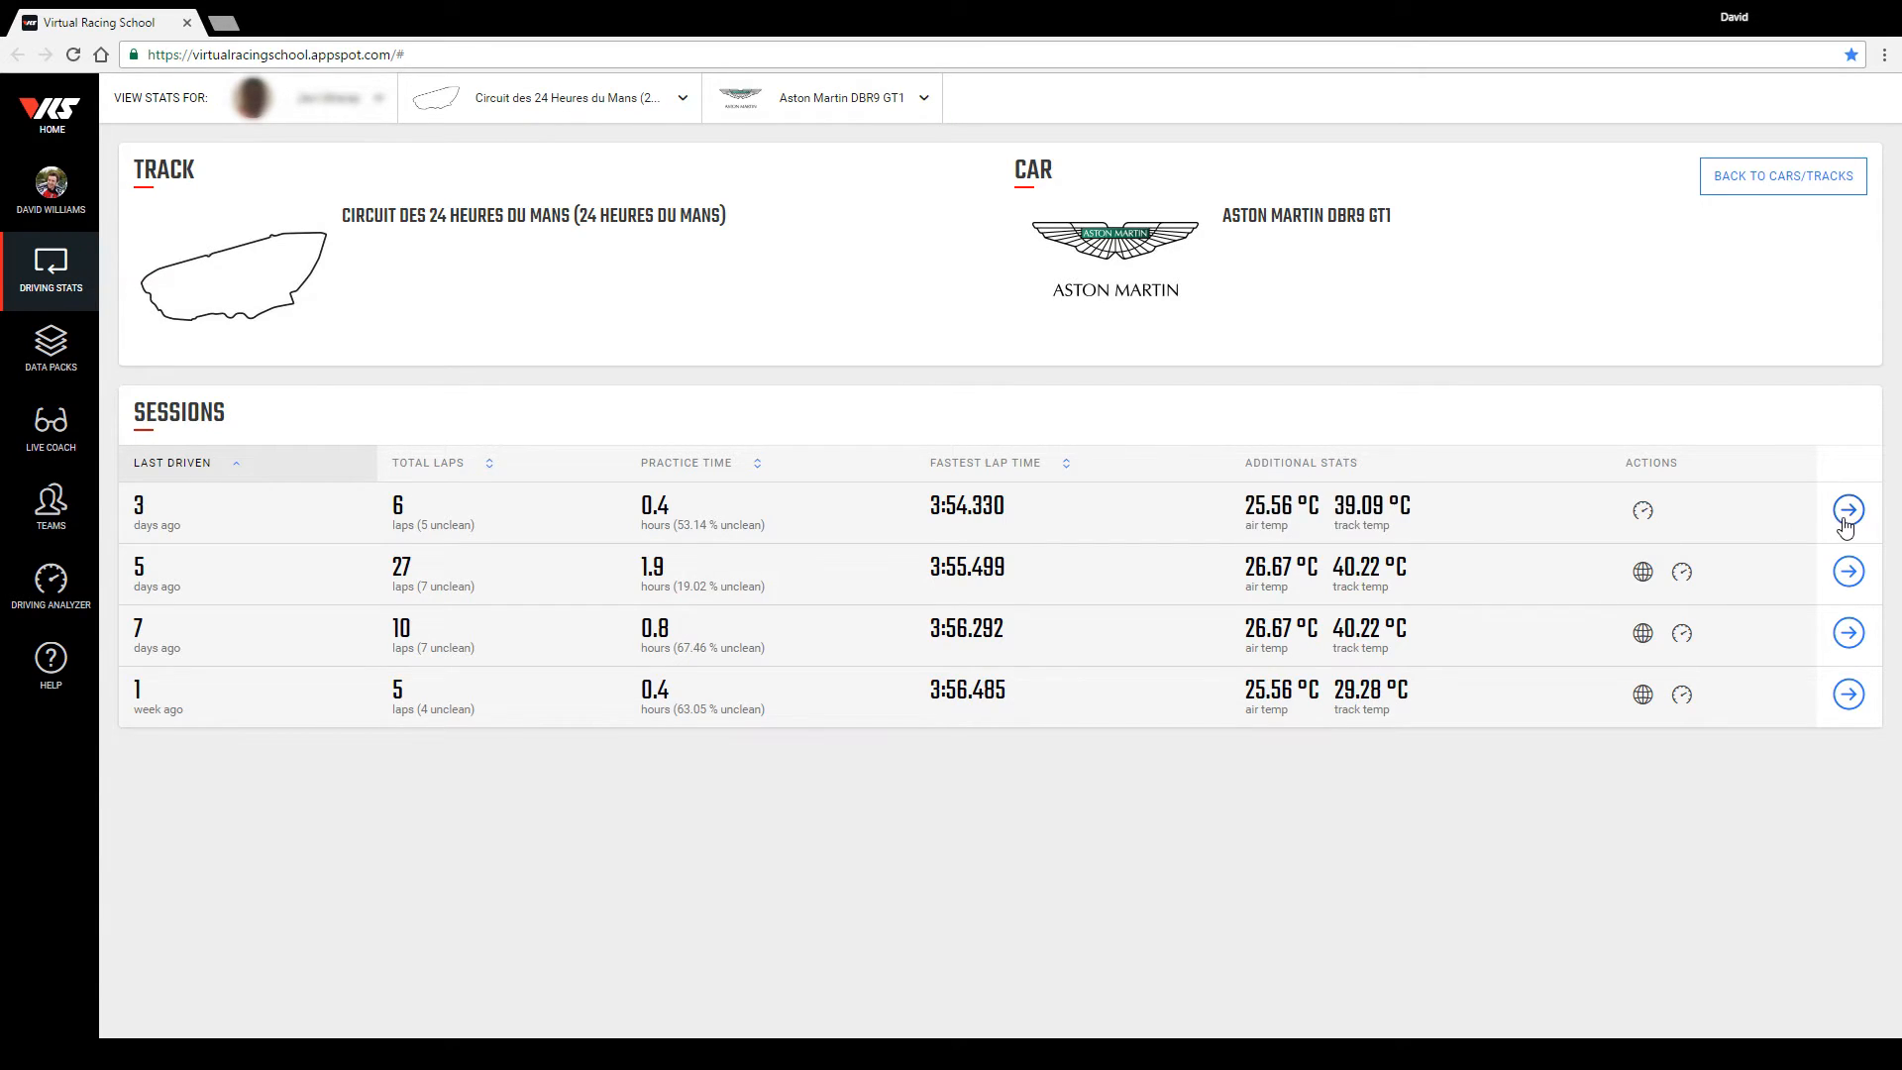
left_click(1846, 510)
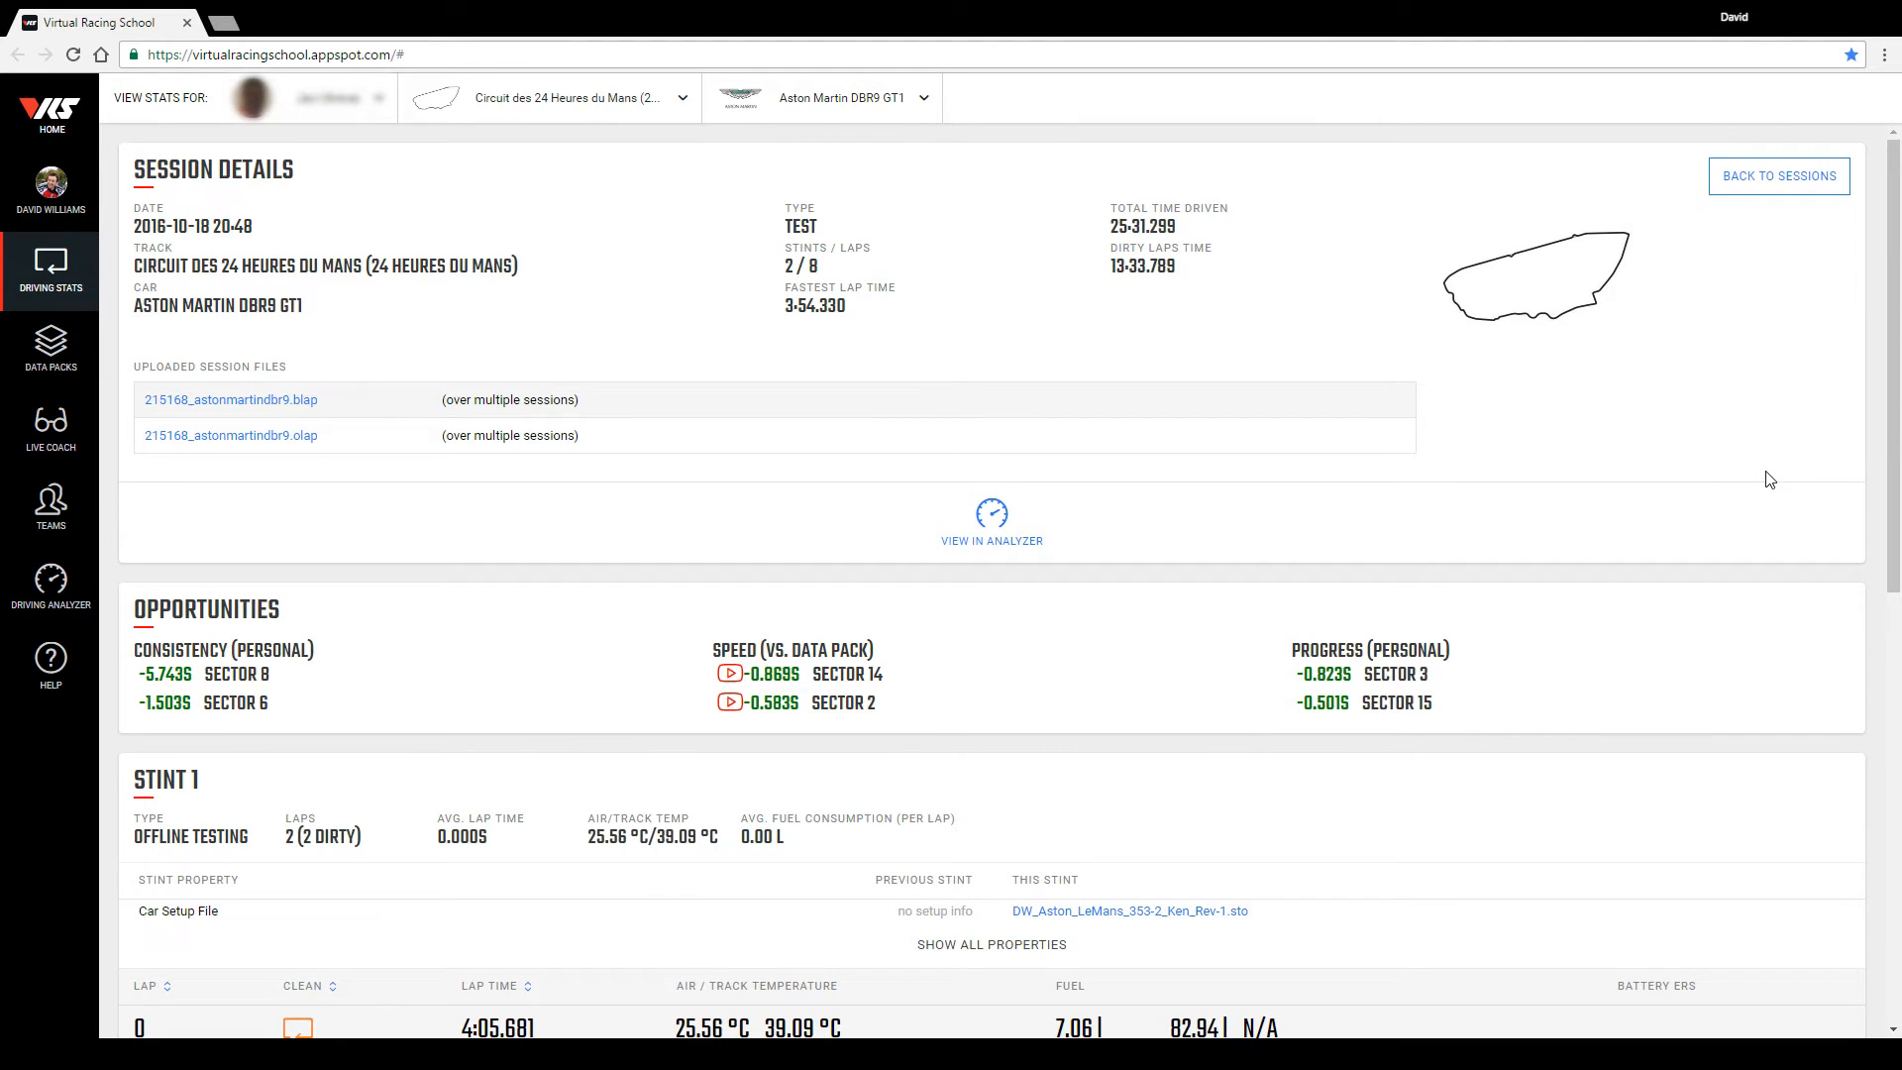
mouse_move(369, 620)
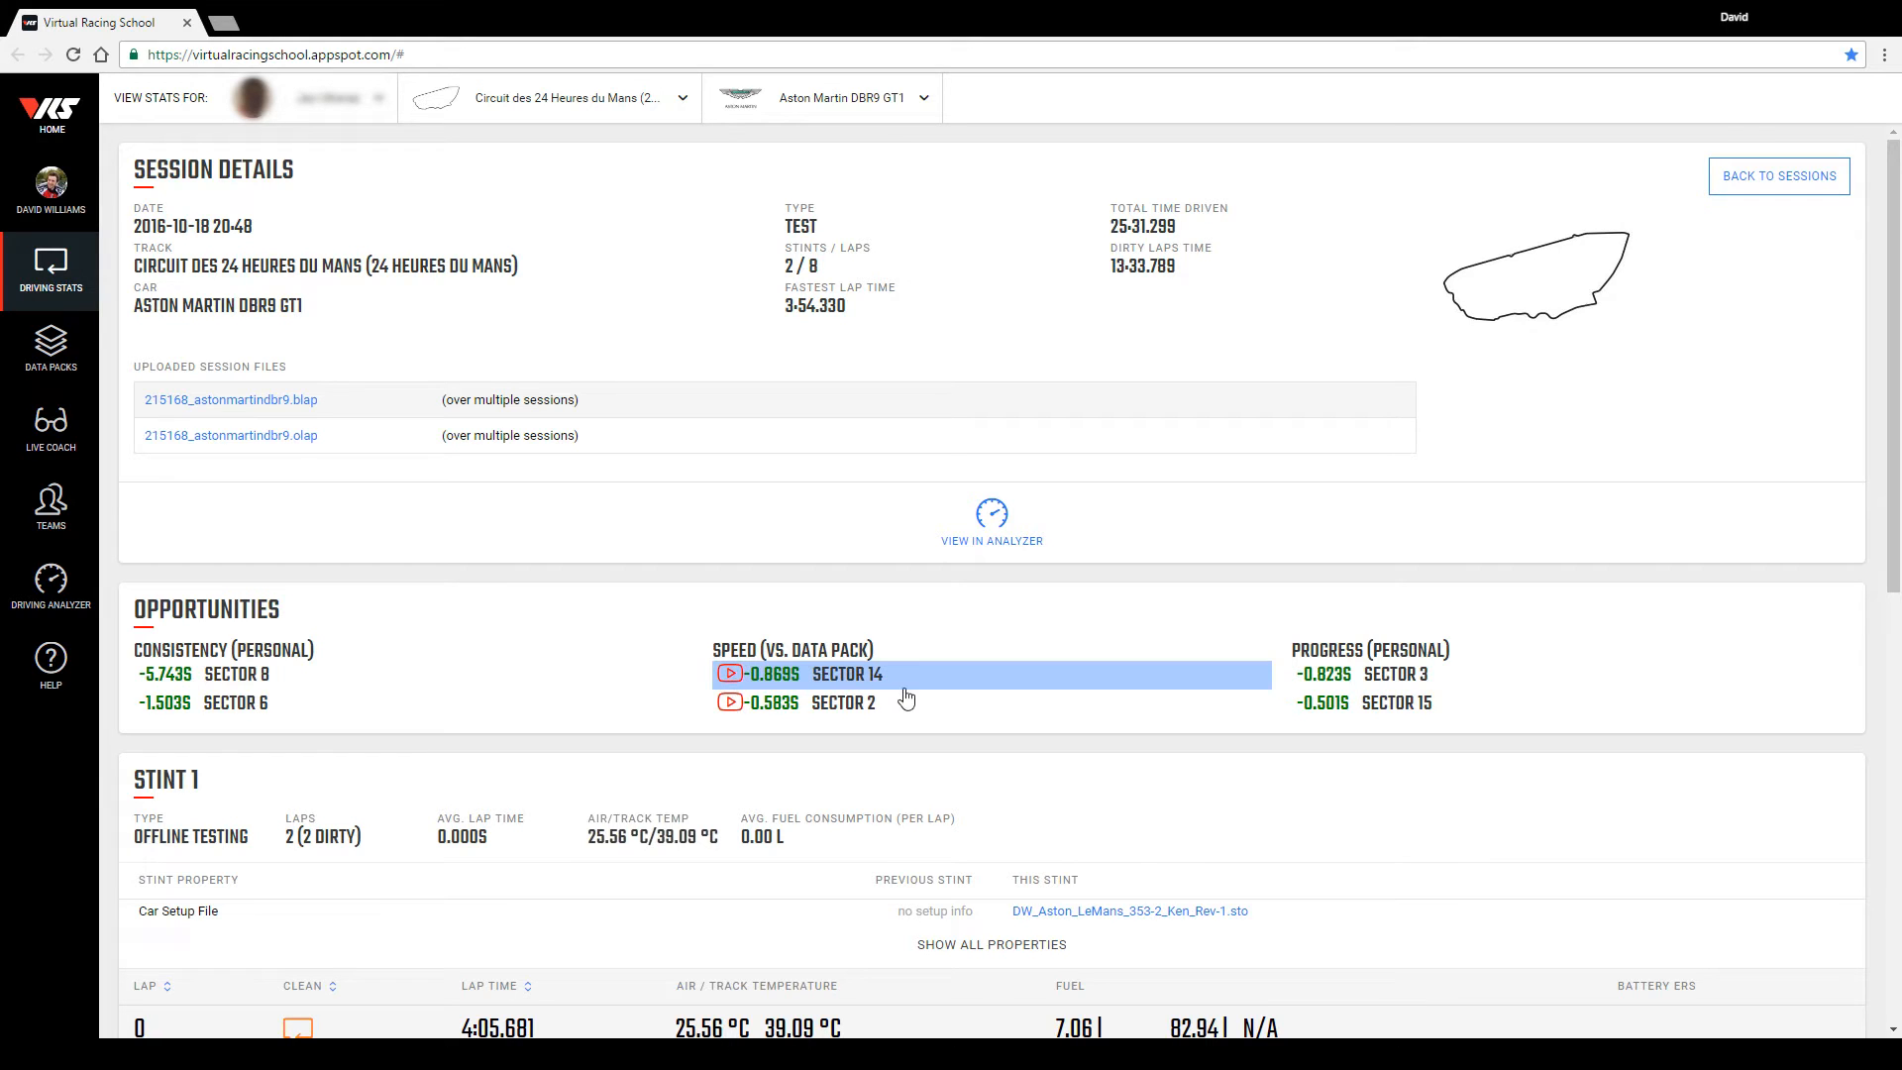
mouse_move(921, 689)
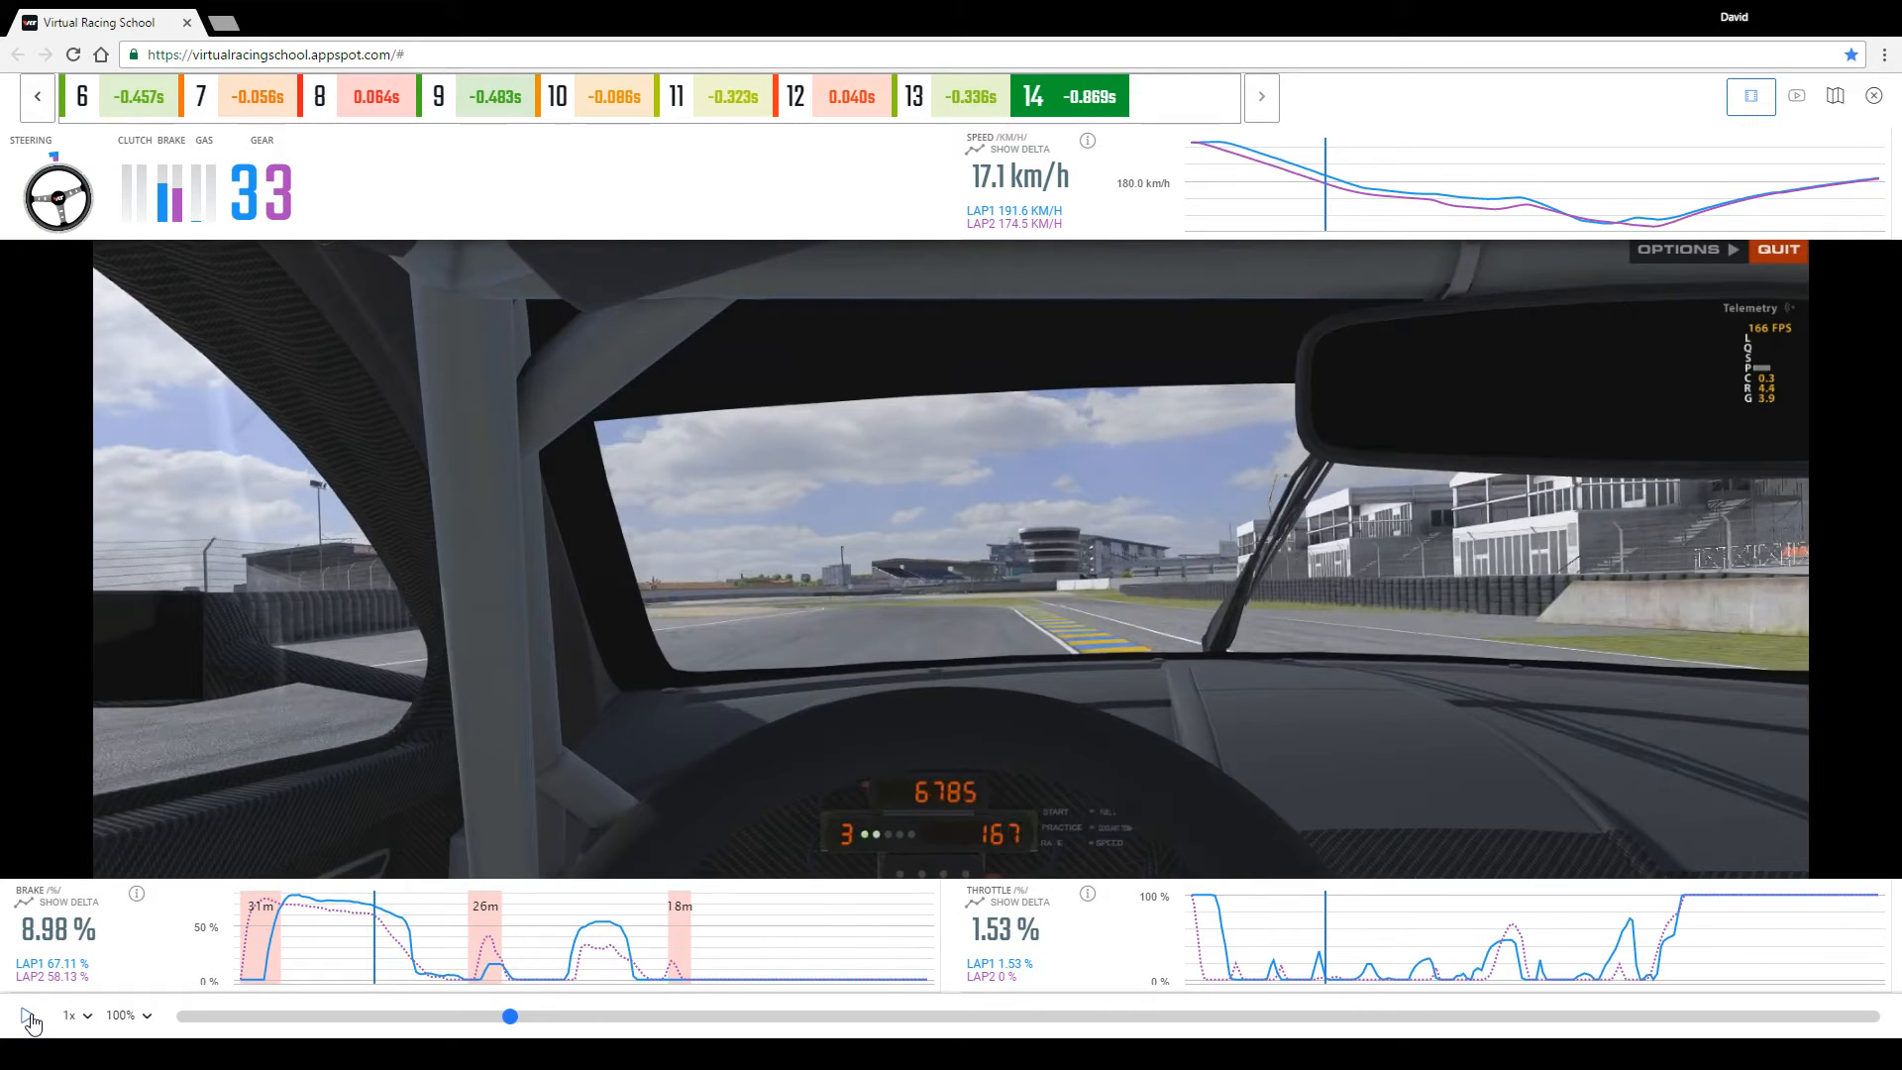
Scroll the sector strip left until Full Track (-3.712s) and sectors 1-9 show.
left_click(26, 1015)
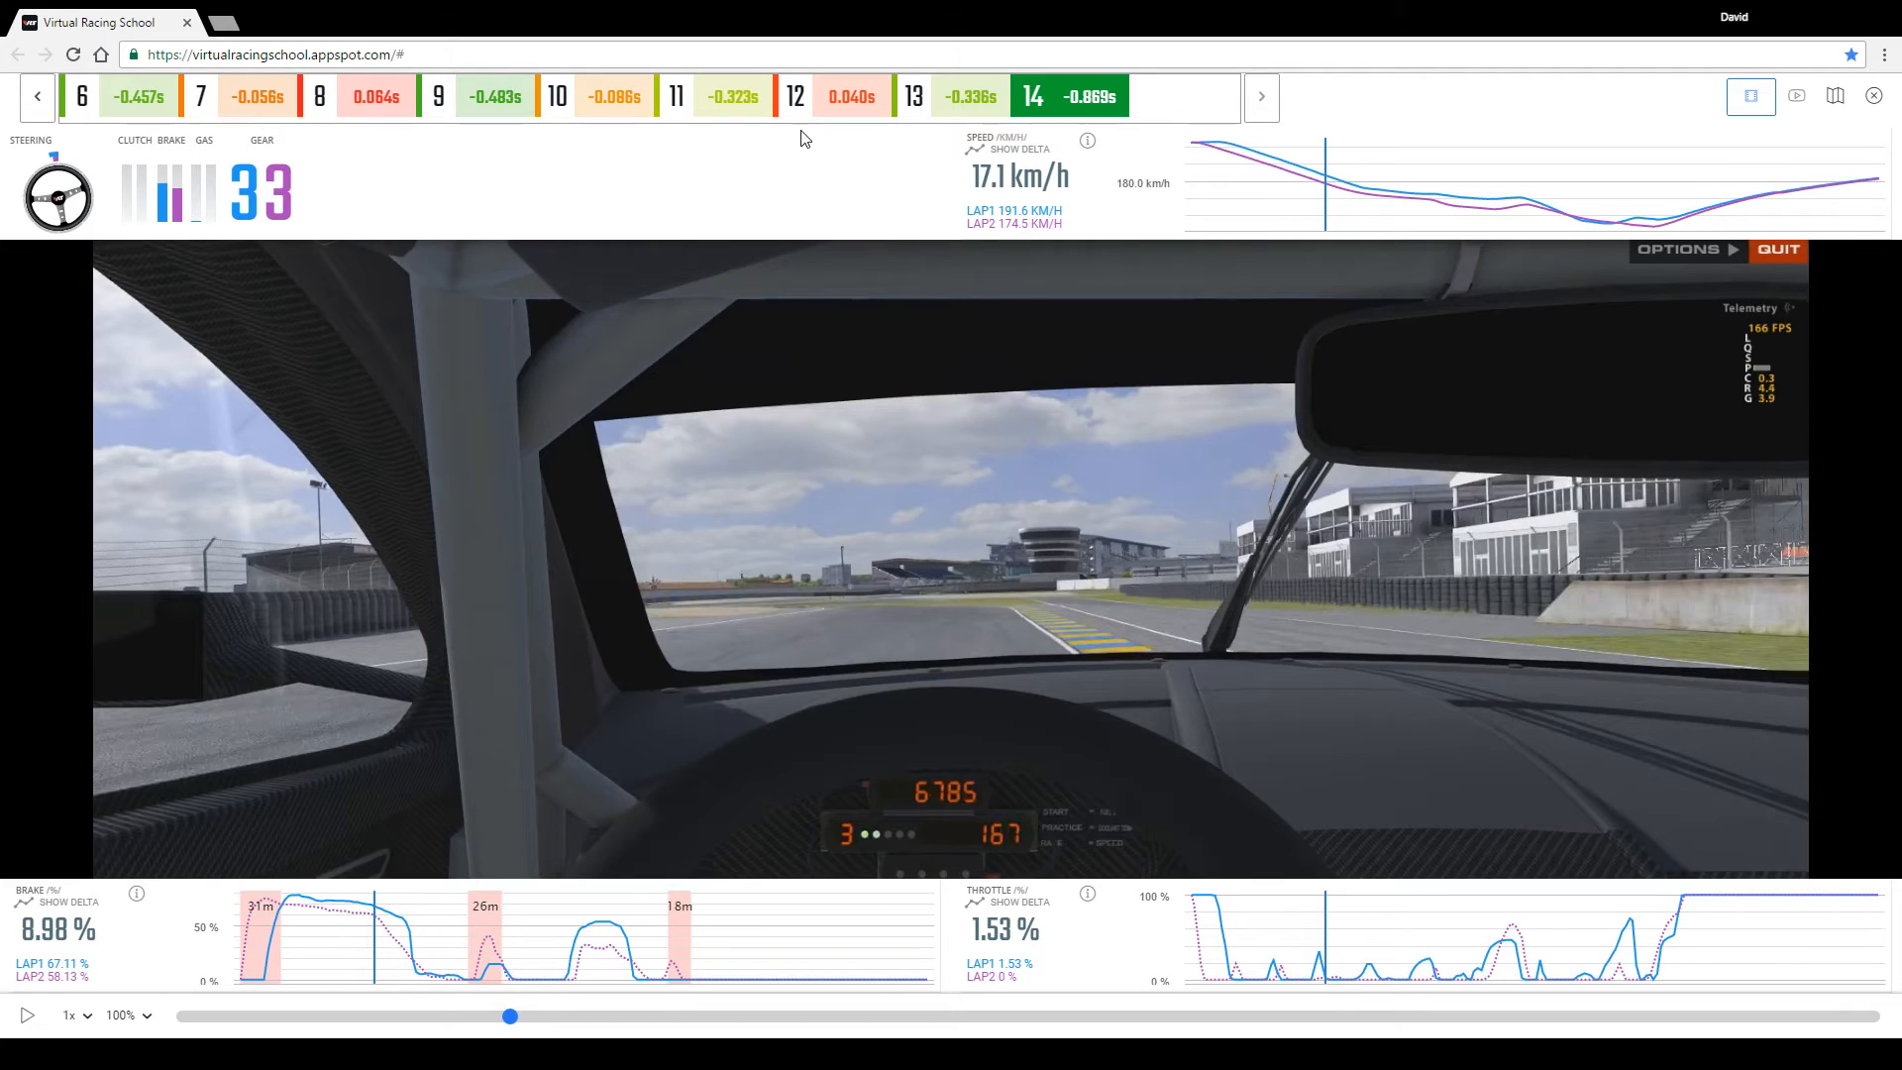
left_click(38, 95)
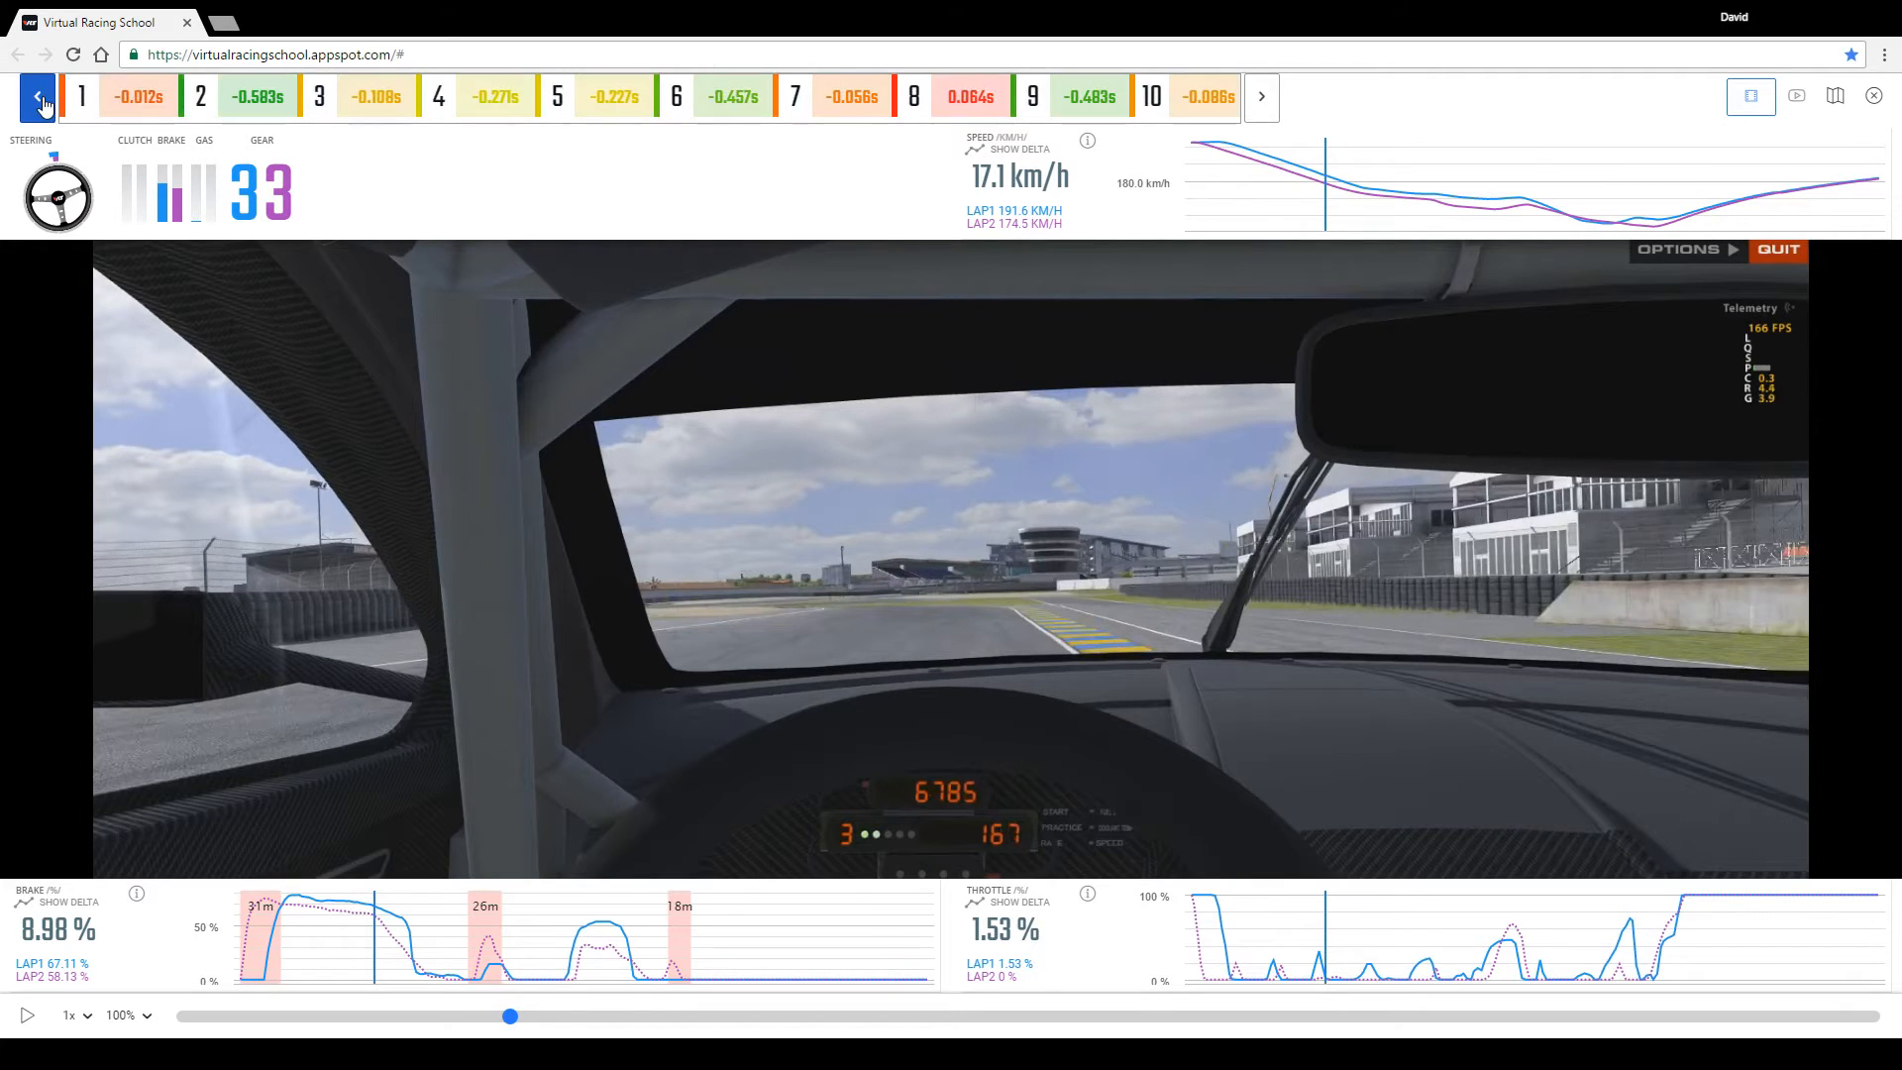
left_click(38, 97)
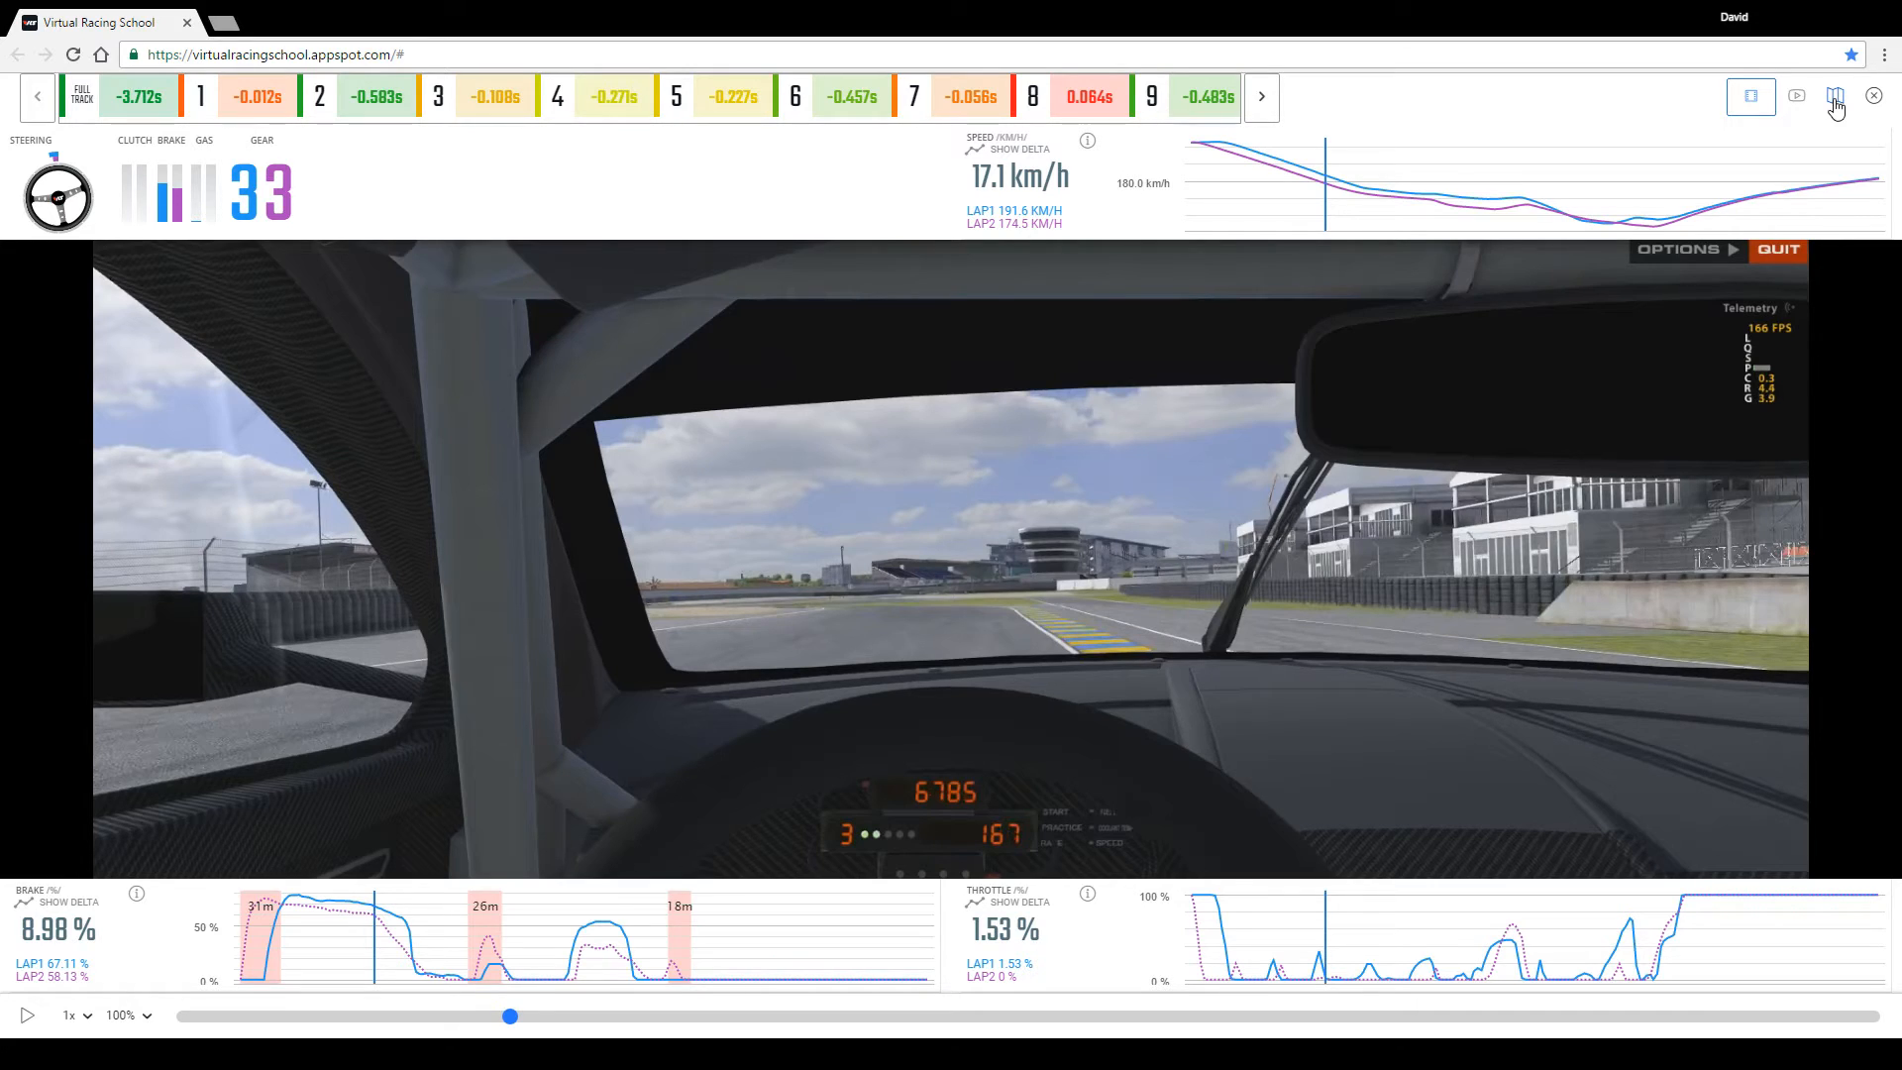
Show both laps' racing lines on the zoomed map and scrub through sector 14 around 13217 m.
left_click(1835, 95)
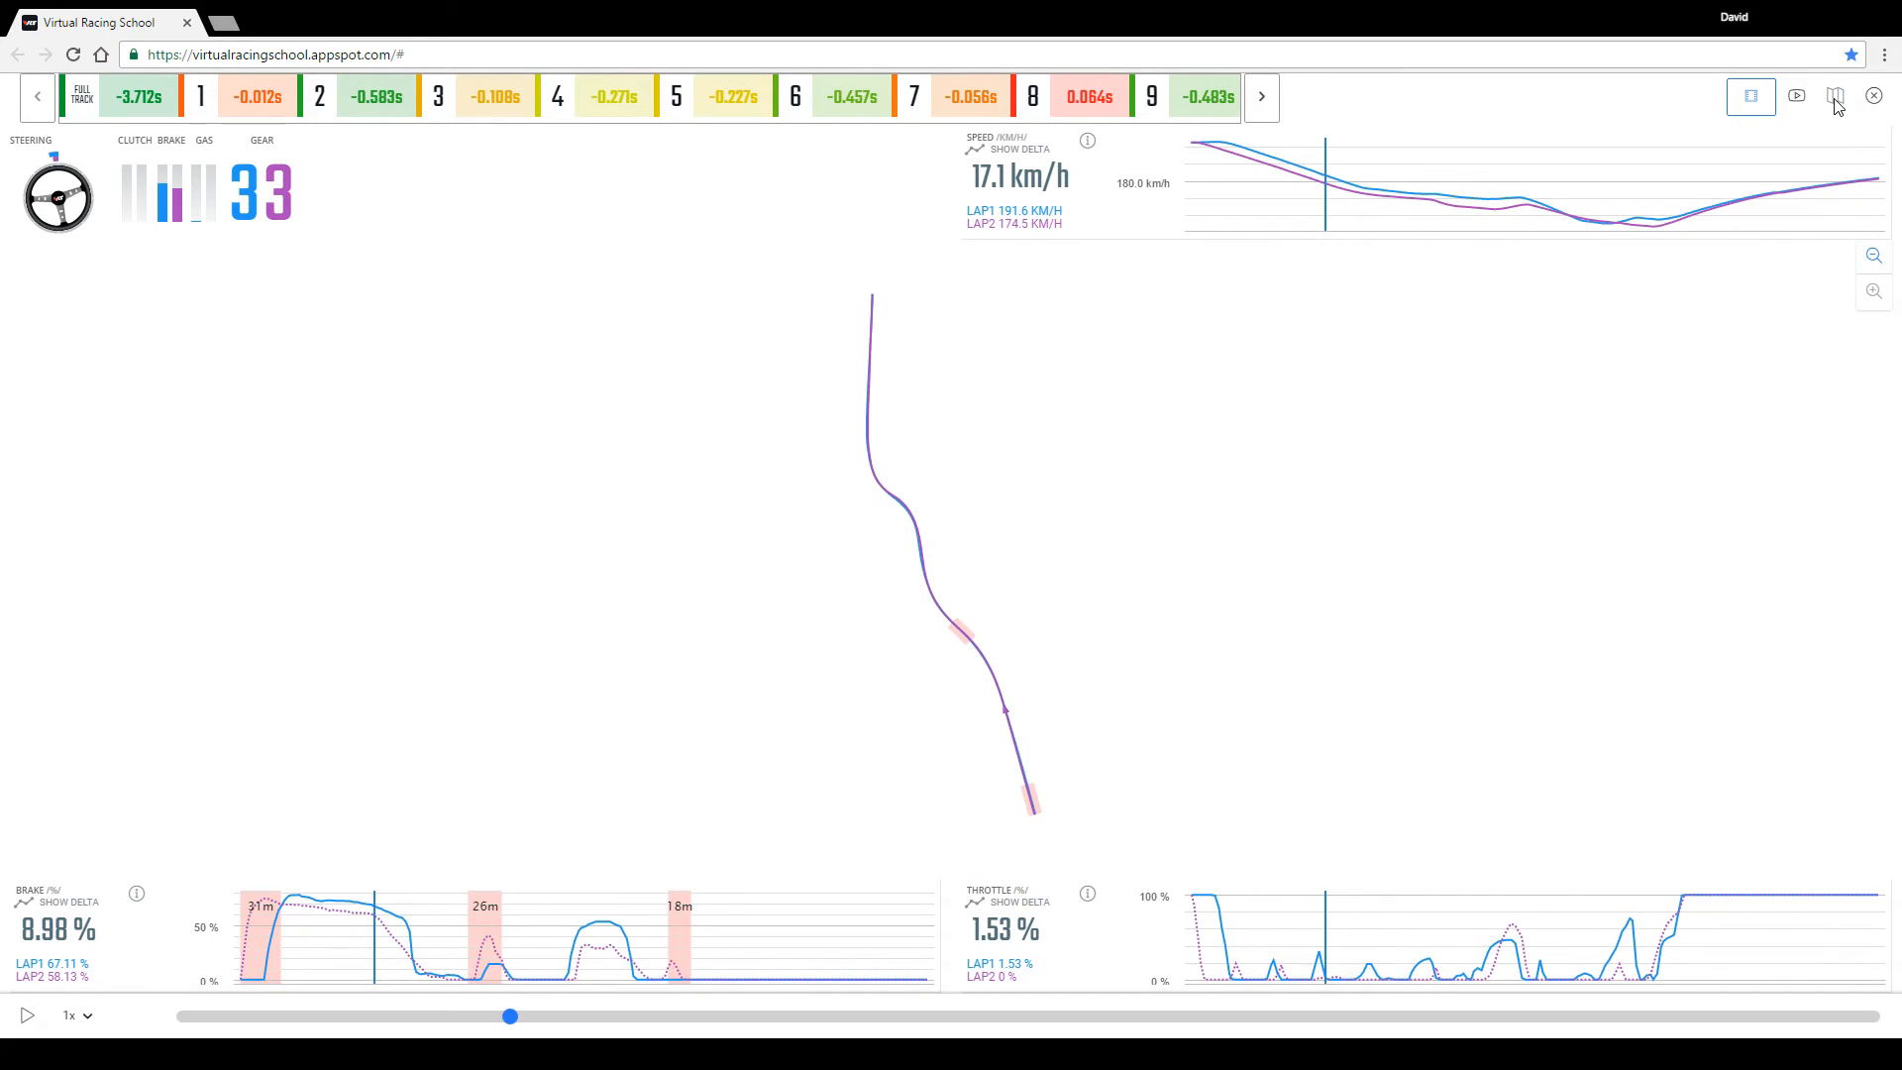
left_click(1260, 95)
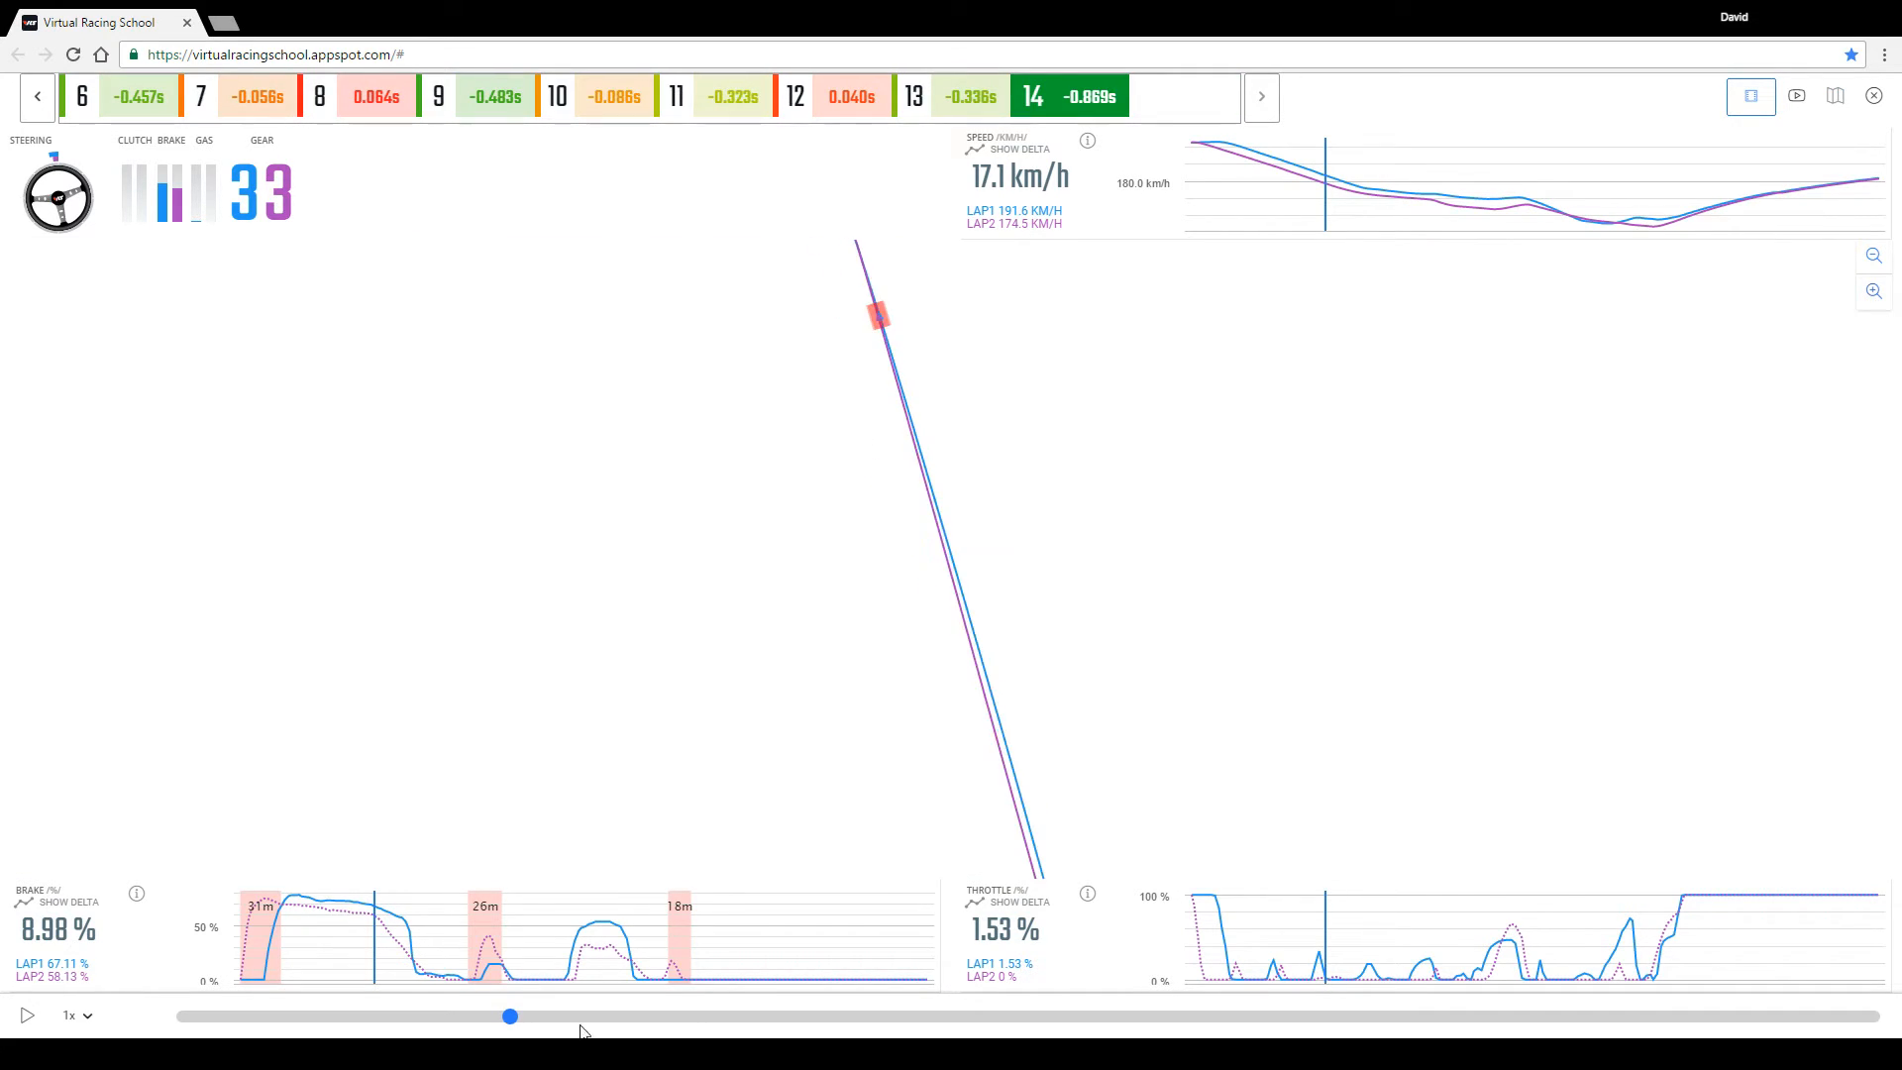
left_click_drag(509, 1017, 805, 1017)
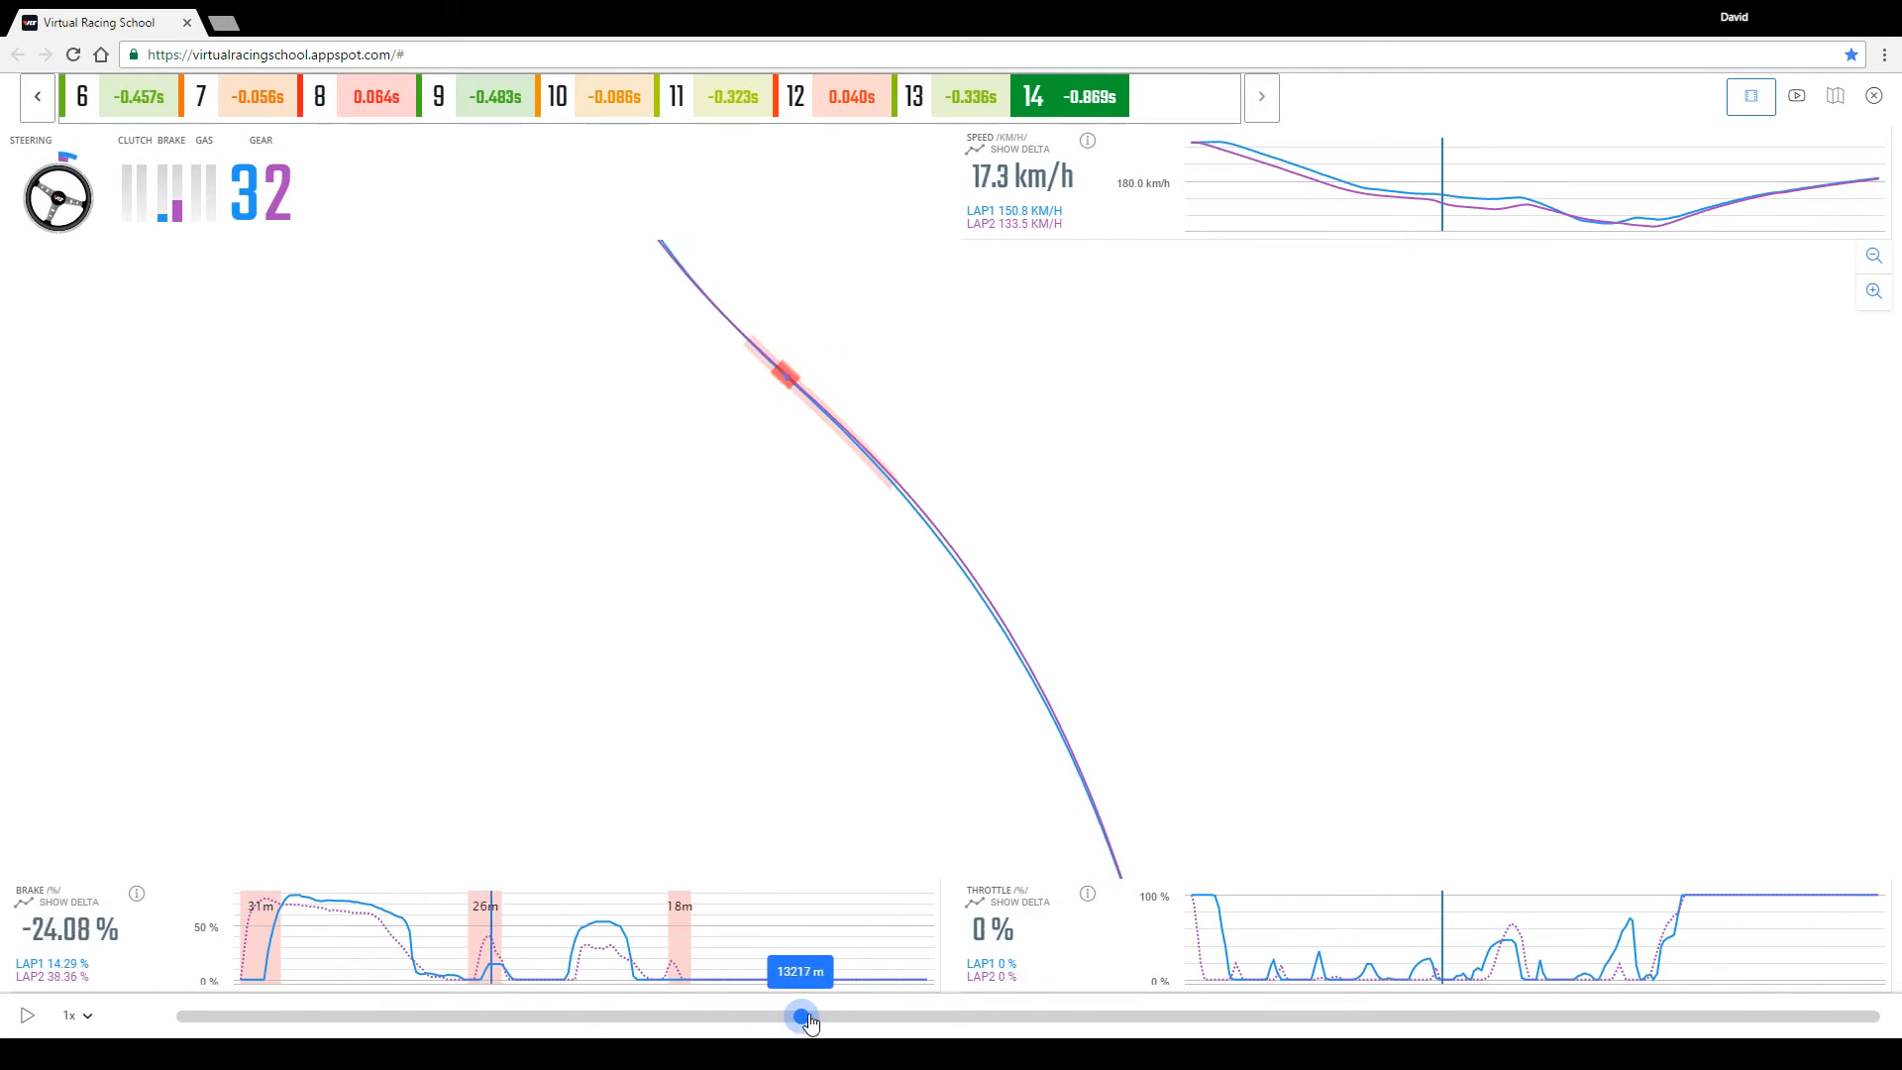
left_click_drag(801, 1017, 1270, 1017)
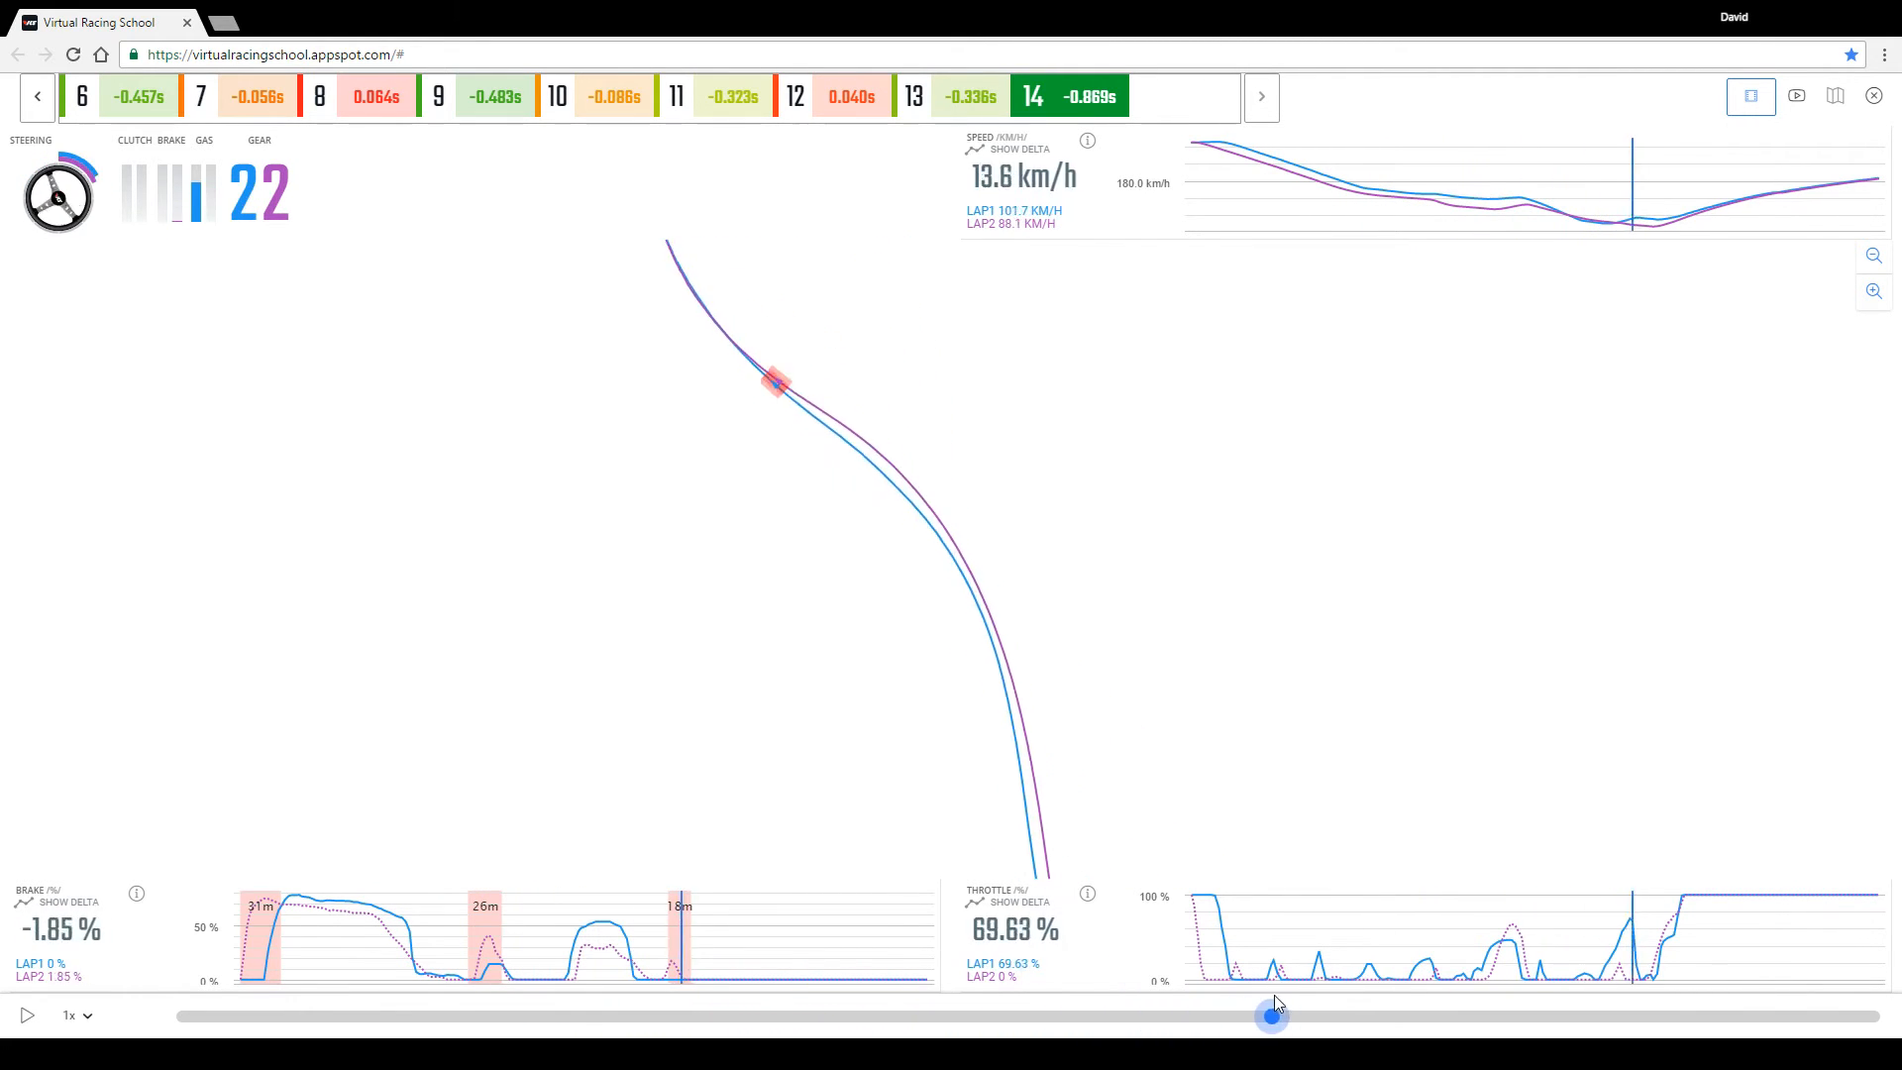
left_click_drag(1271, 1017, 784, 1016)
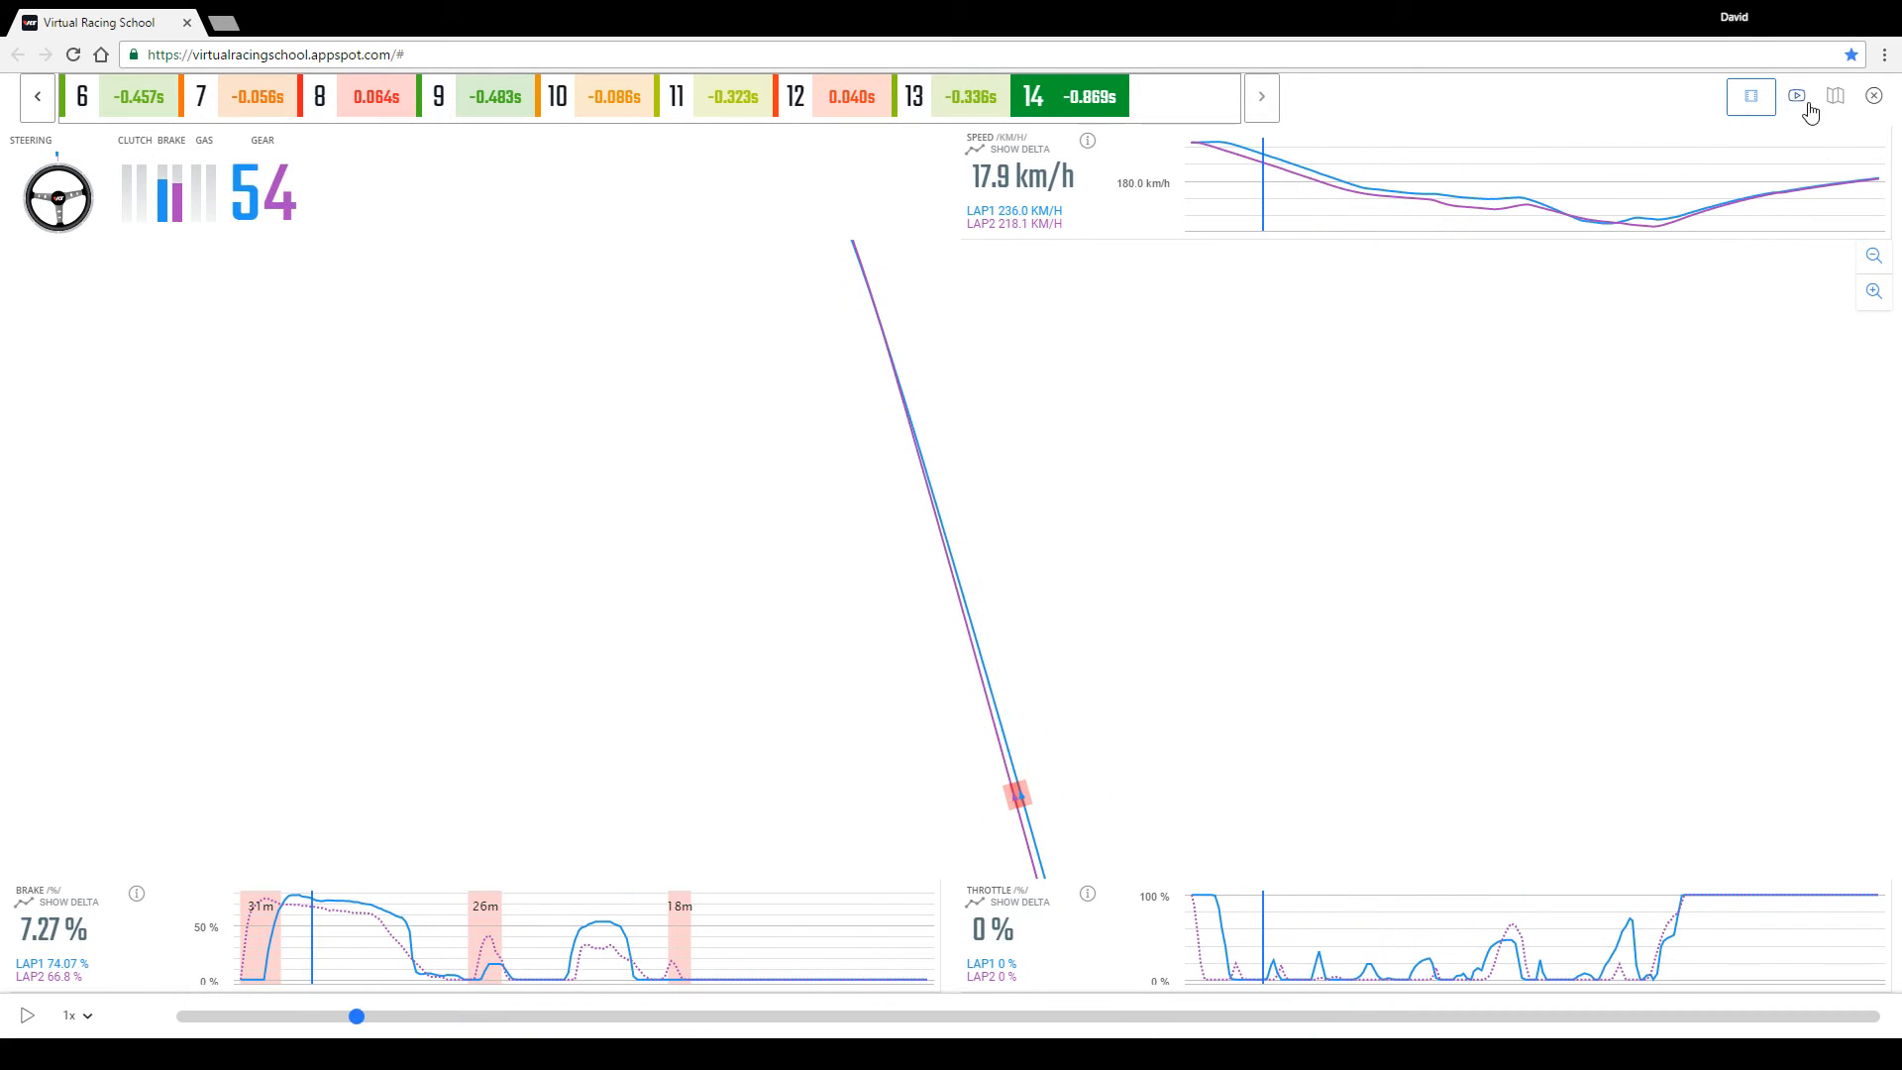
Return to the synced onboard video and briefly show the speed-difference trace.
left_click(1797, 95)
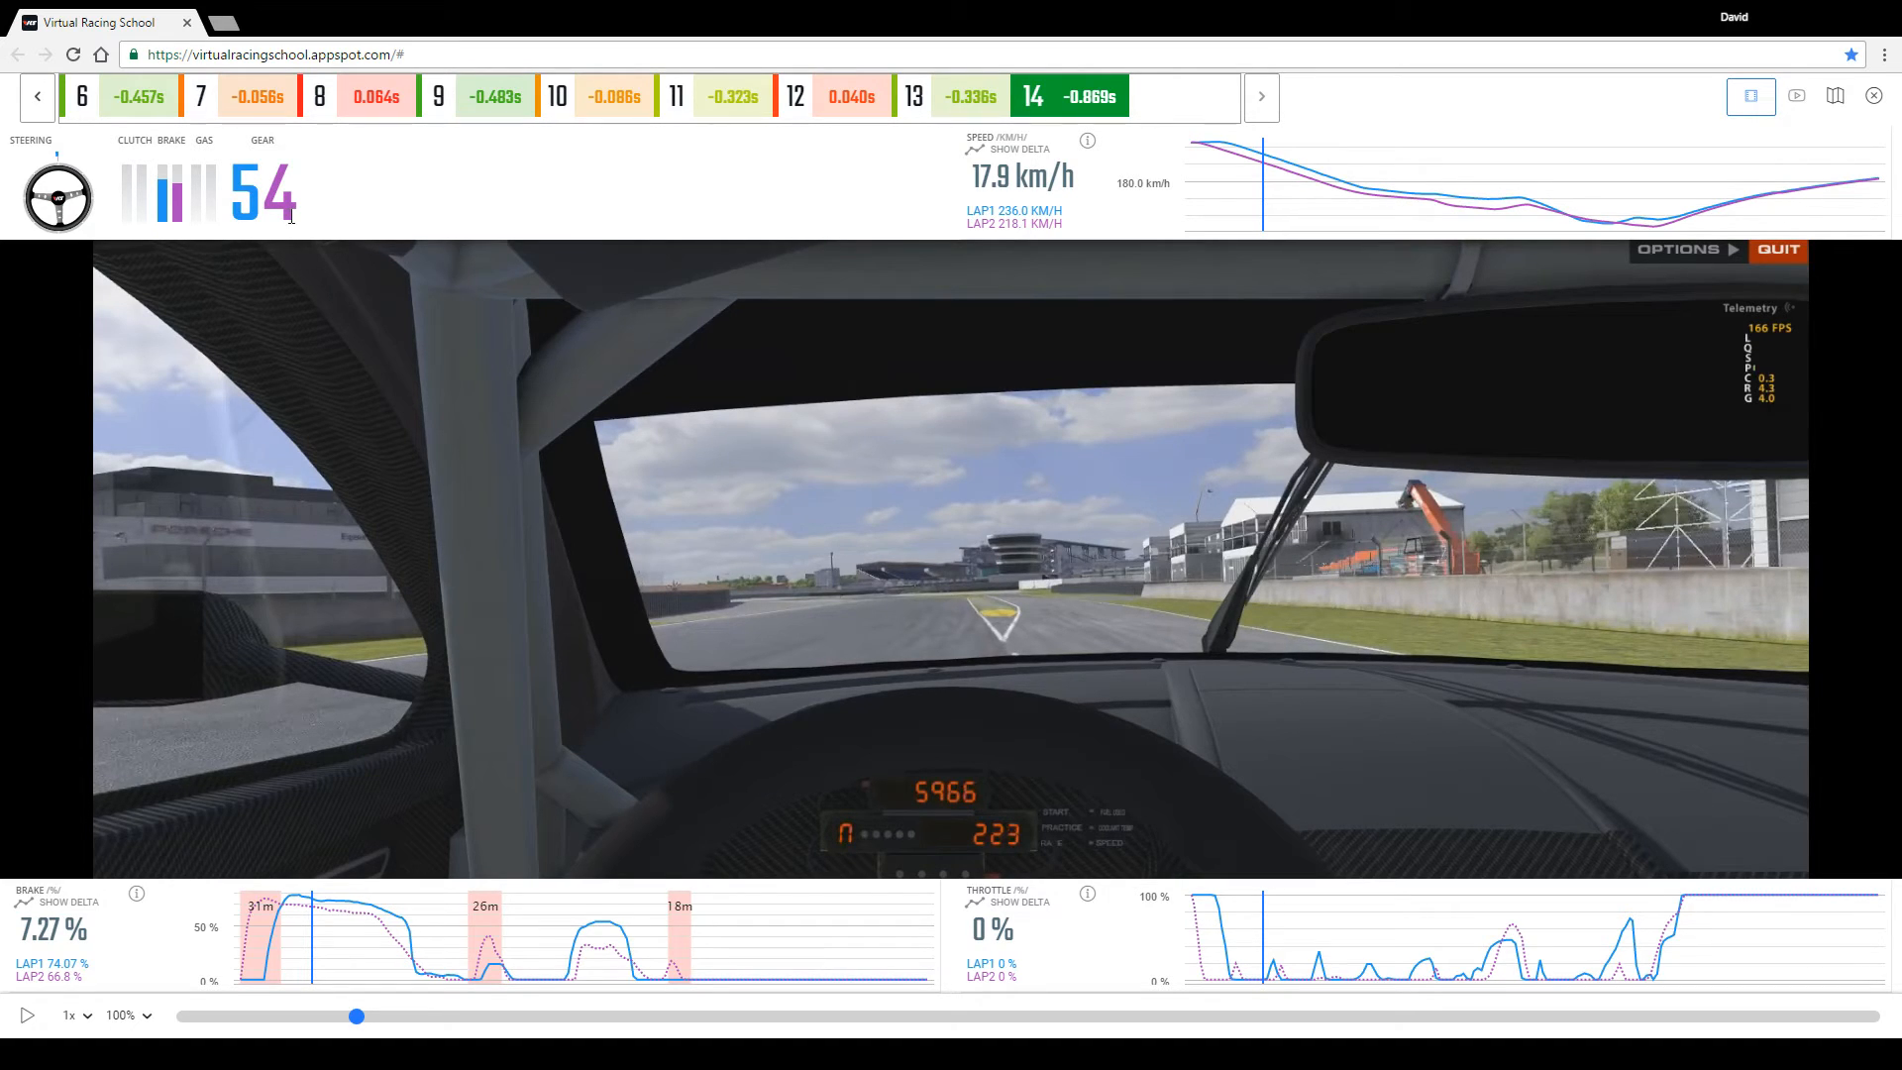
mouse_move(1082, 708)
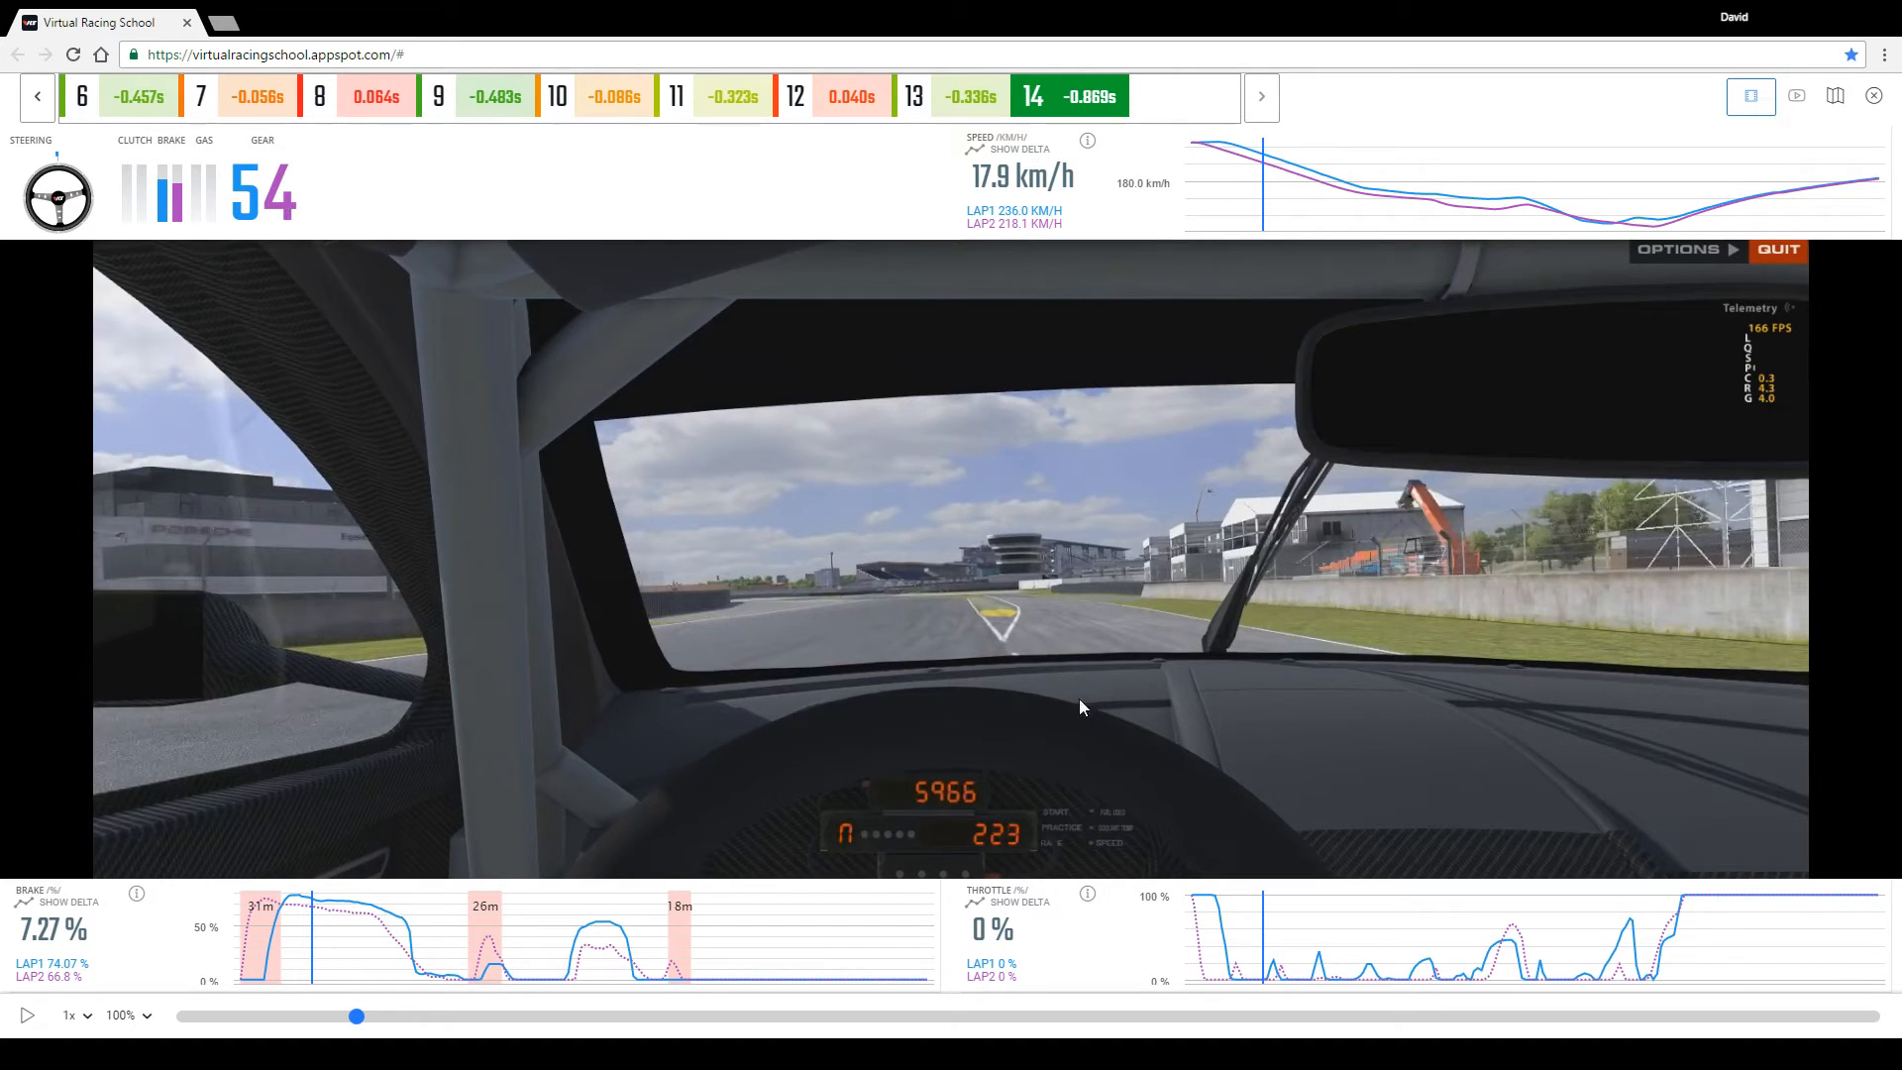
mouse_move(1384, 317)
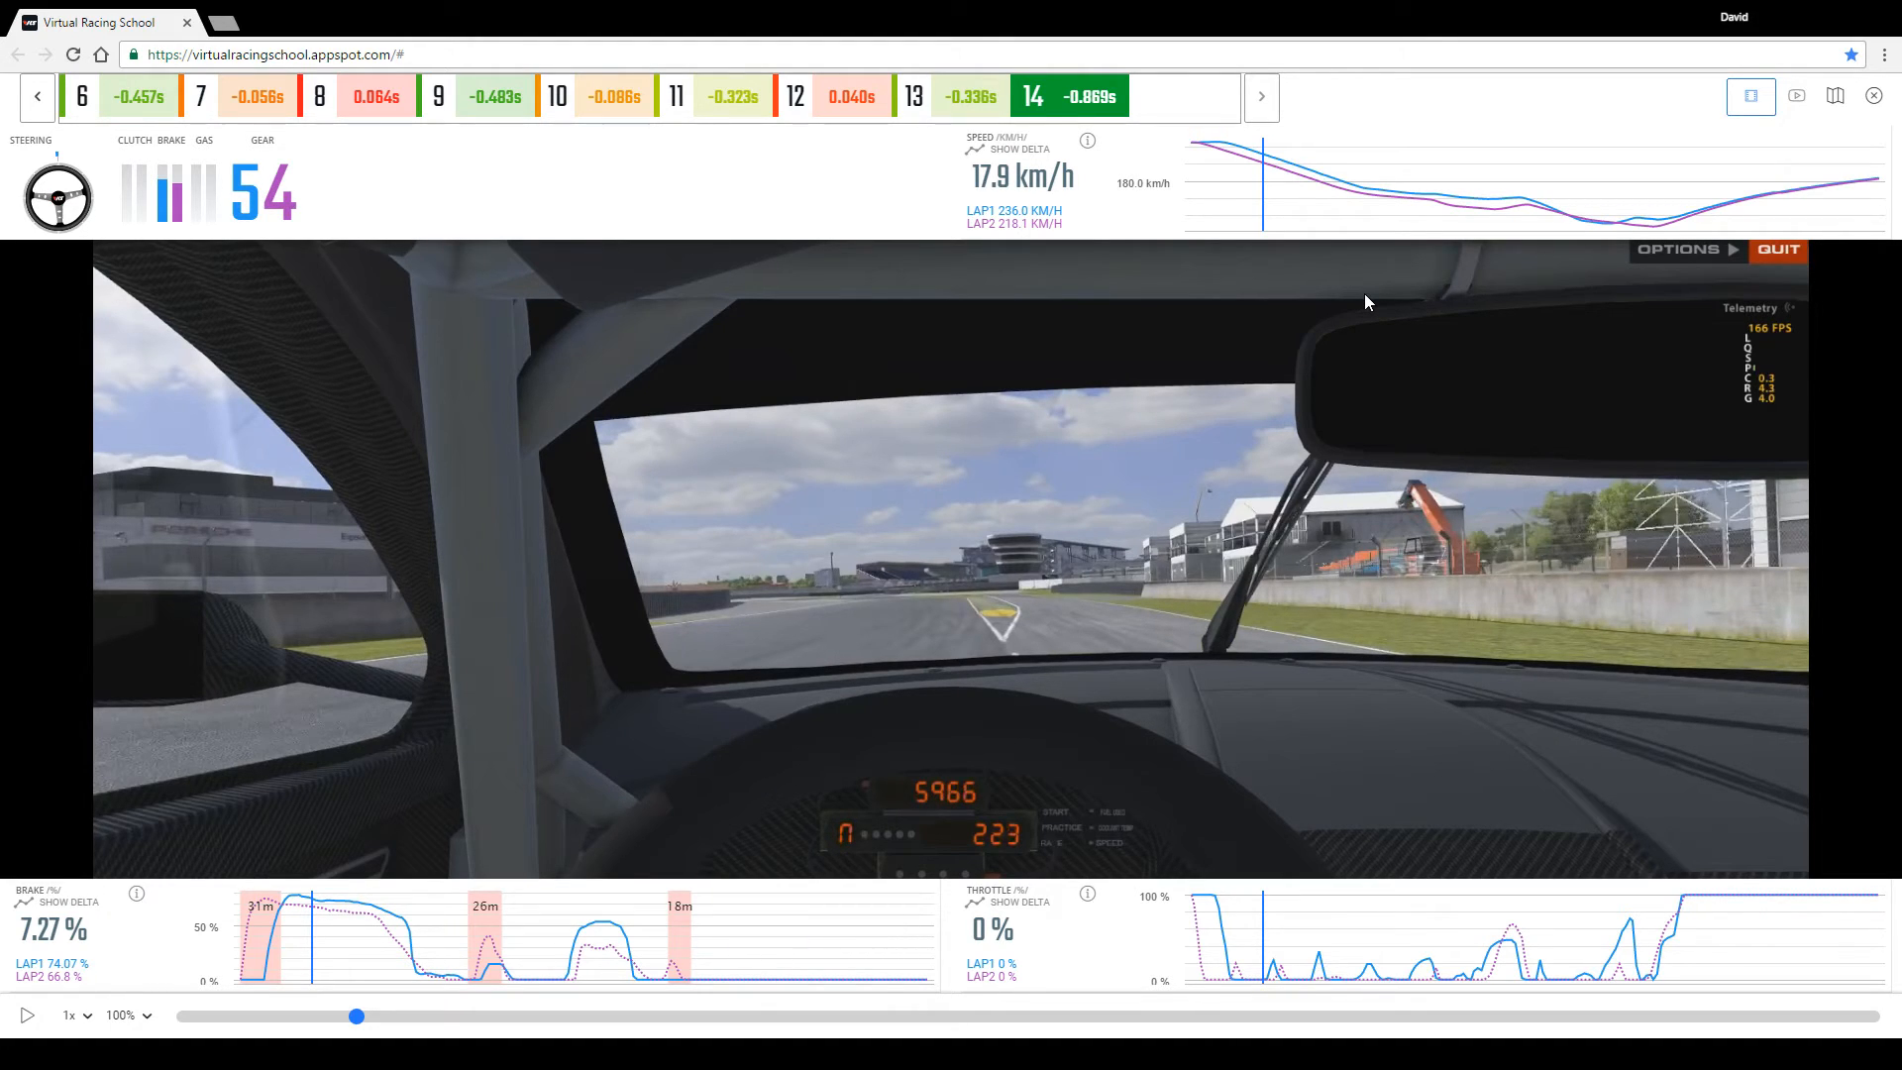
mouse_move(1143, 301)
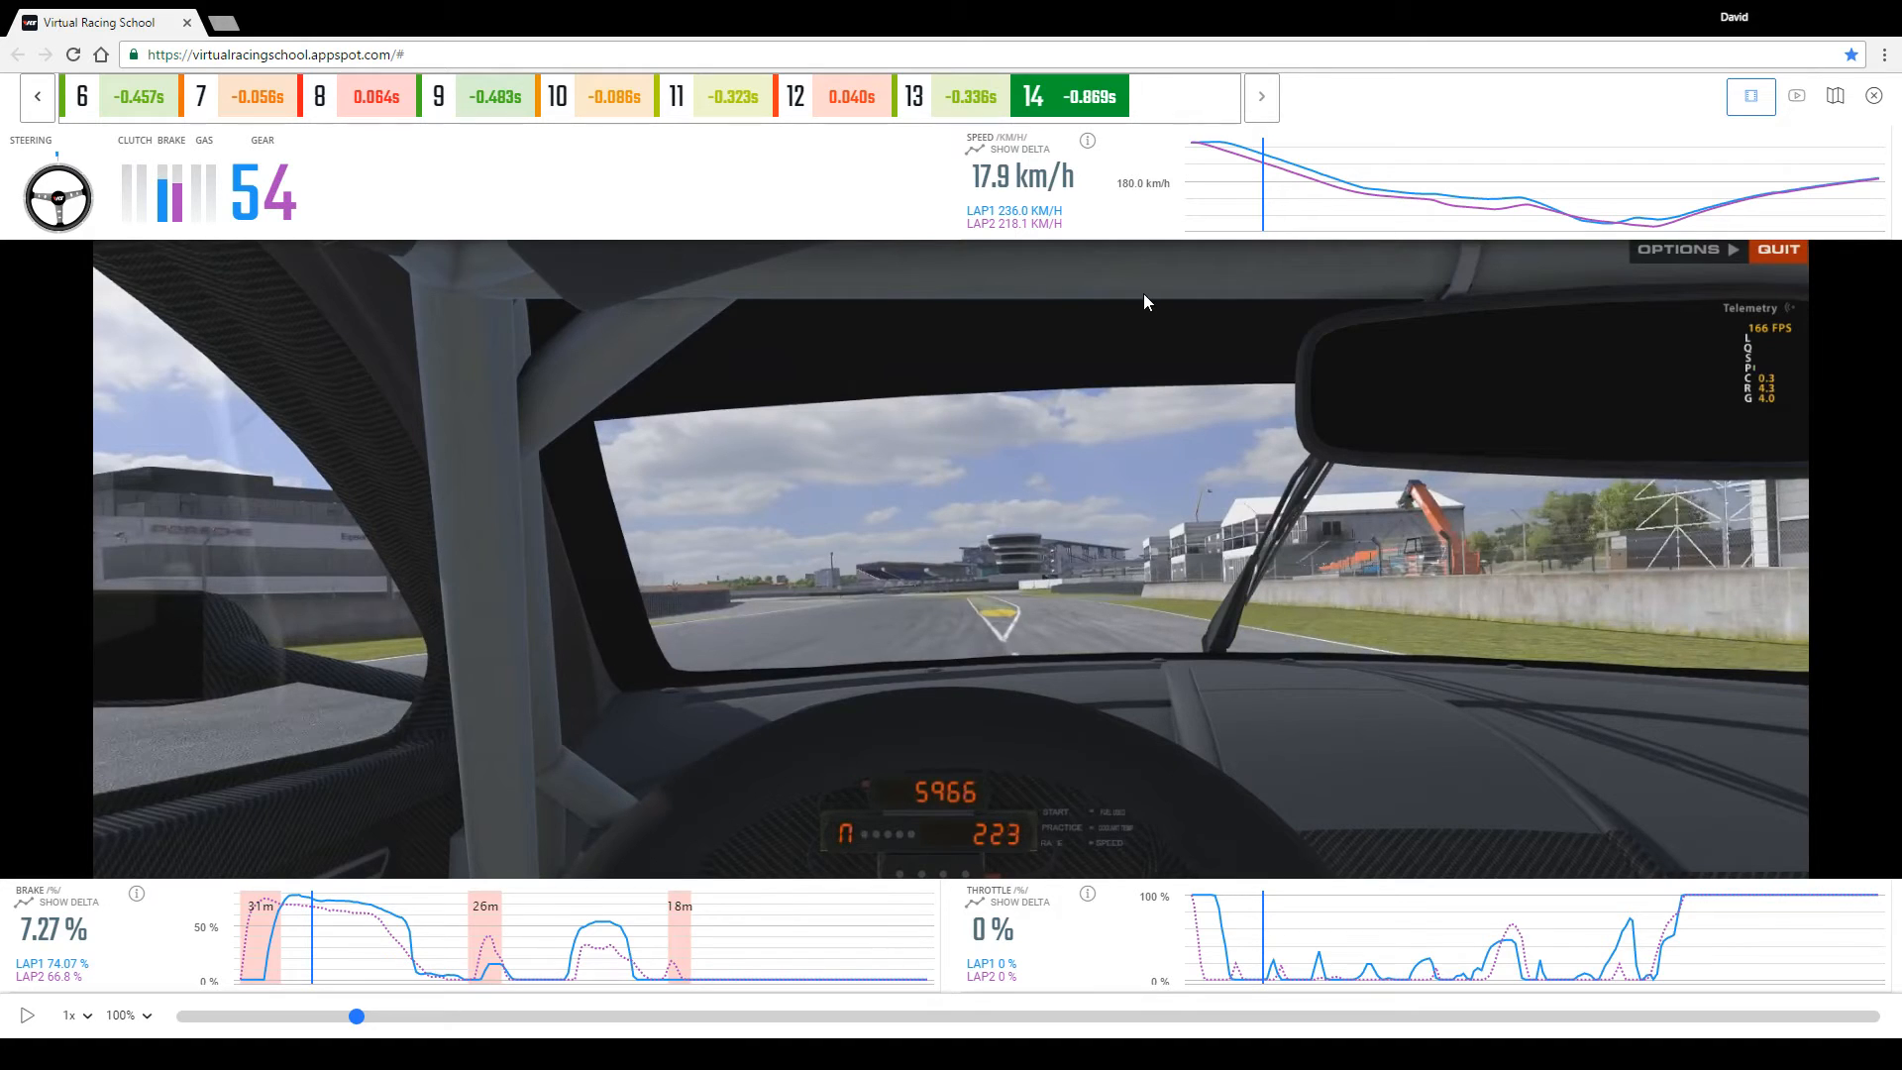
left_click(973, 149)
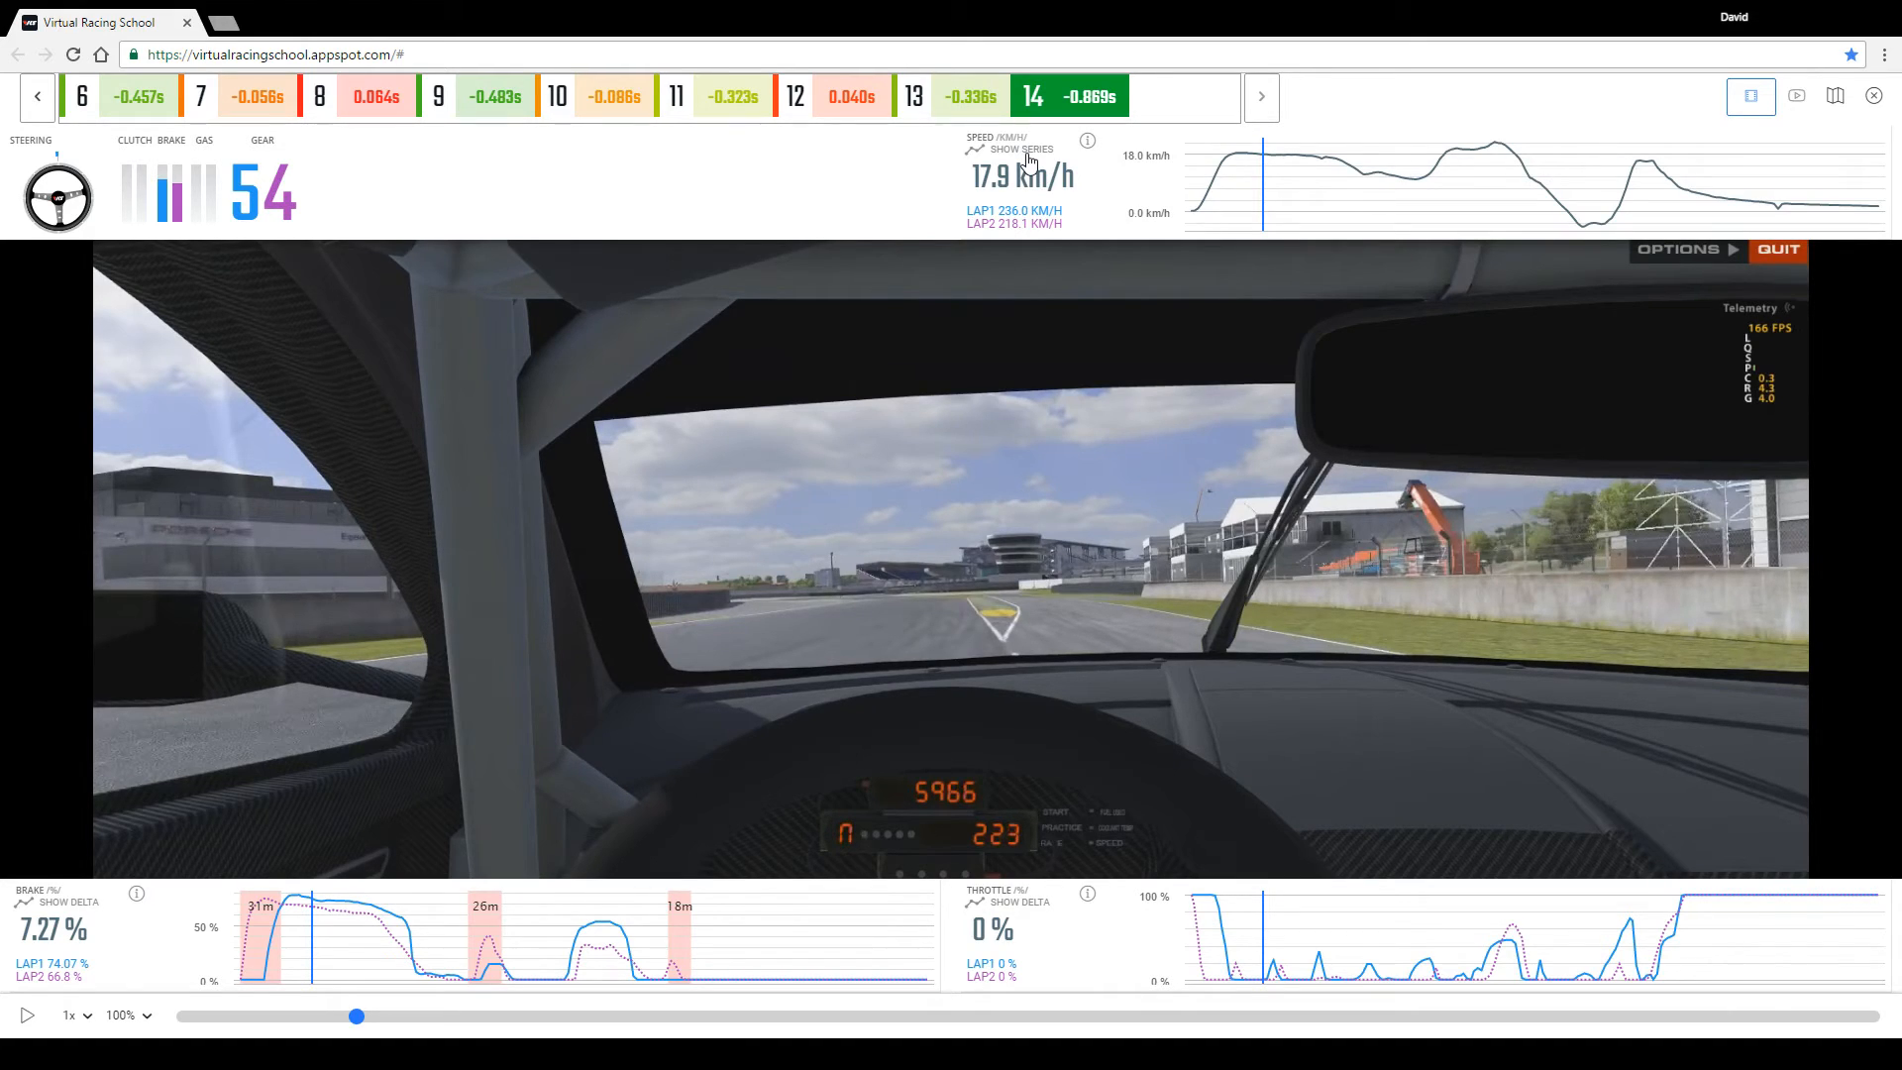
left_click(1017, 148)
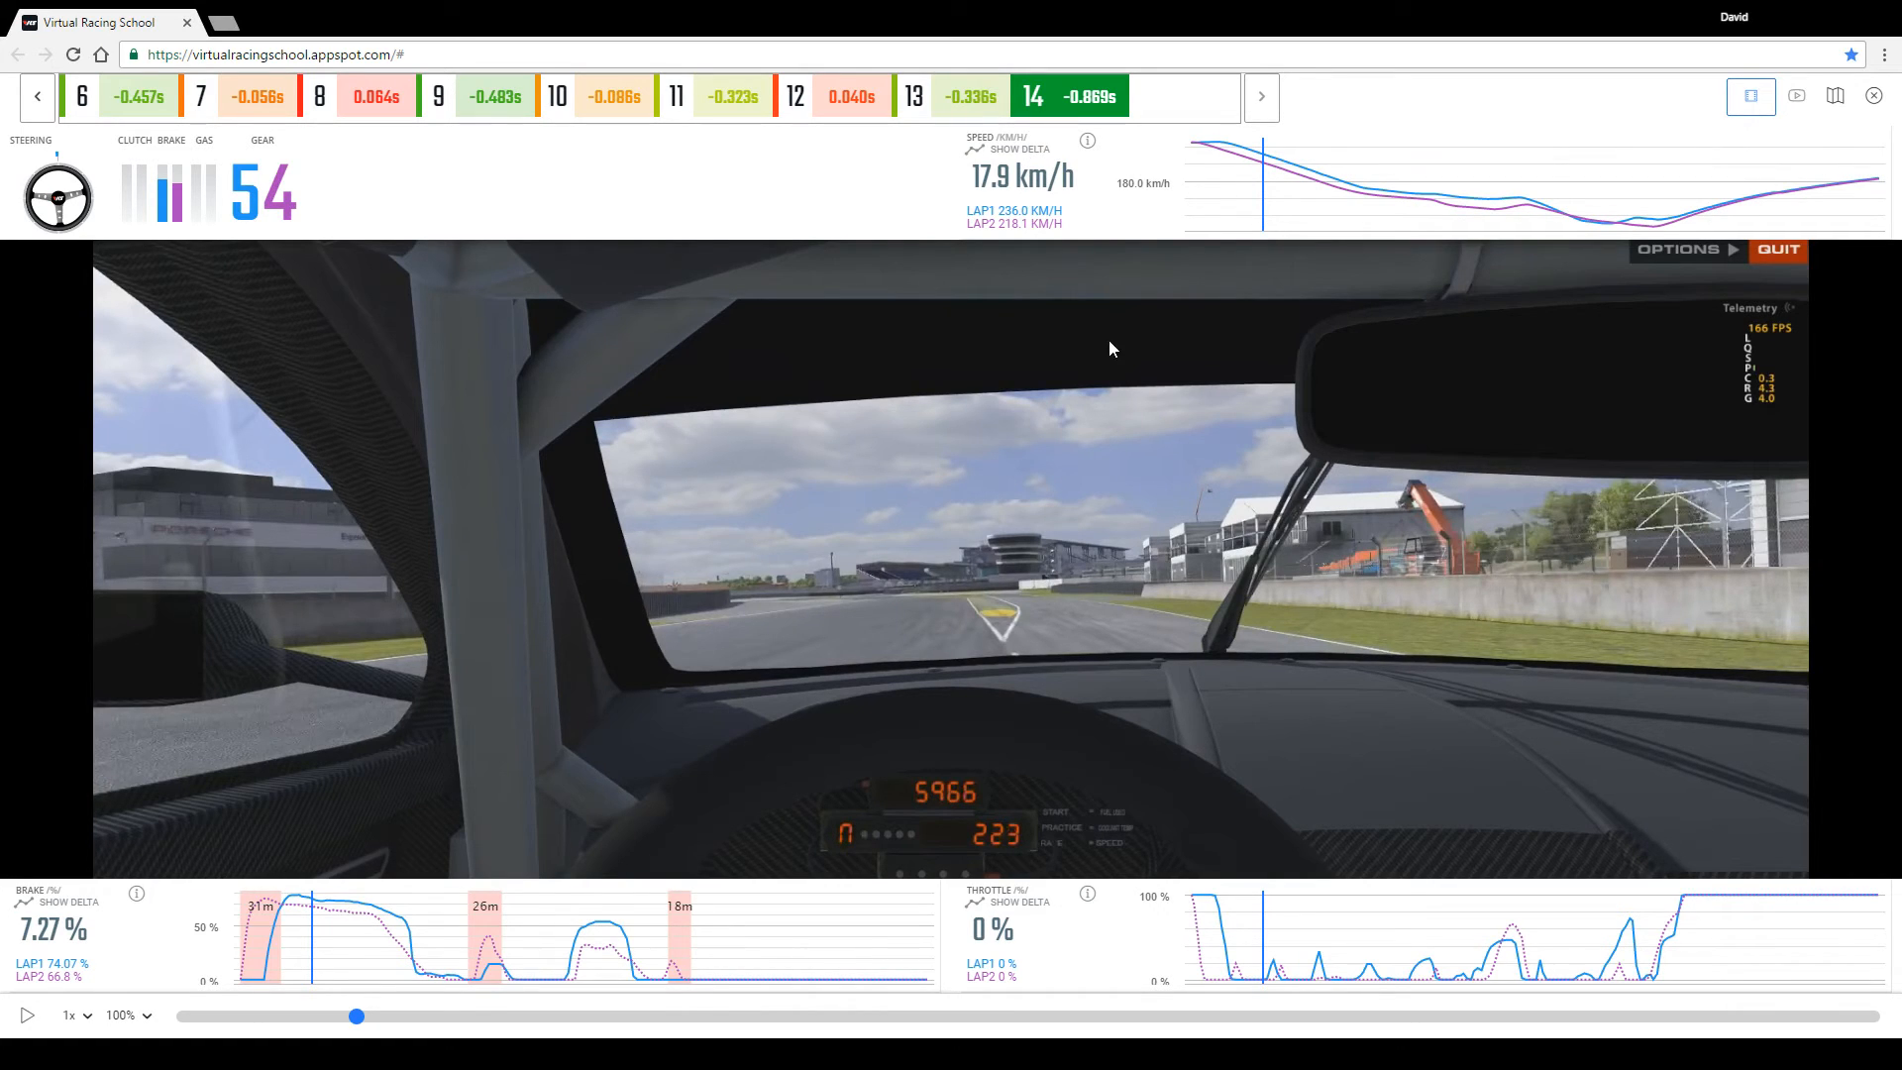
mouse_move(359, 834)
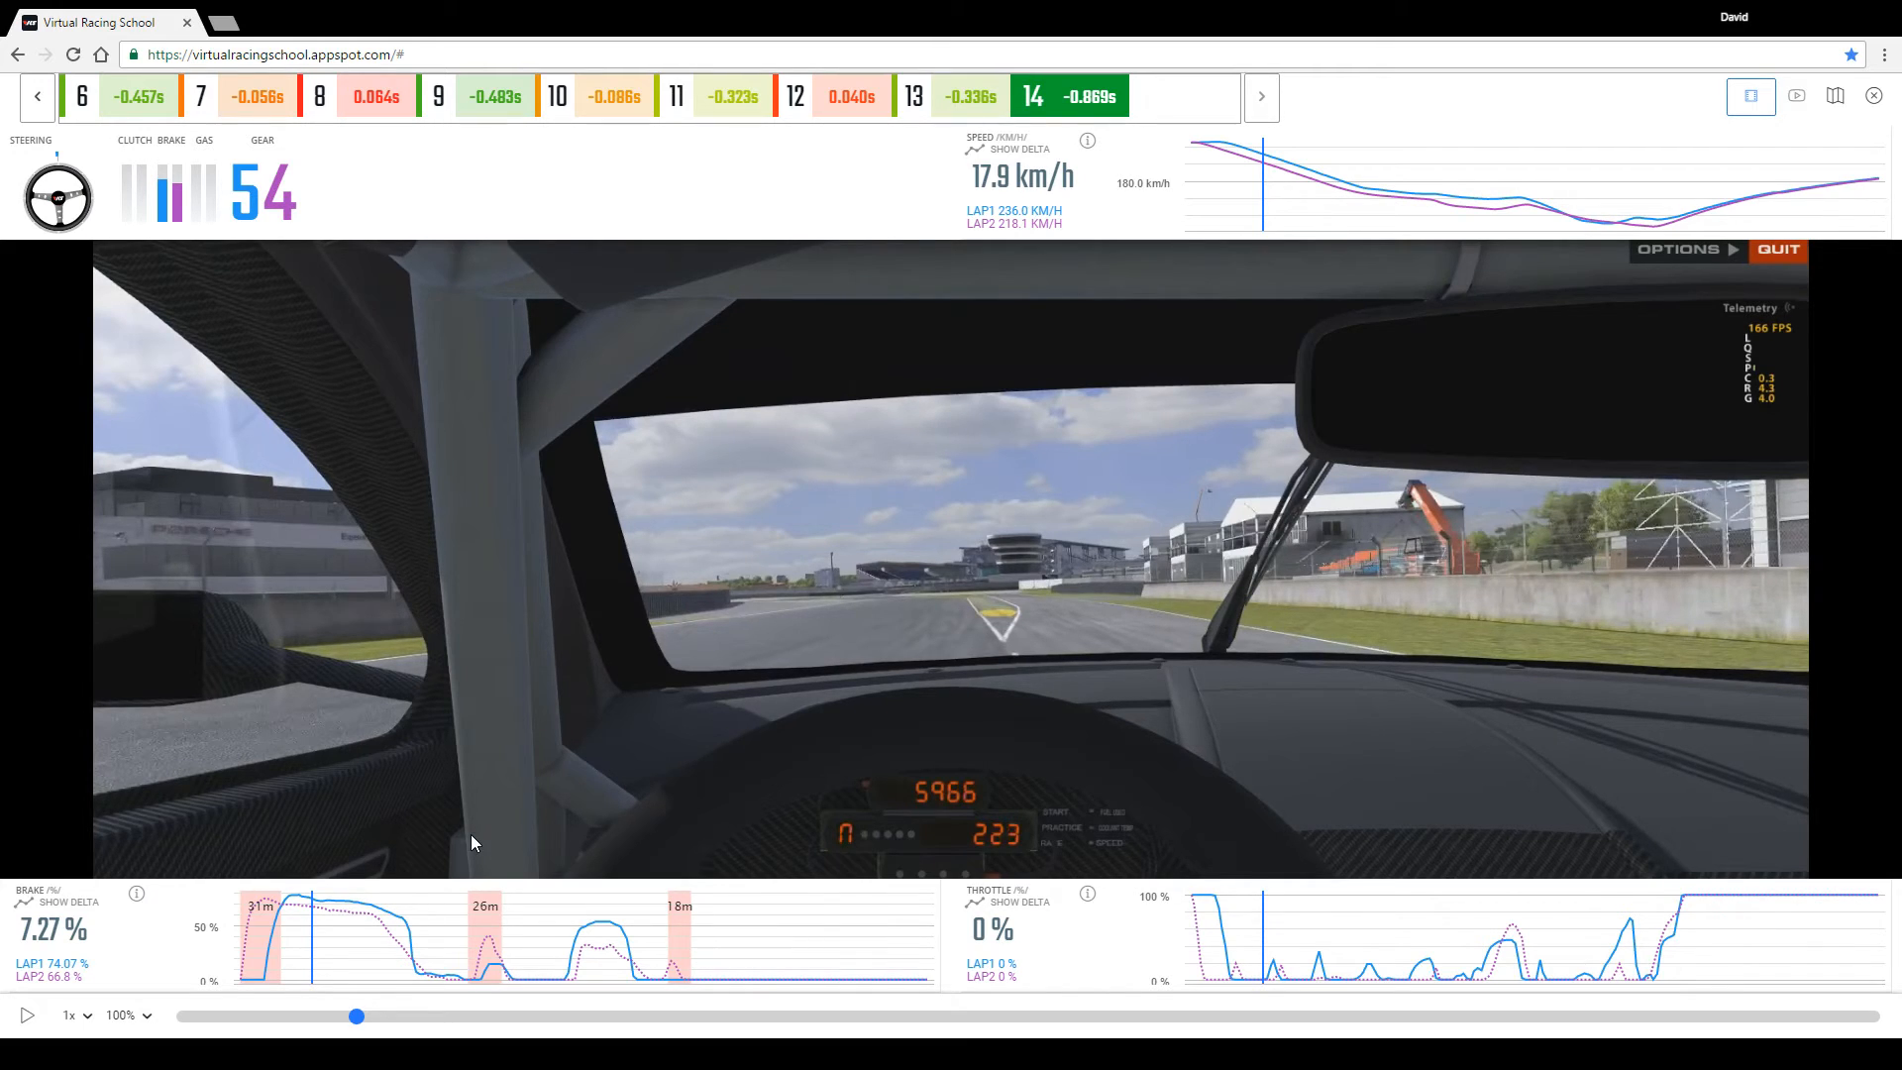
mouse_move(1256, 289)
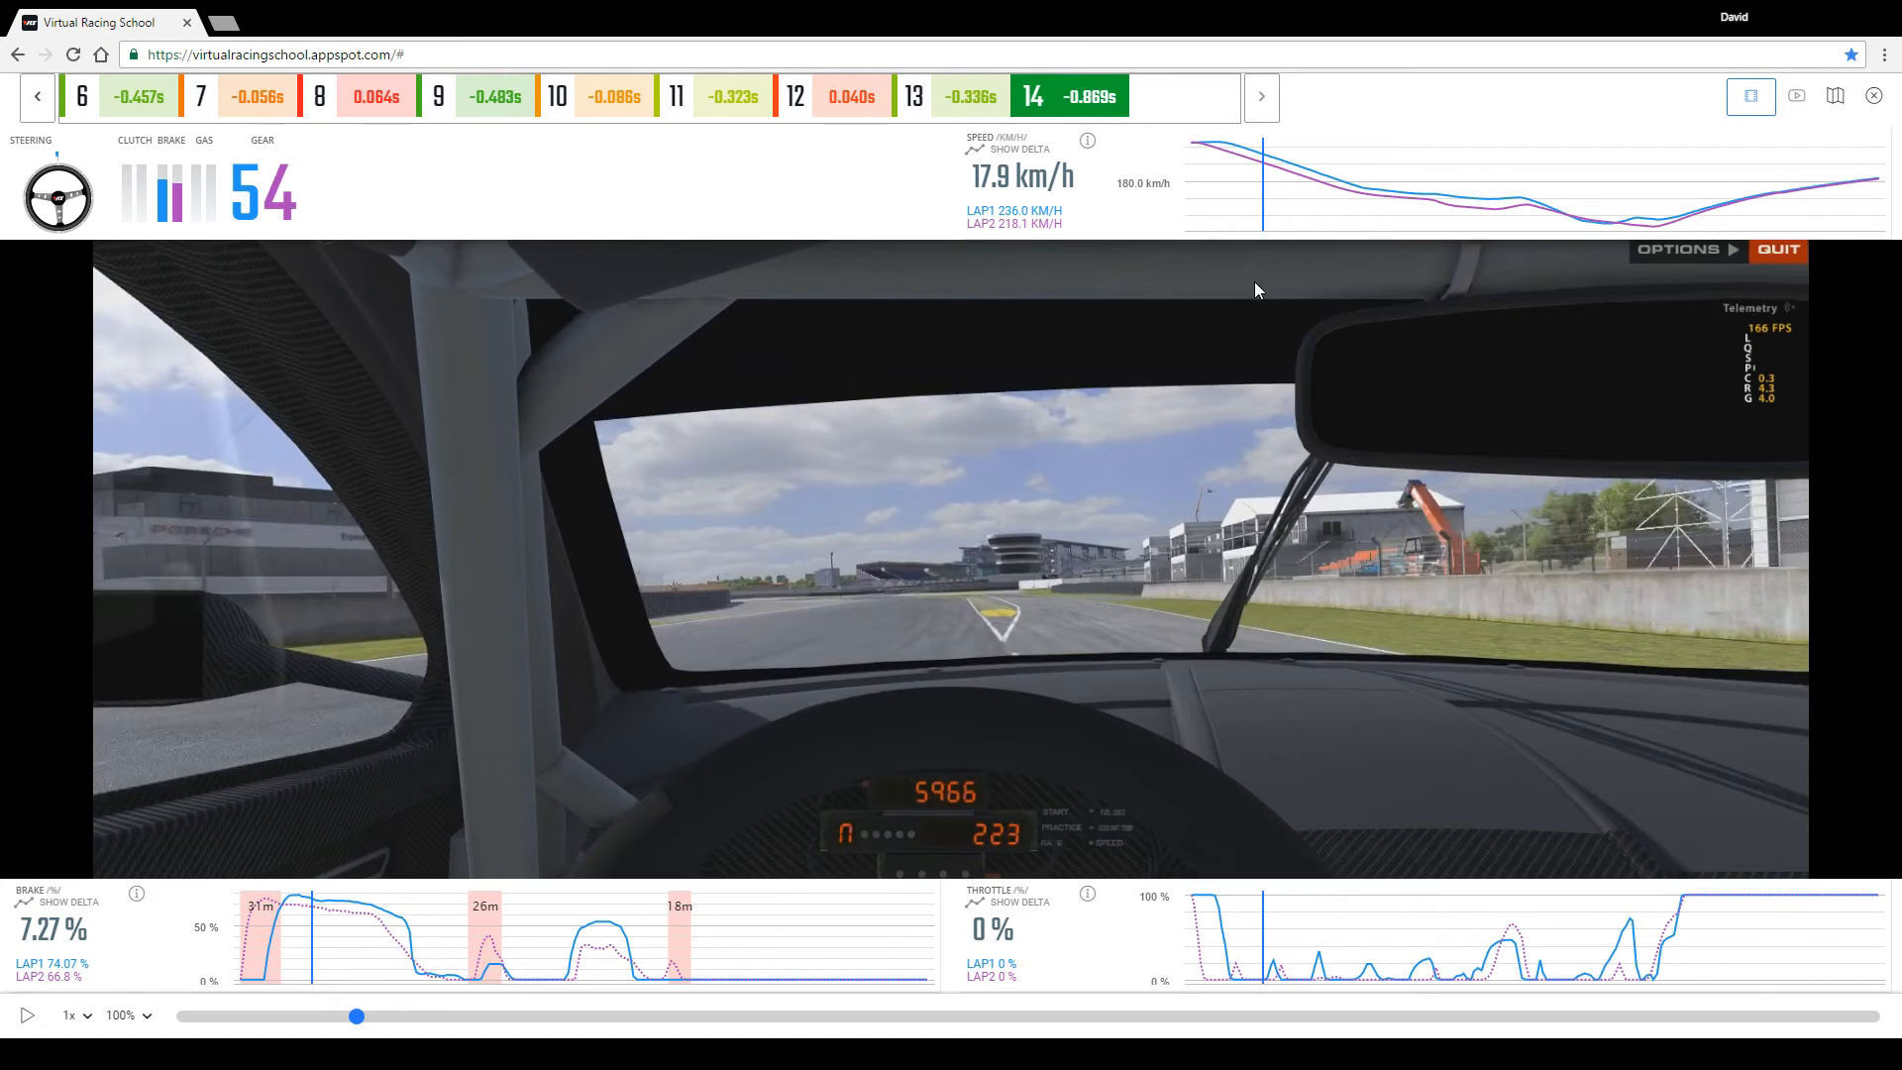
mouse_move(1244, 164)
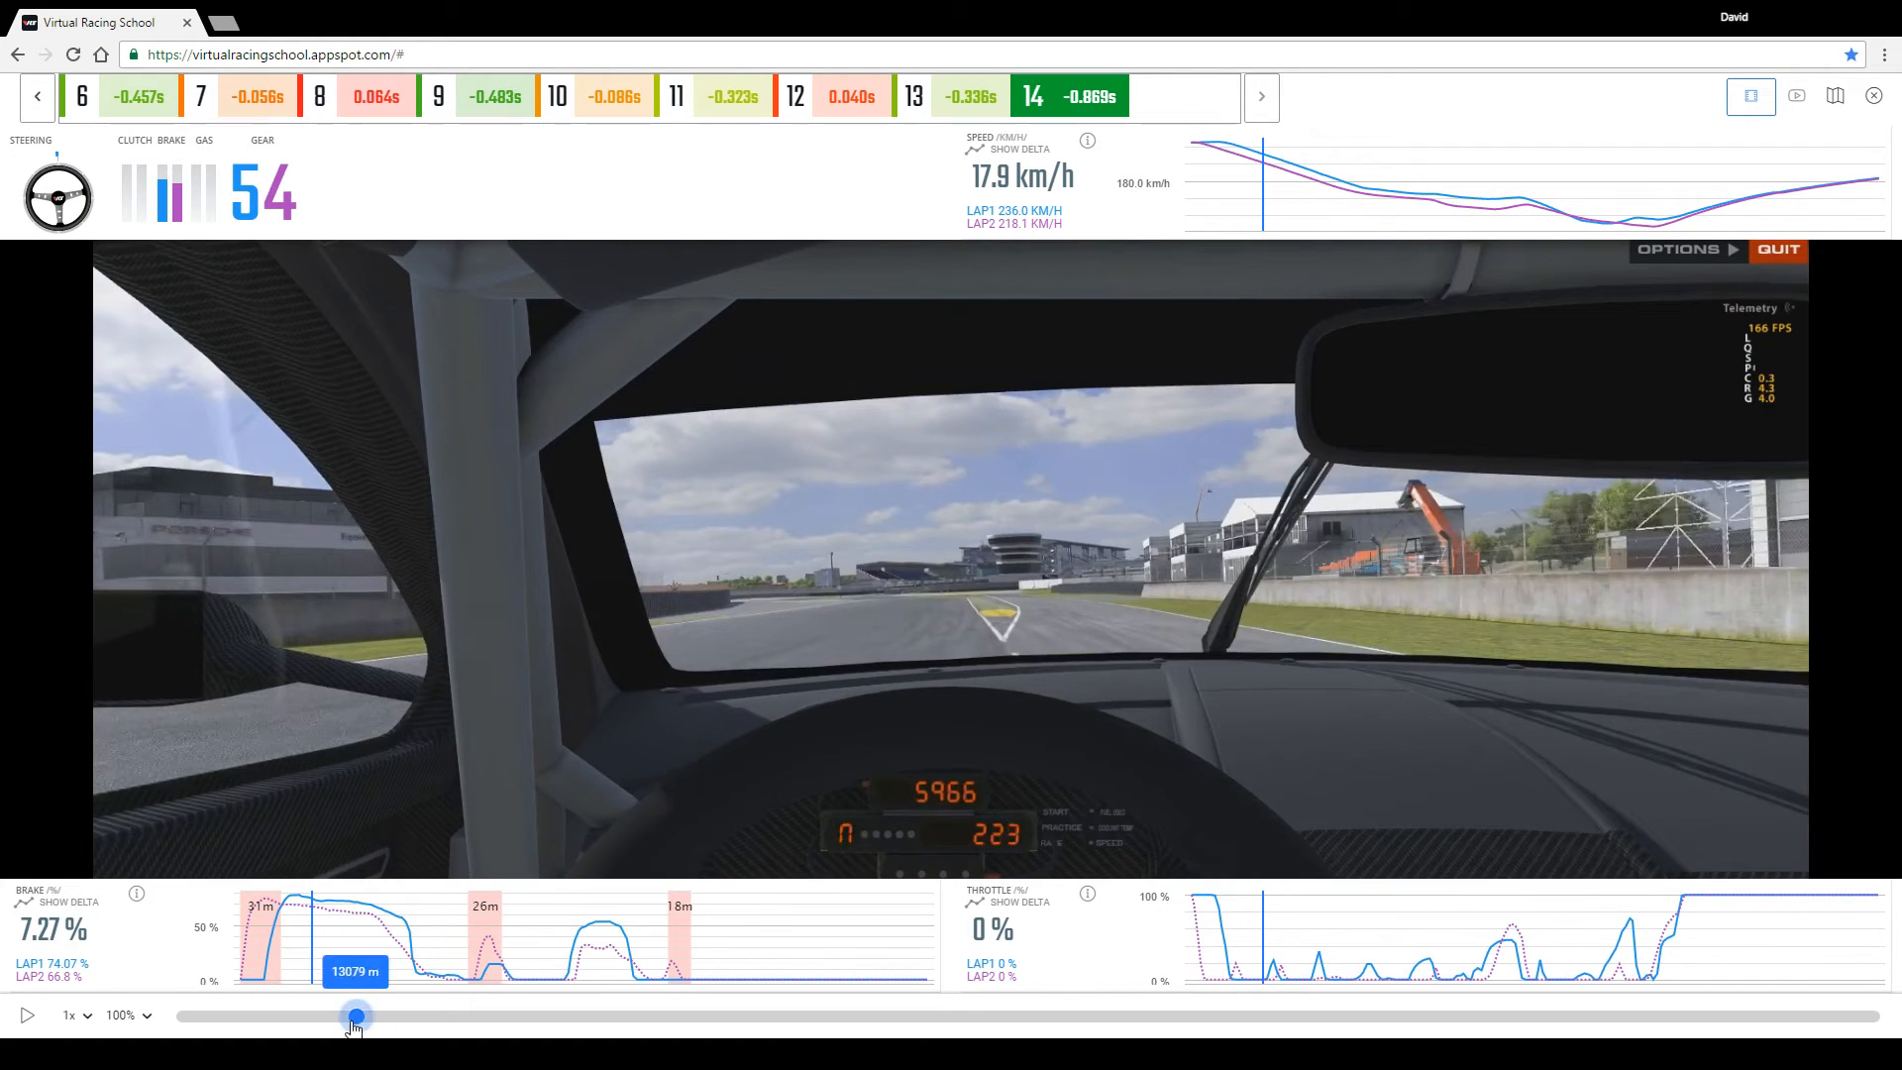
Scrub the replay from about 13079 m forward to just past the second braking zone near 13200 m.
left_click_drag(355, 1015, 177, 1015)
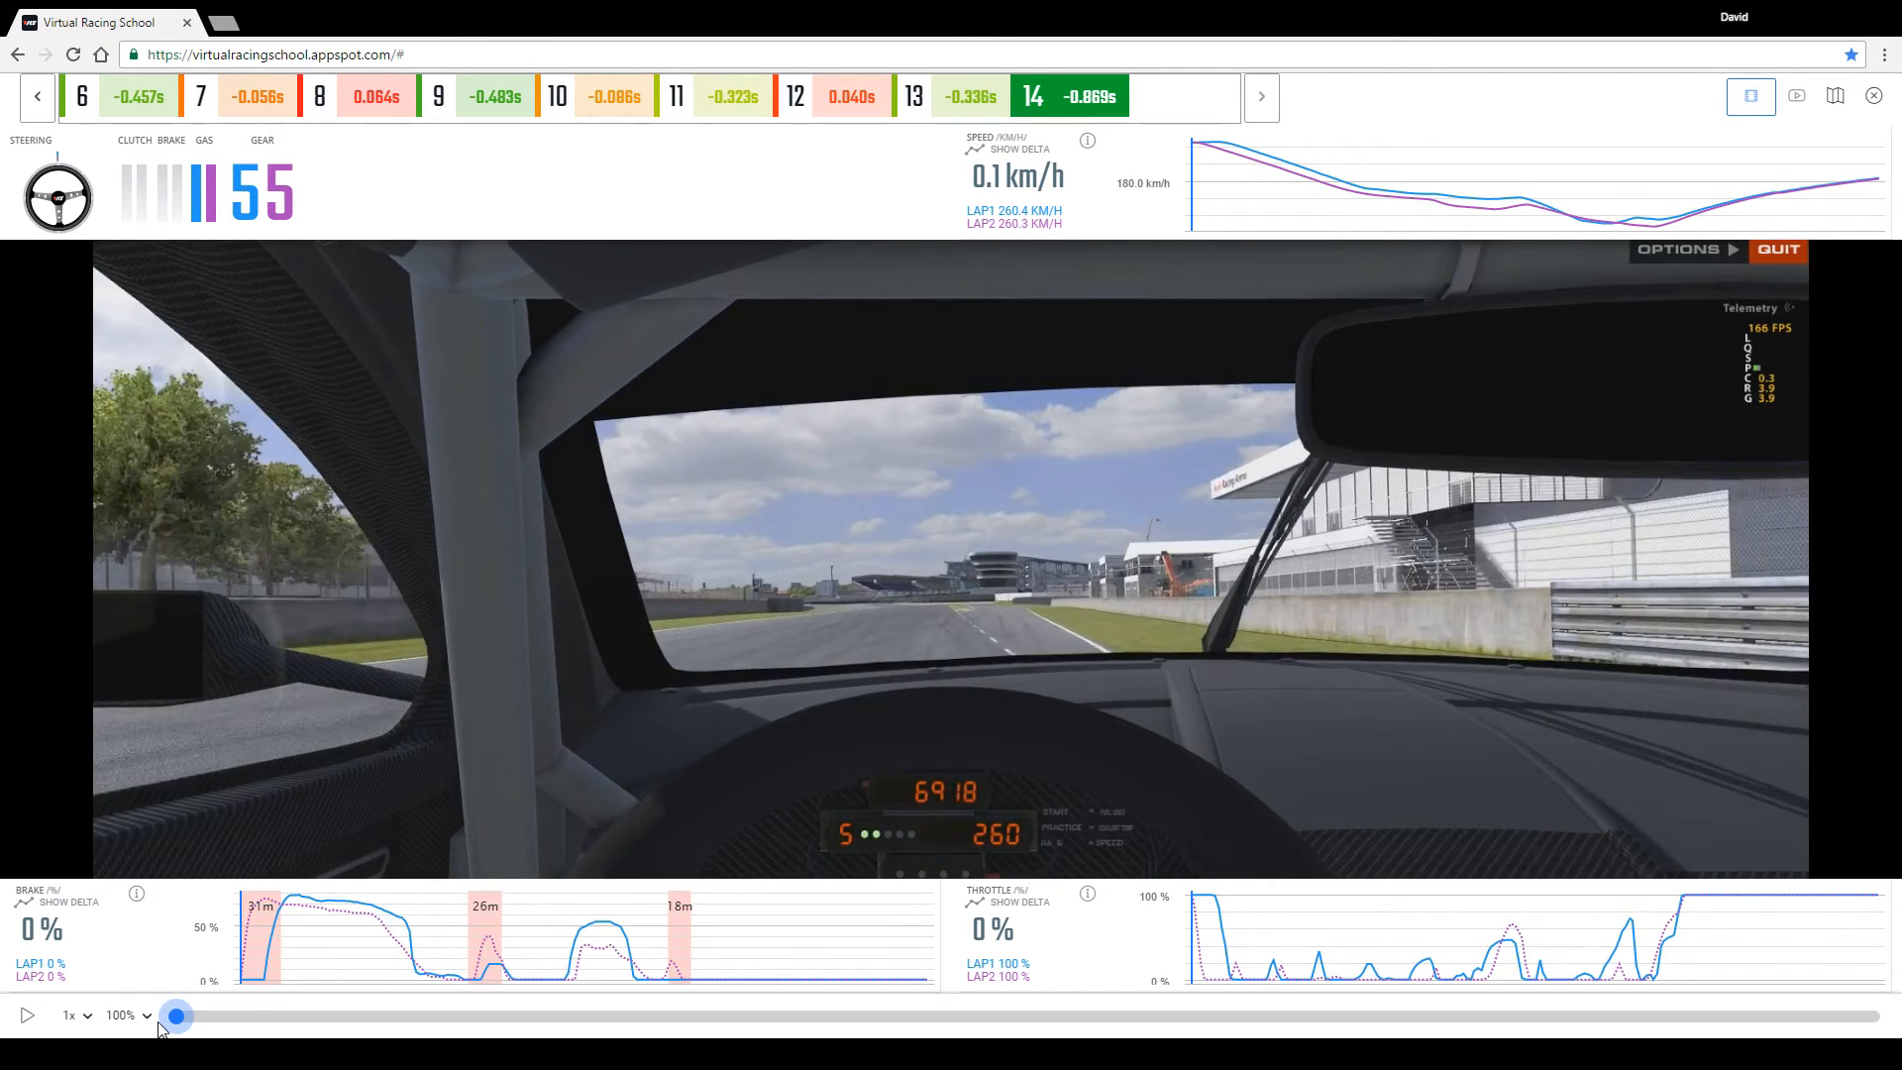
left_click_drag(176, 1014, 313, 1015)
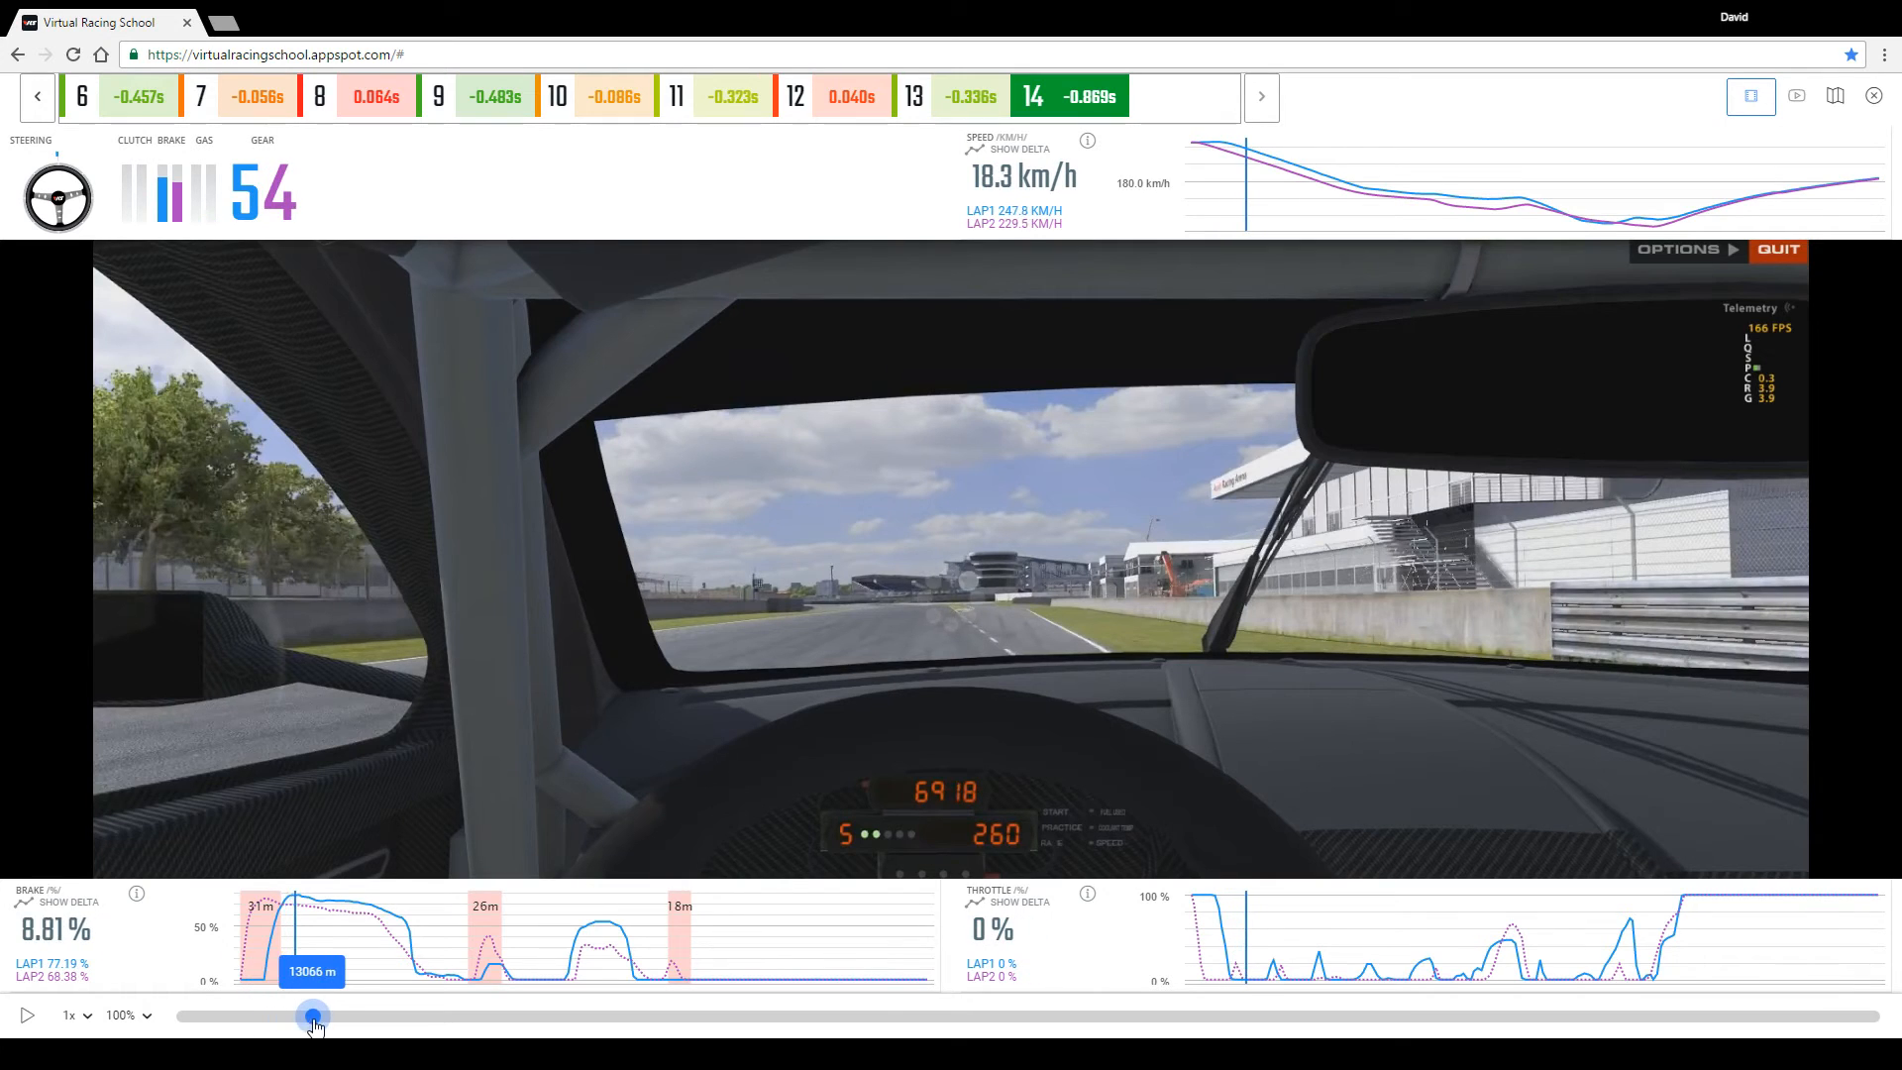
left_click_drag(313, 1015, 548, 1014)
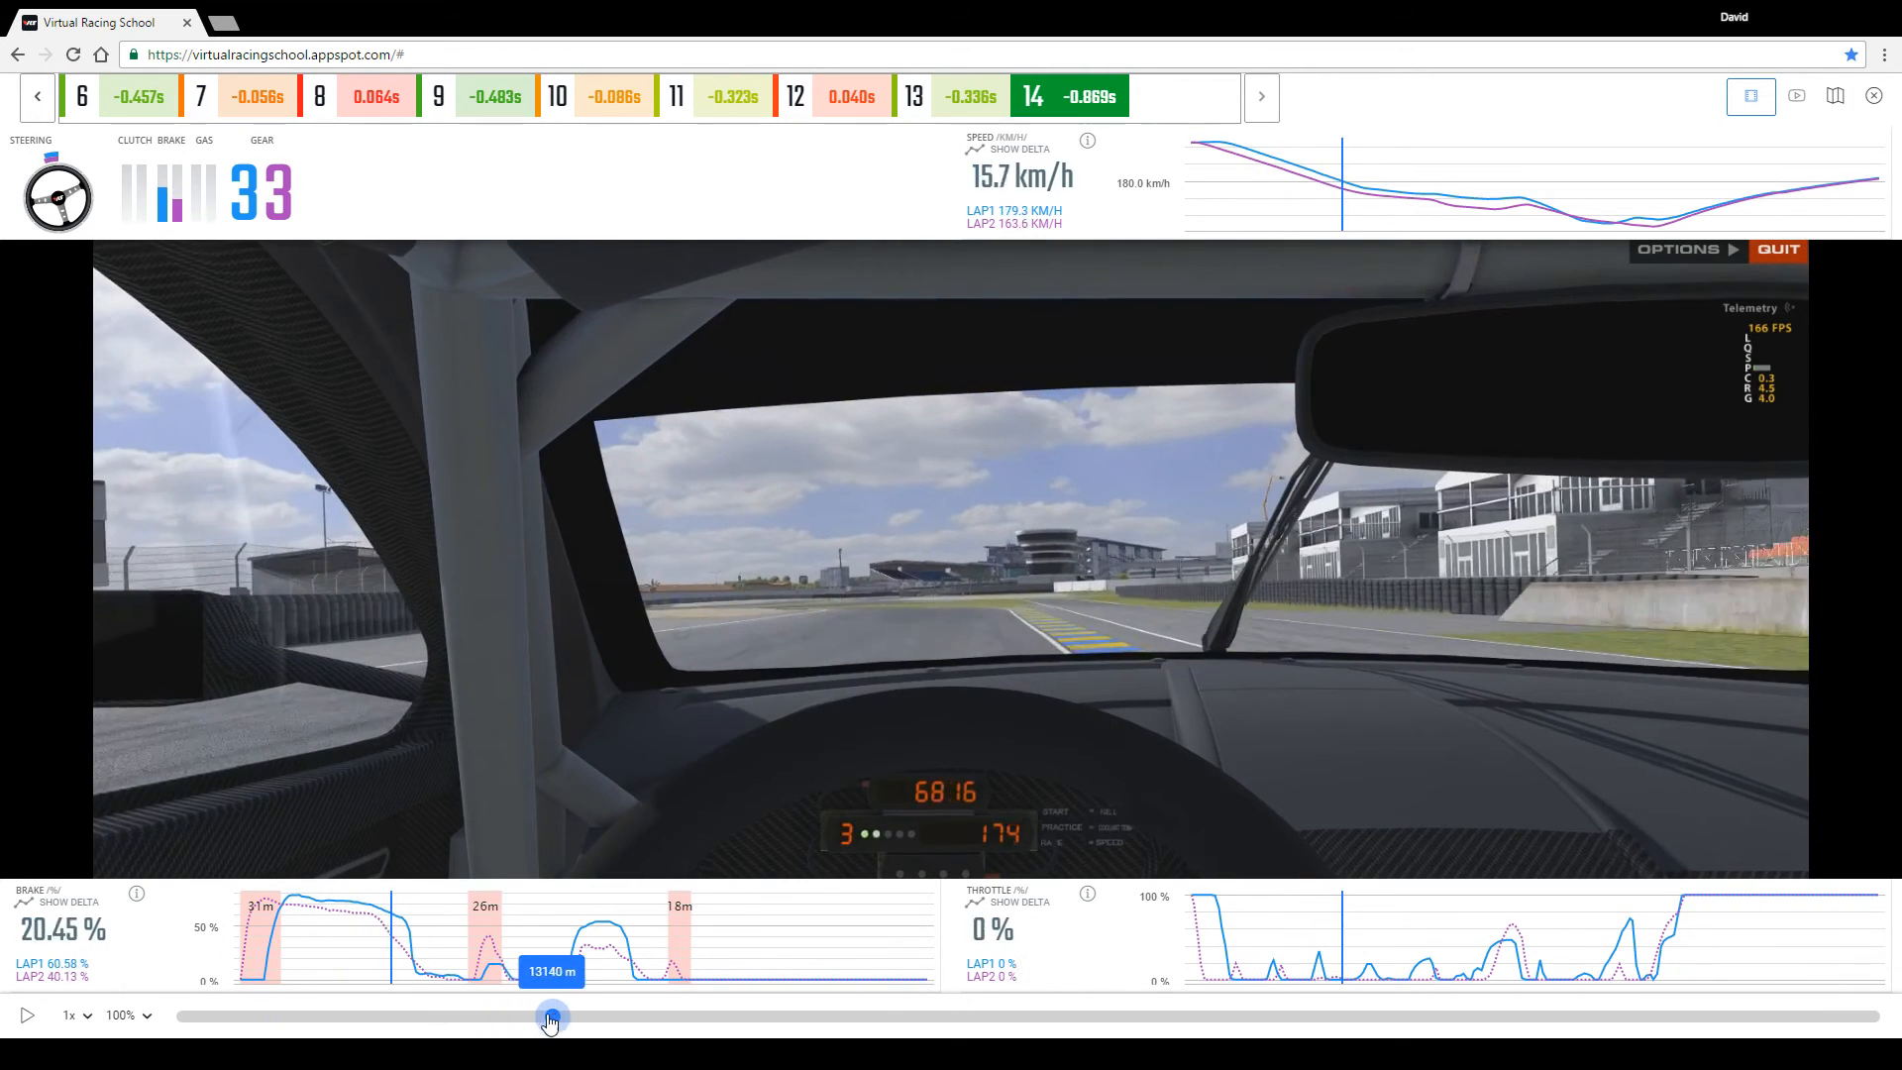
left_click_drag(549, 1016, 788, 1017)
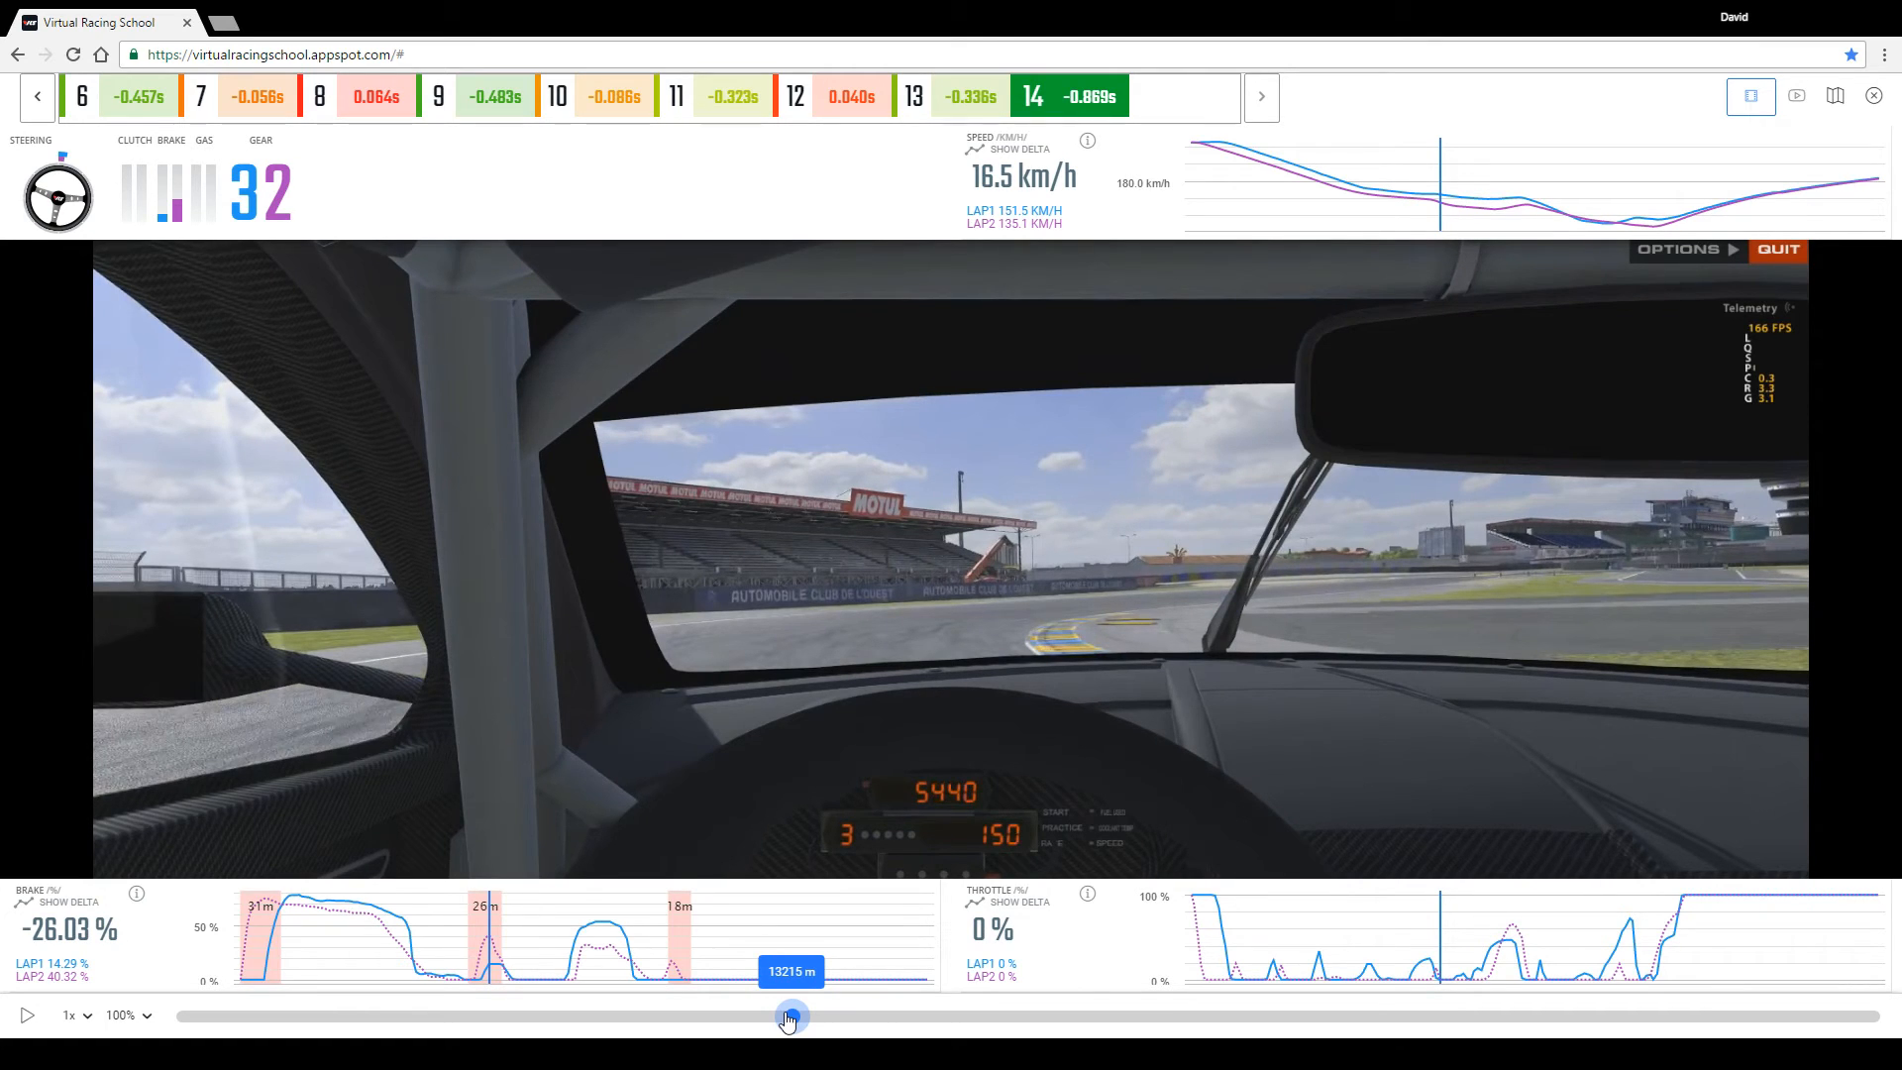
left_click_drag(791, 1015, 882, 1014)
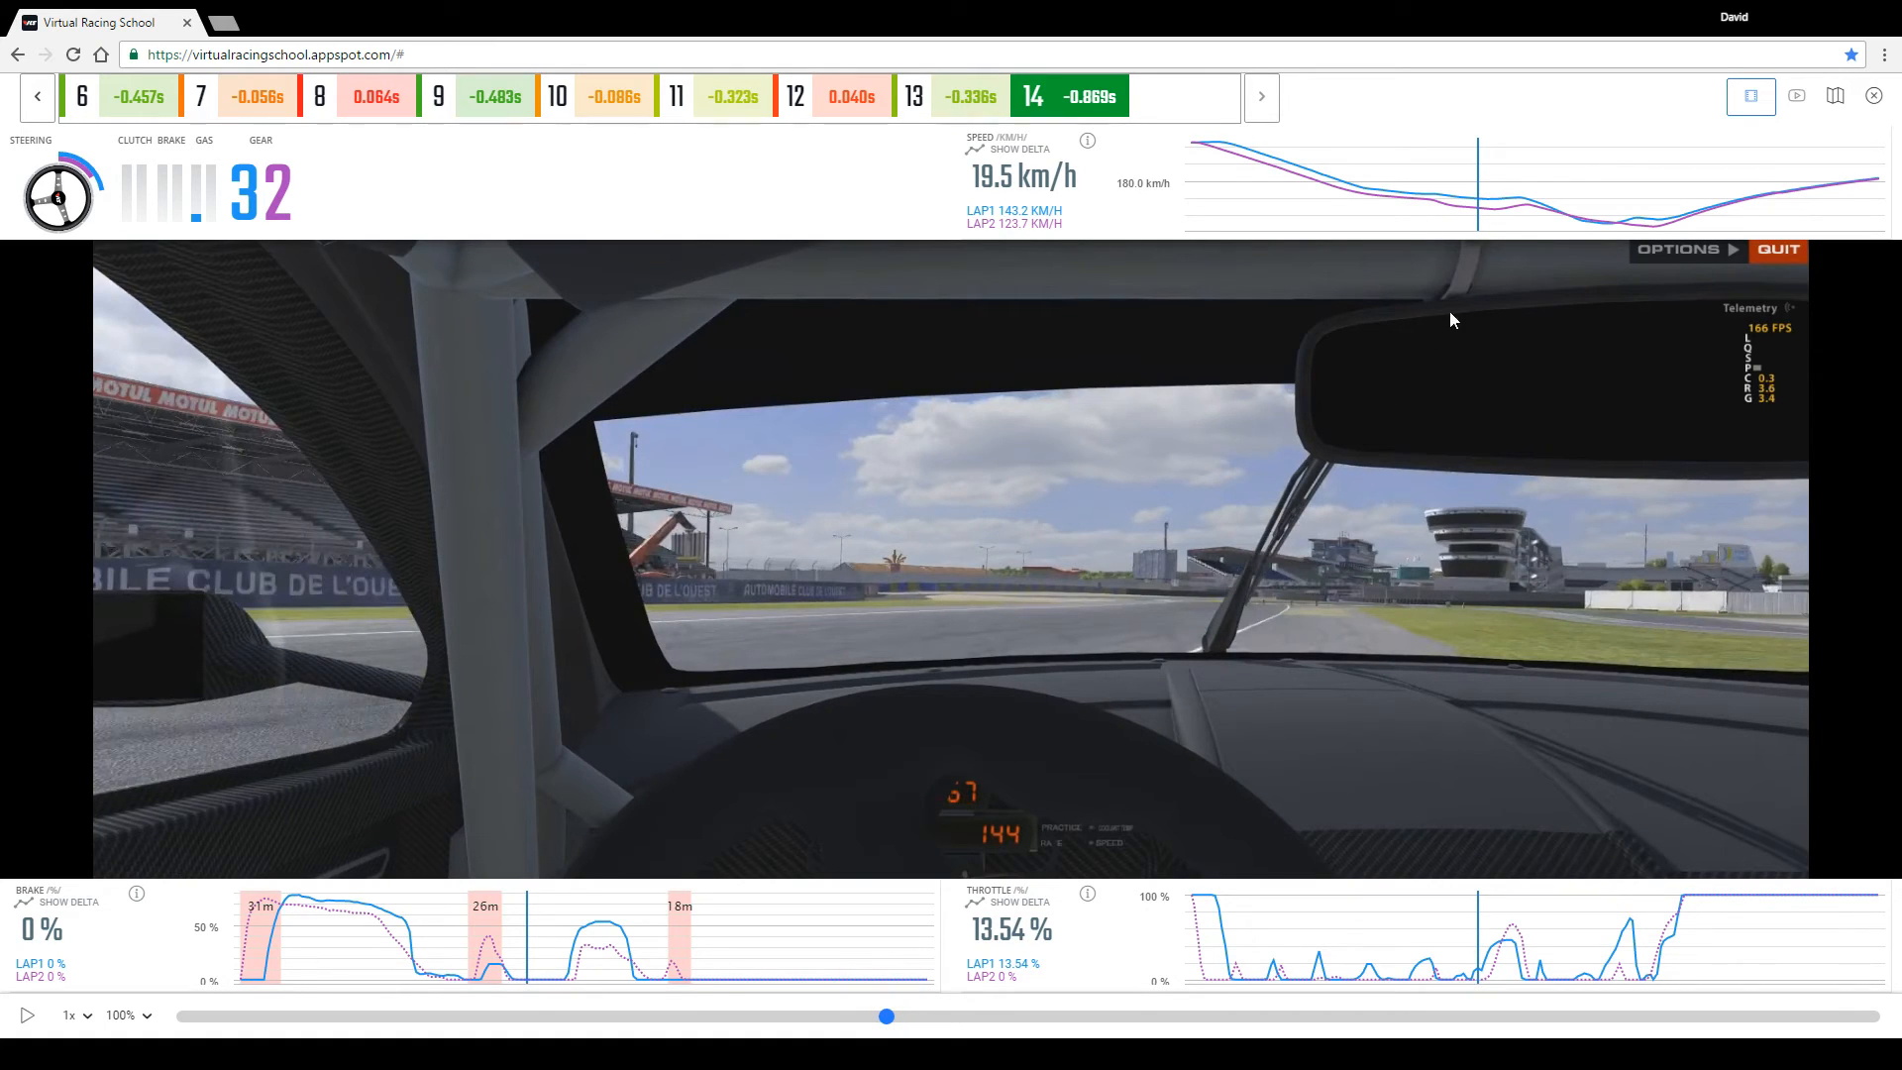
mouse_move(1504, 230)
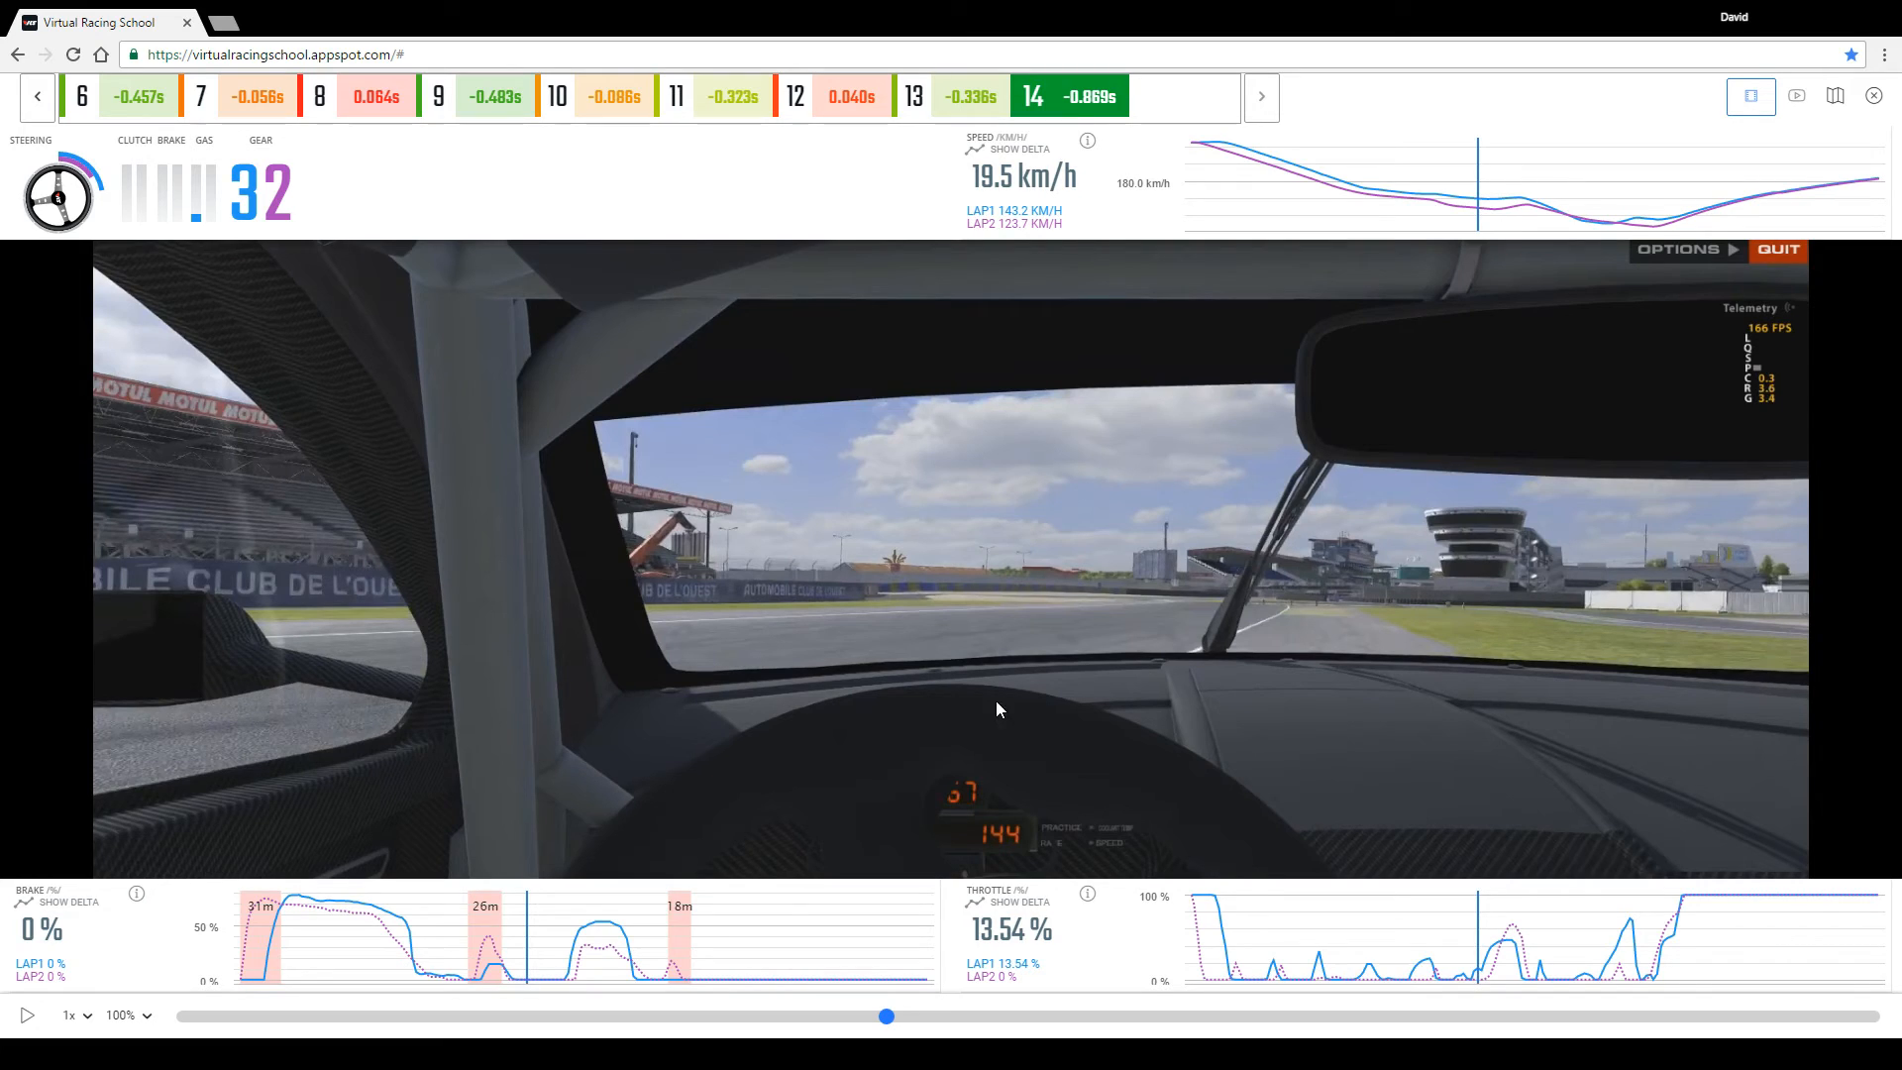
Switch to the racing-line map, zoom in twice and replay the corner entry through the braking point.
left_click(1797, 95)
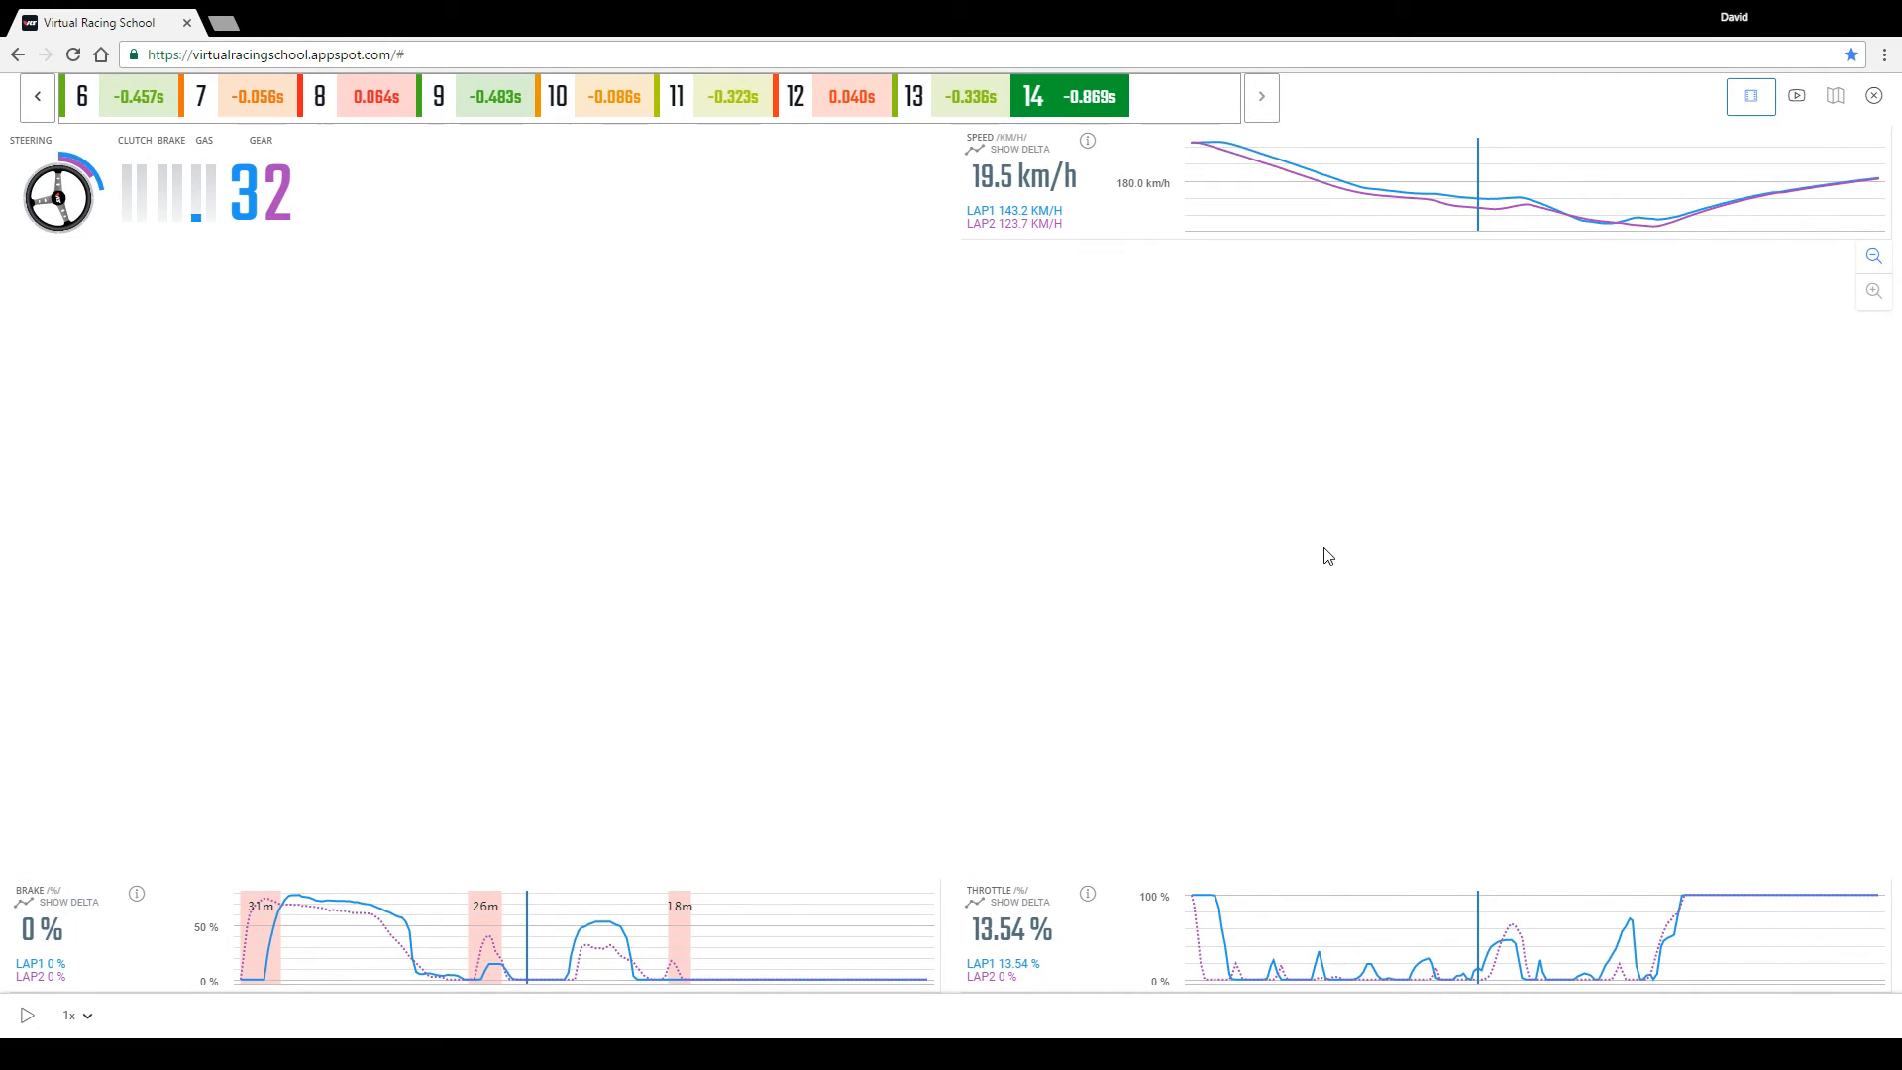
left_click(1872, 289)
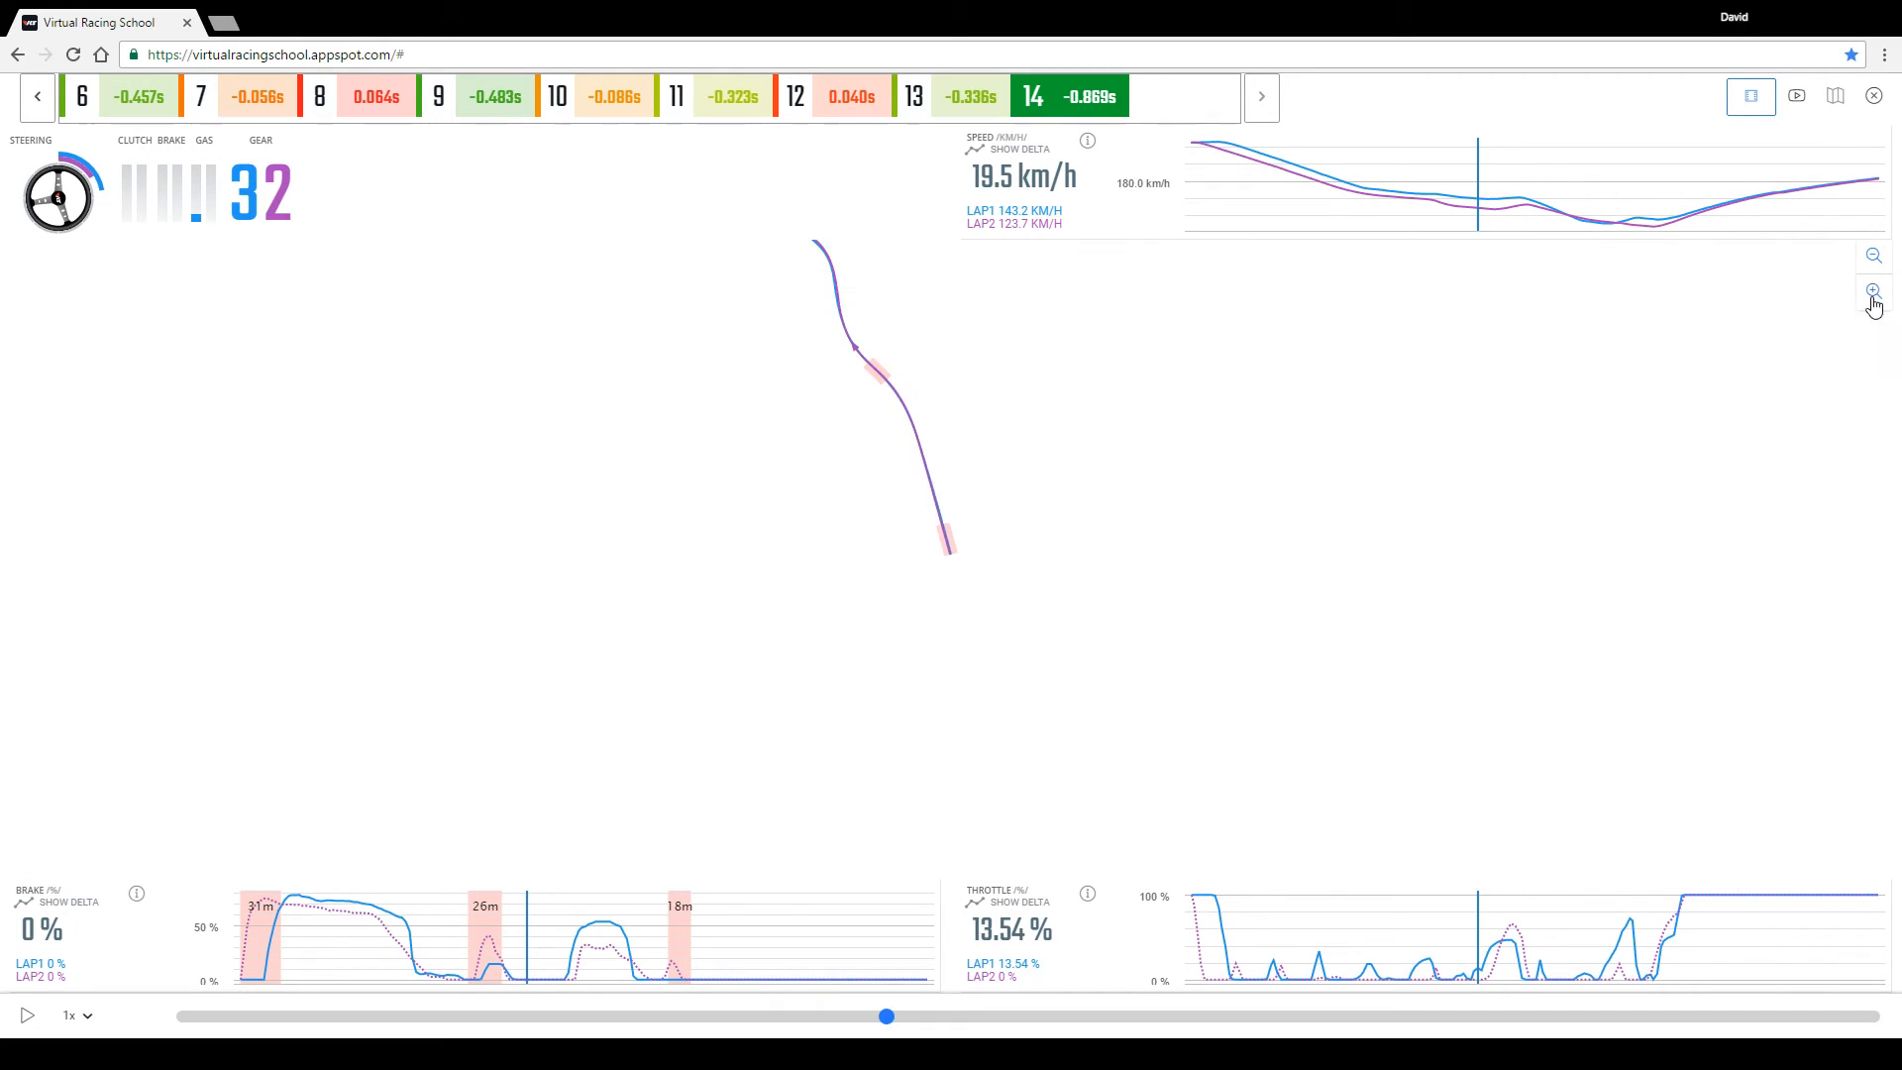
left_click_drag(886, 1017, 602, 1016)
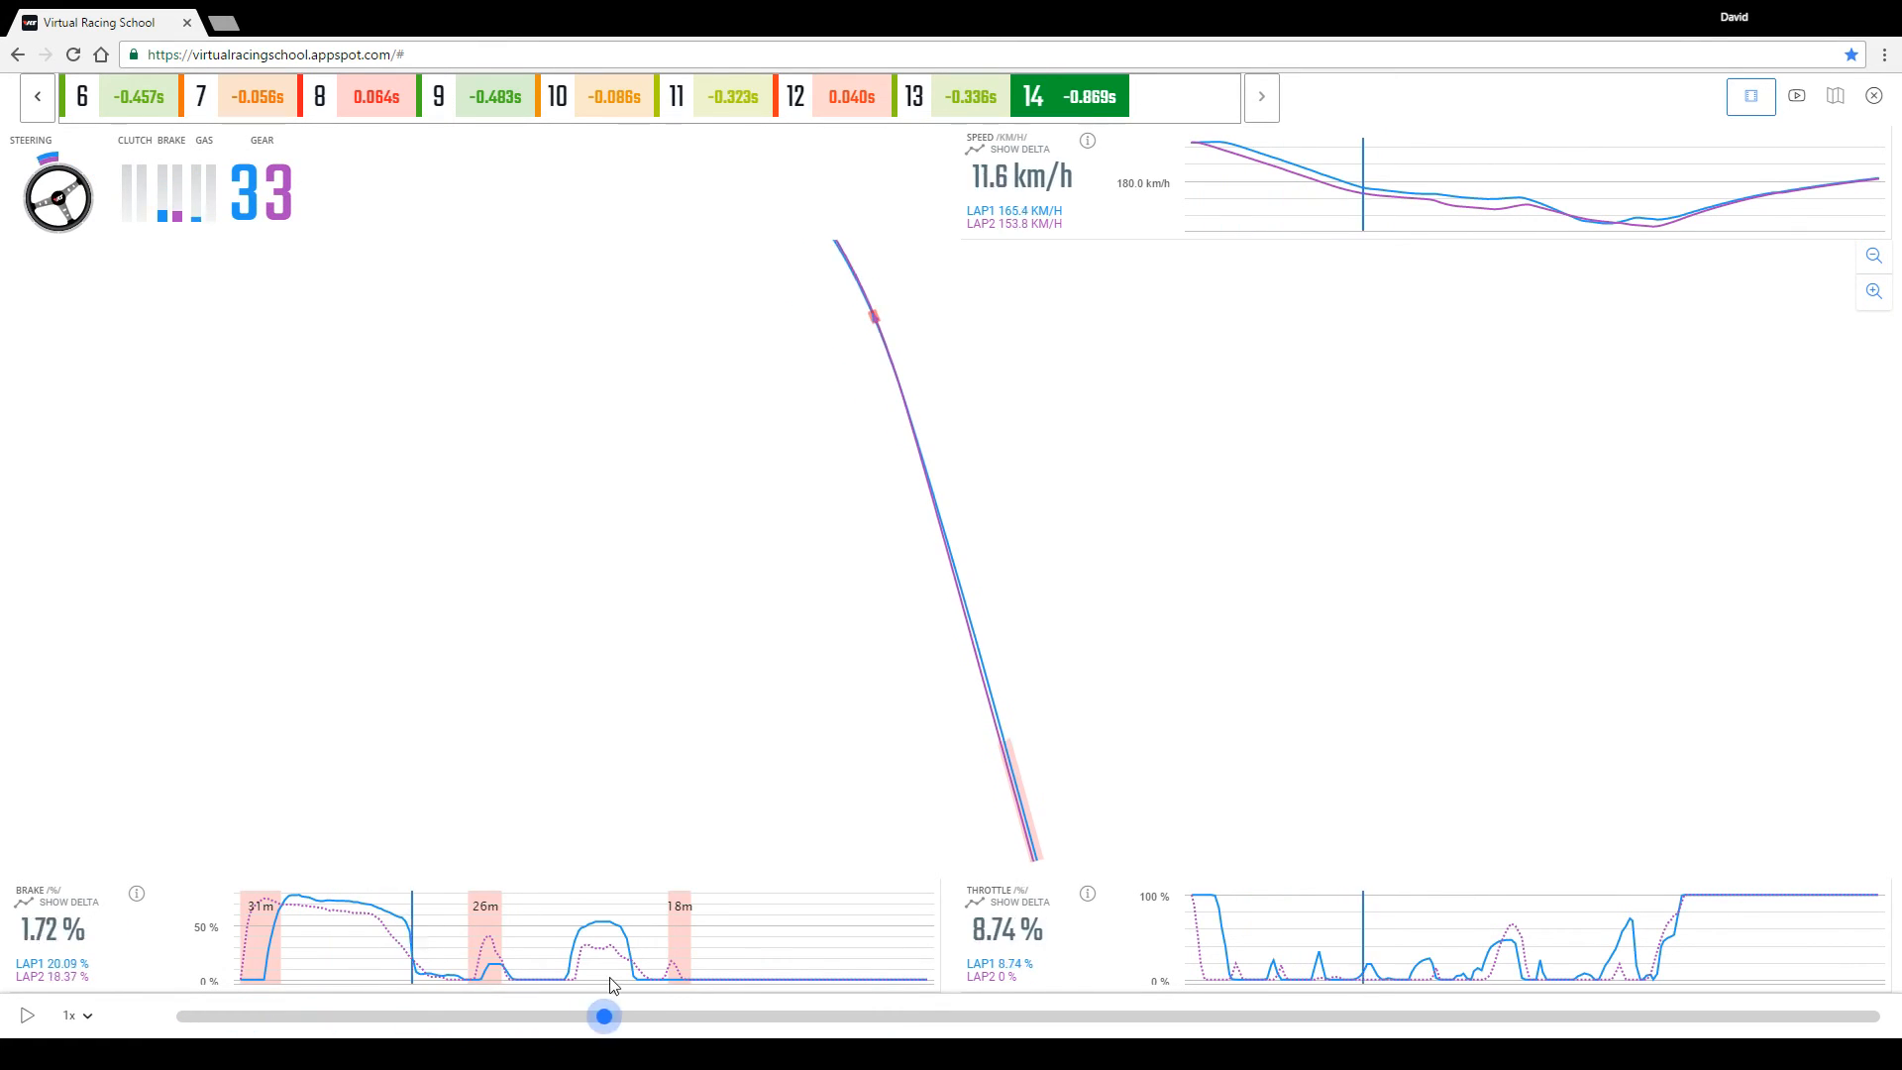
left_click_drag(604, 1016, 810, 1017)
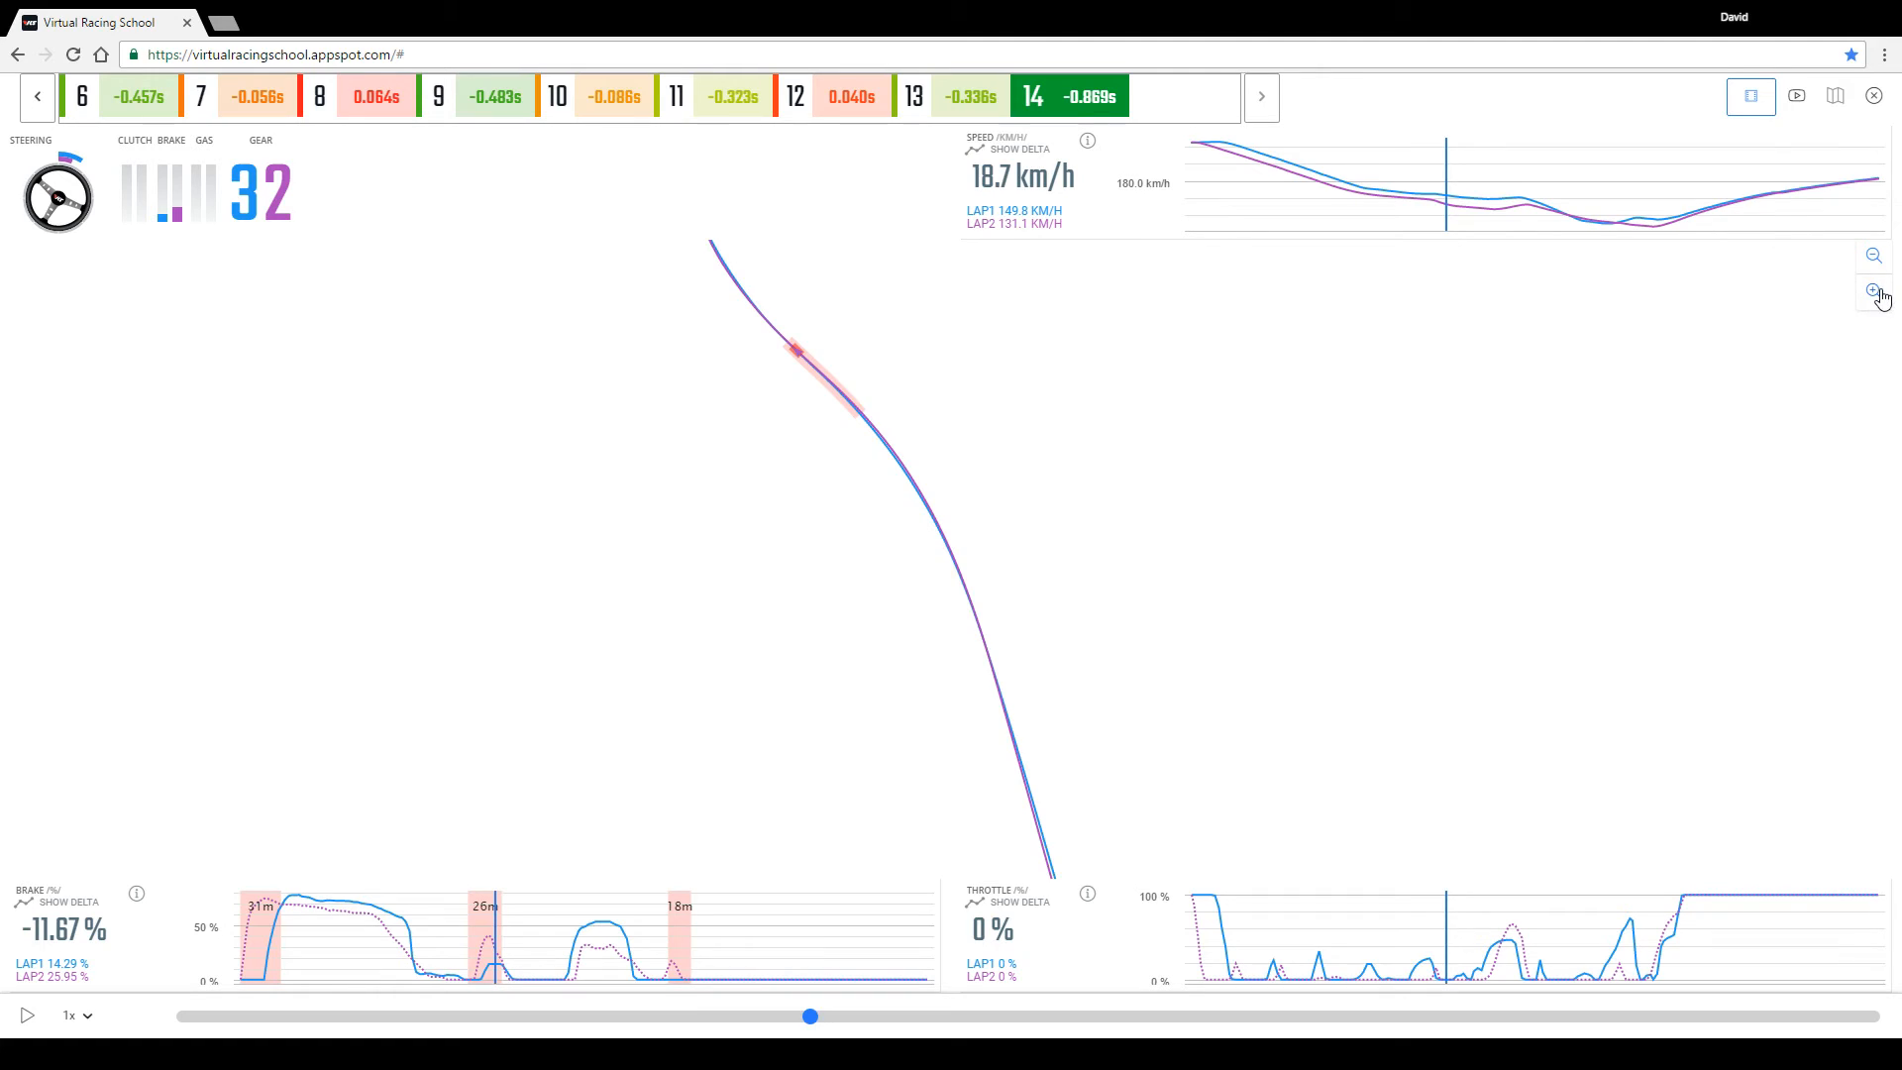
left_click(1875, 291)
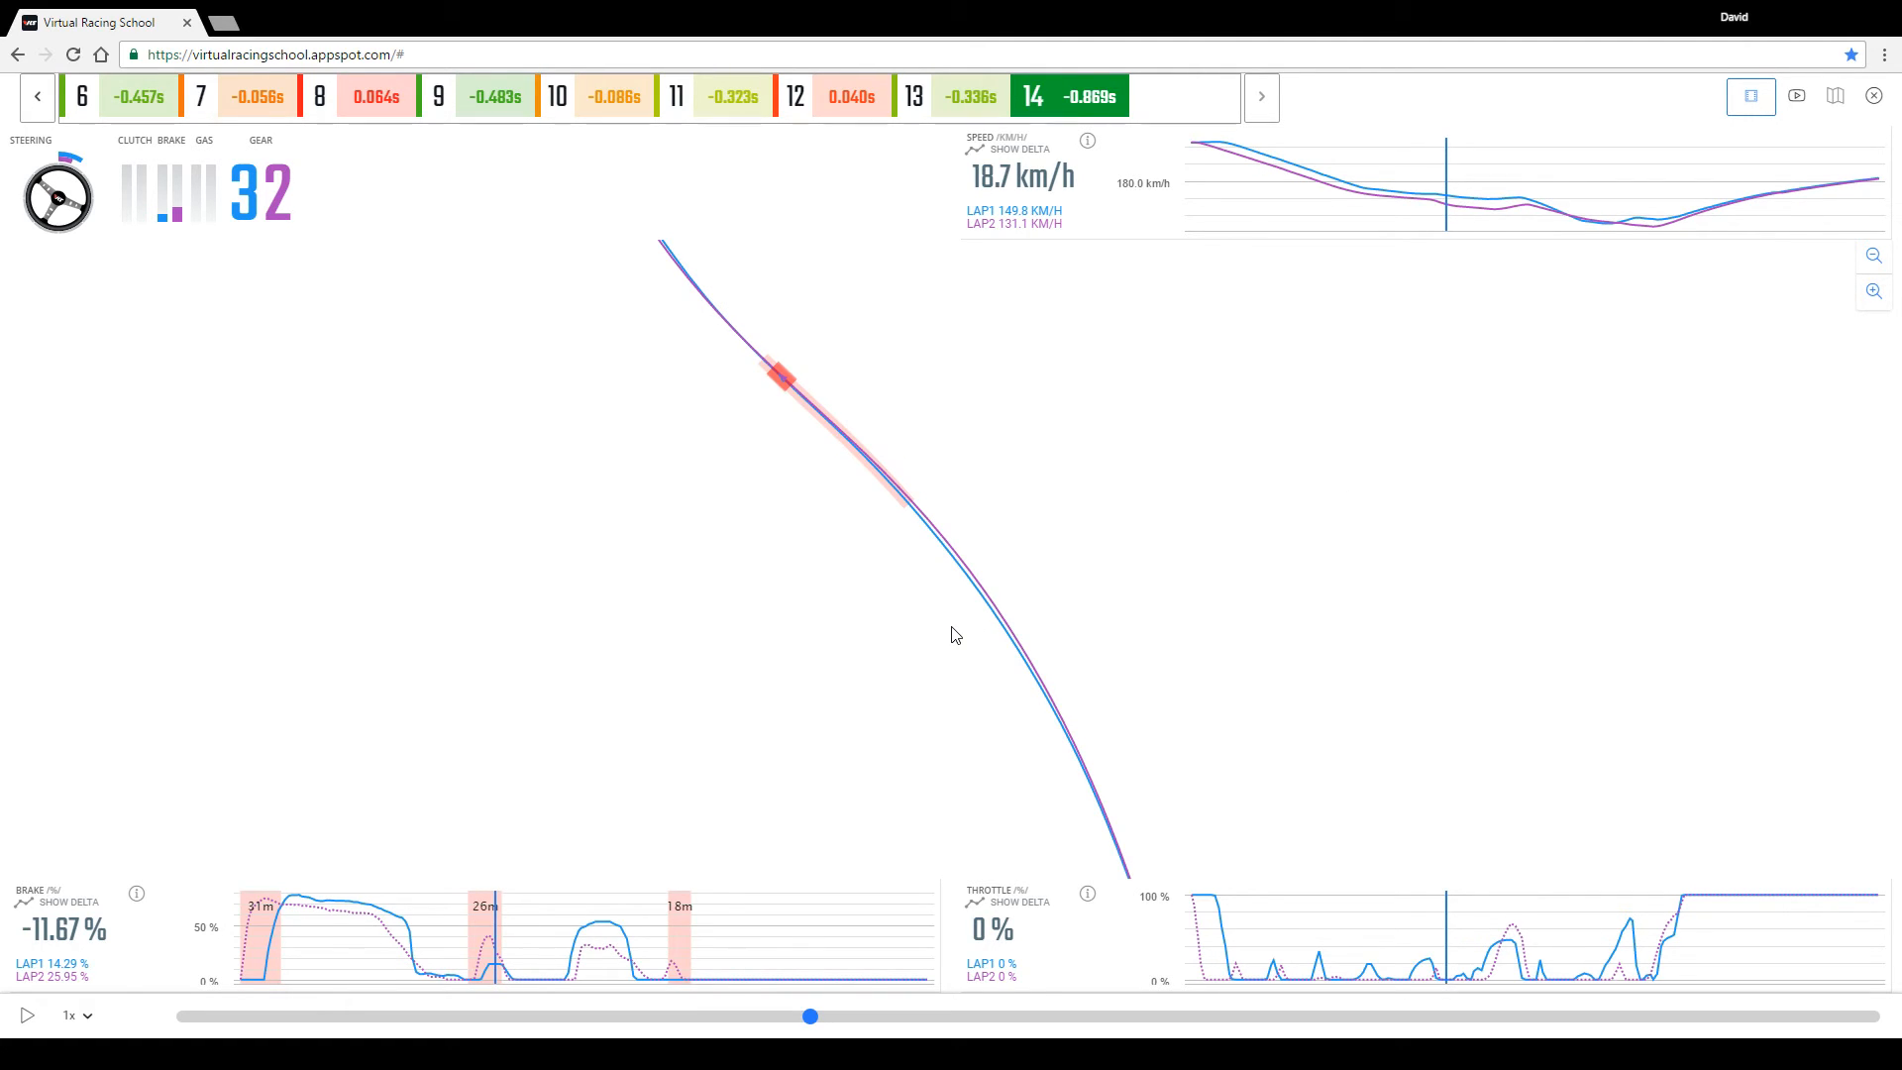
Advance the replay from 13225 m to about 13276 m.
left_click_drag(808, 1014, 824, 1015)
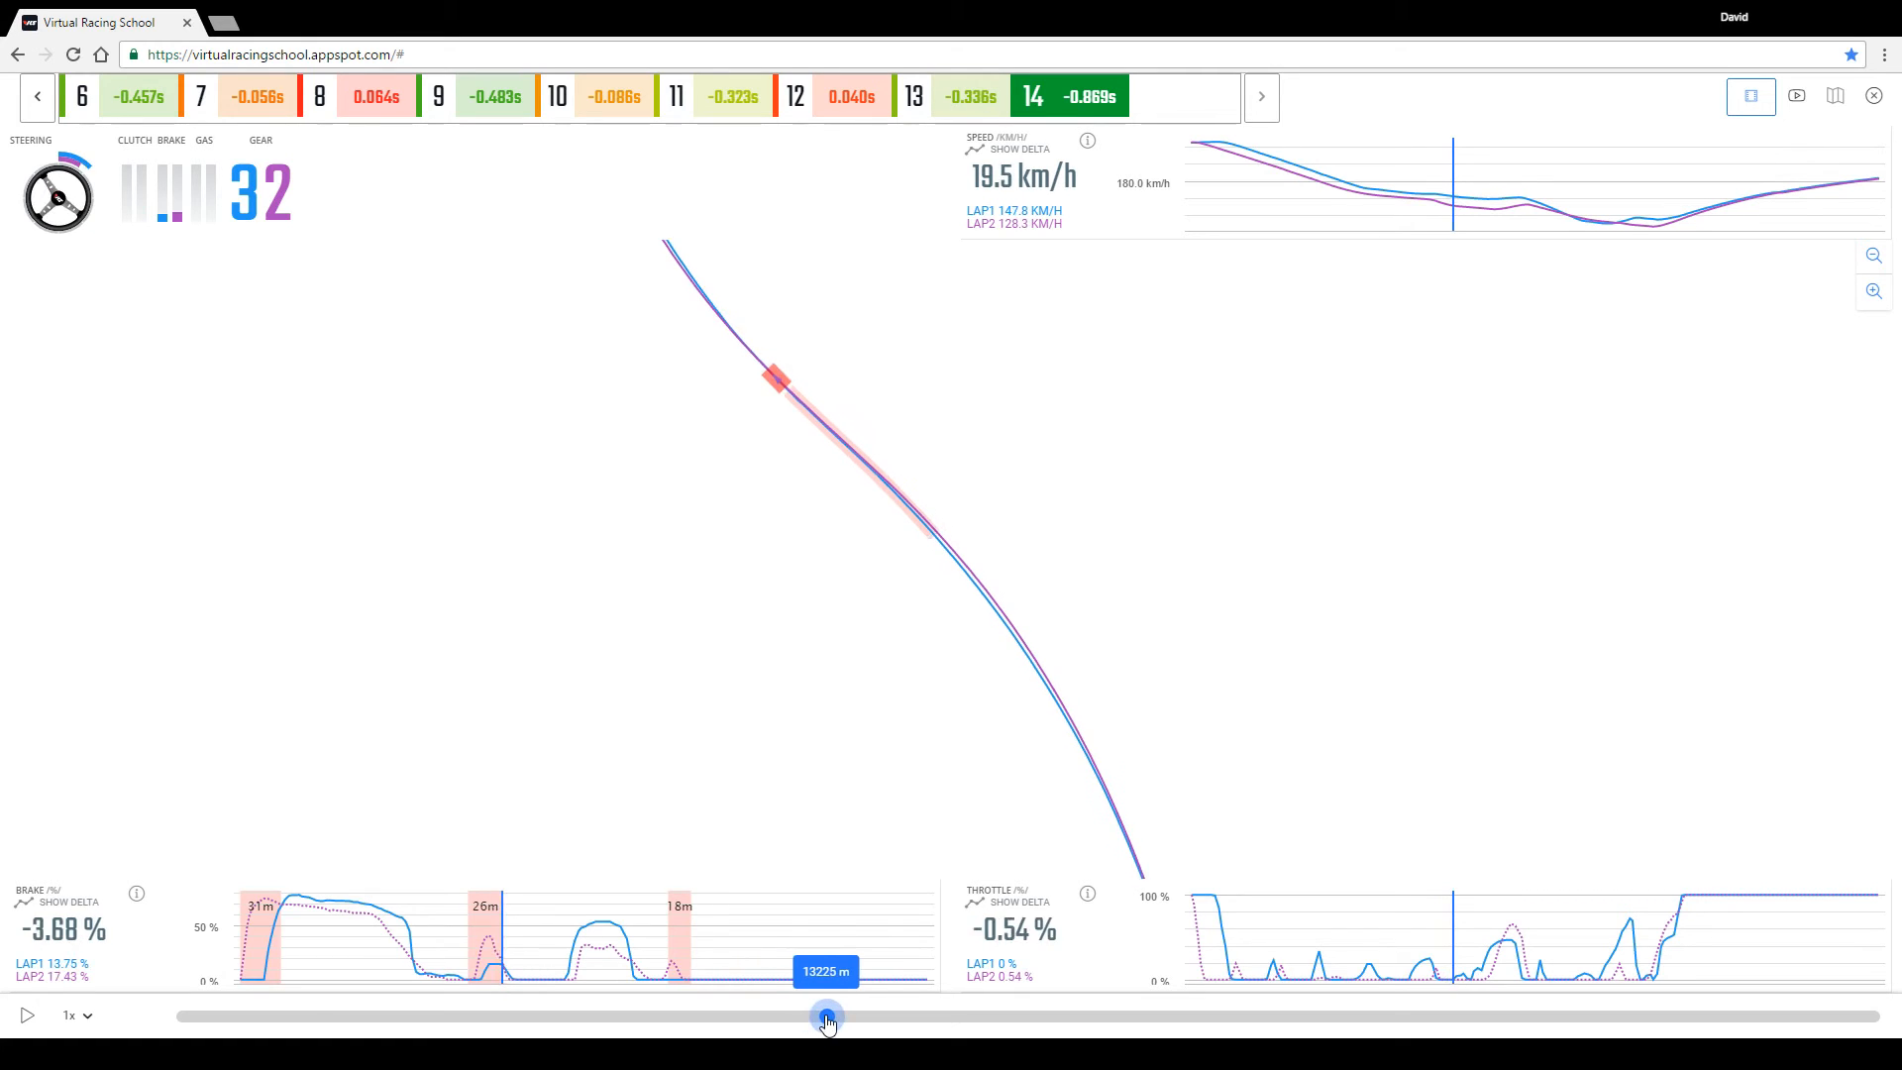
left_click_drag(826, 1016, 977, 1017)
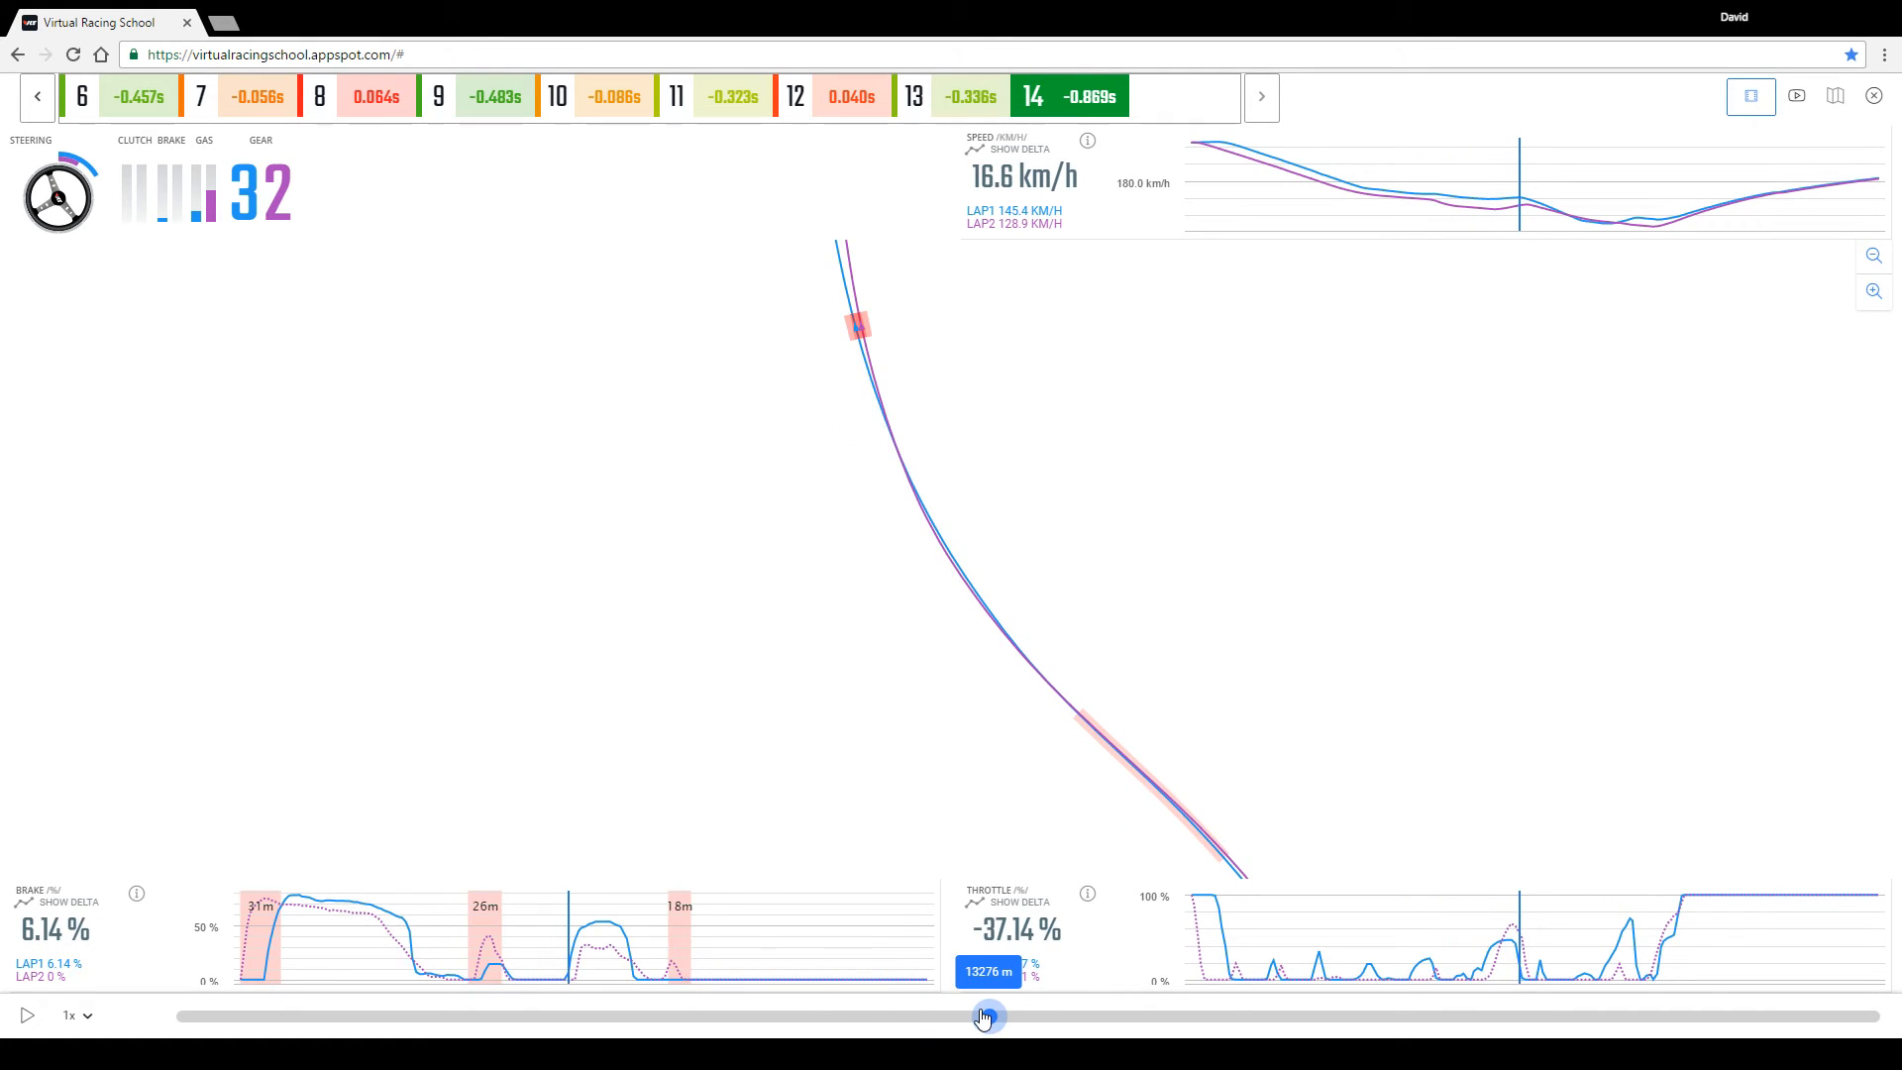
left_click_drag(983, 1017, 989, 1016)
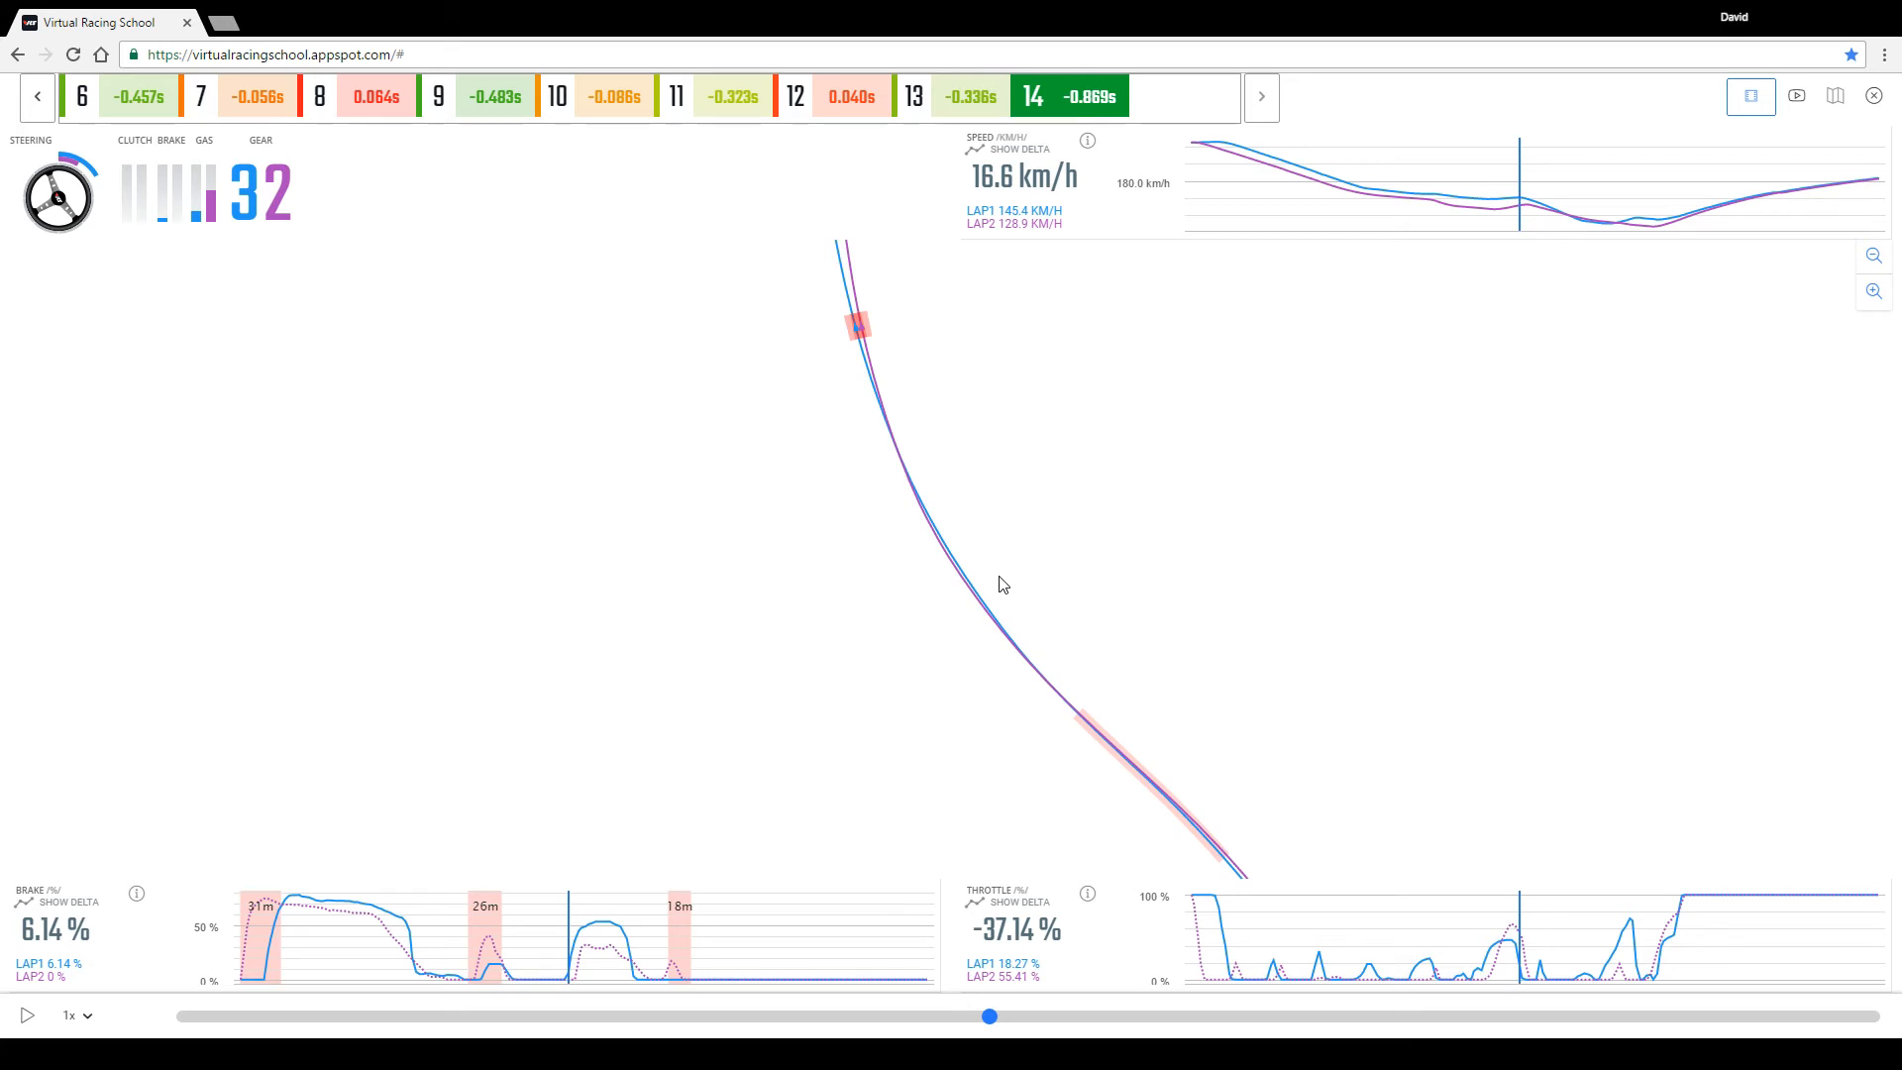
mouse_move(878, 400)
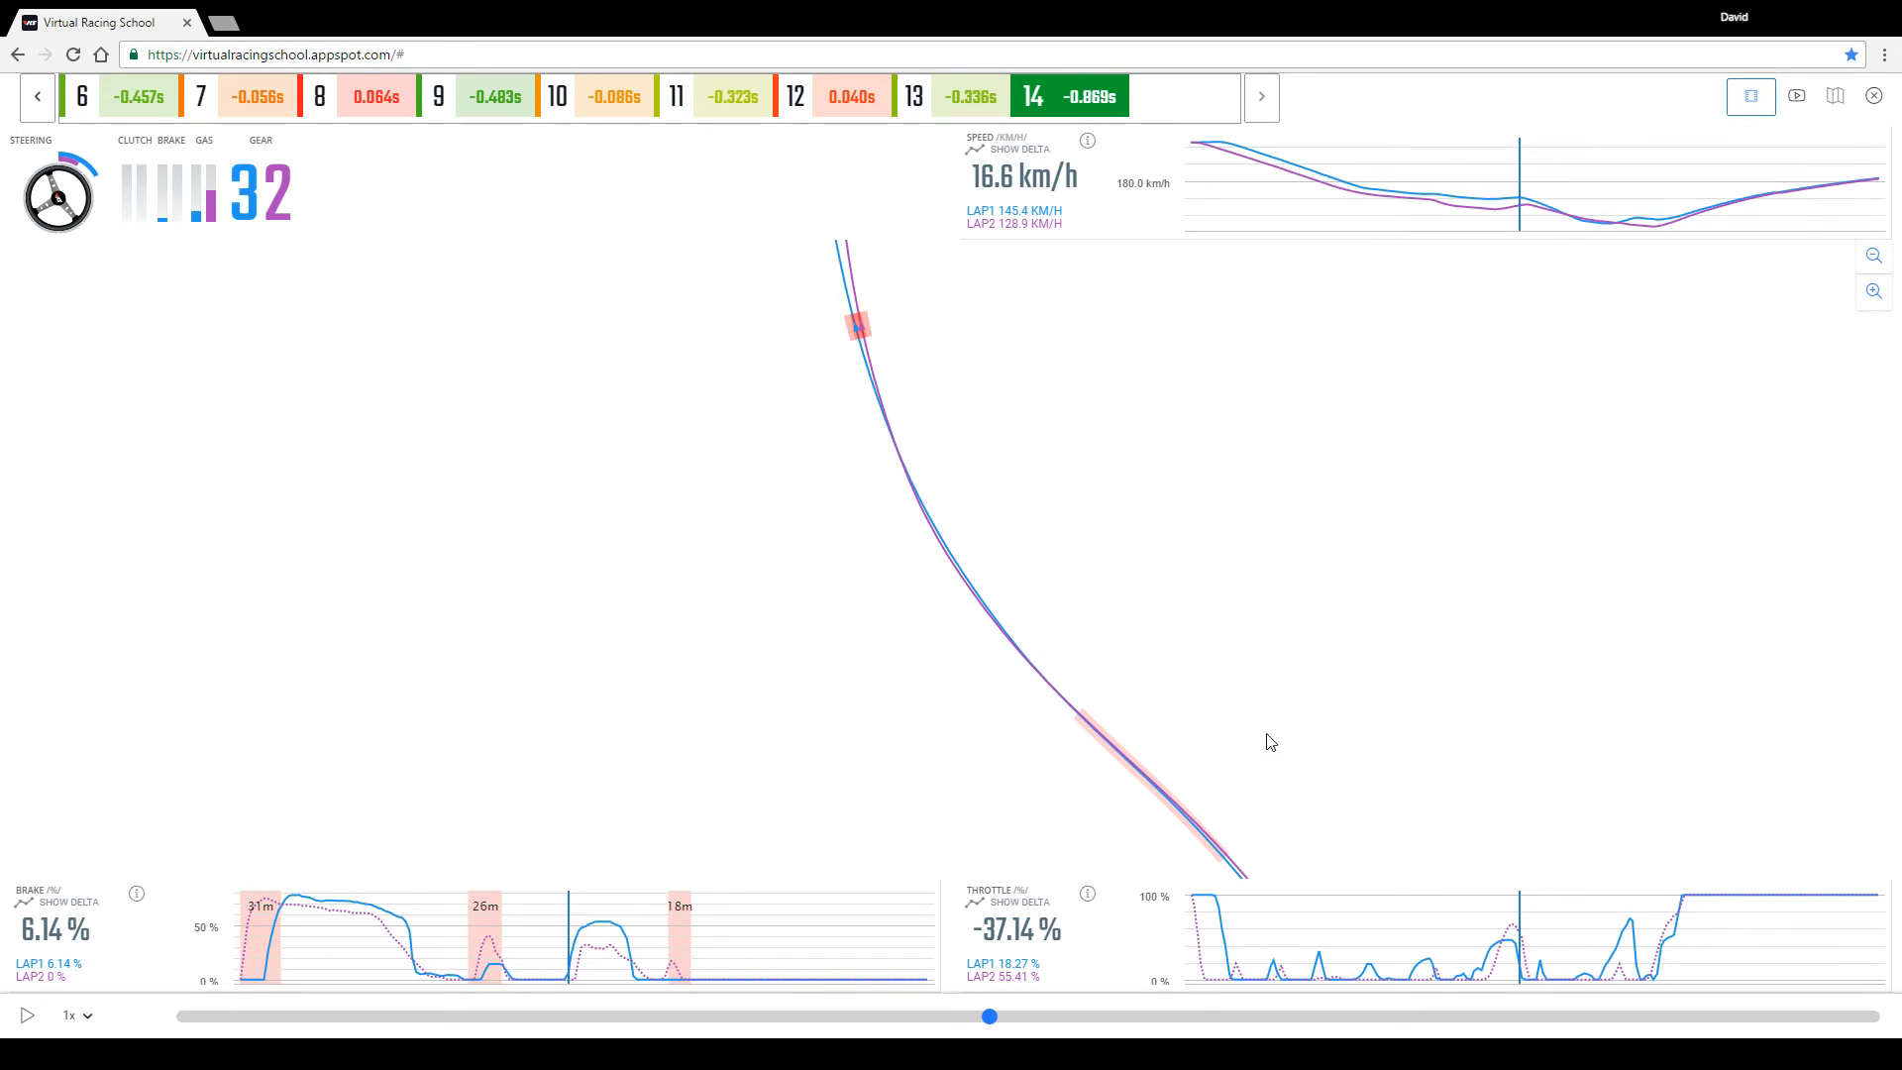
mouse_move(1738, 145)
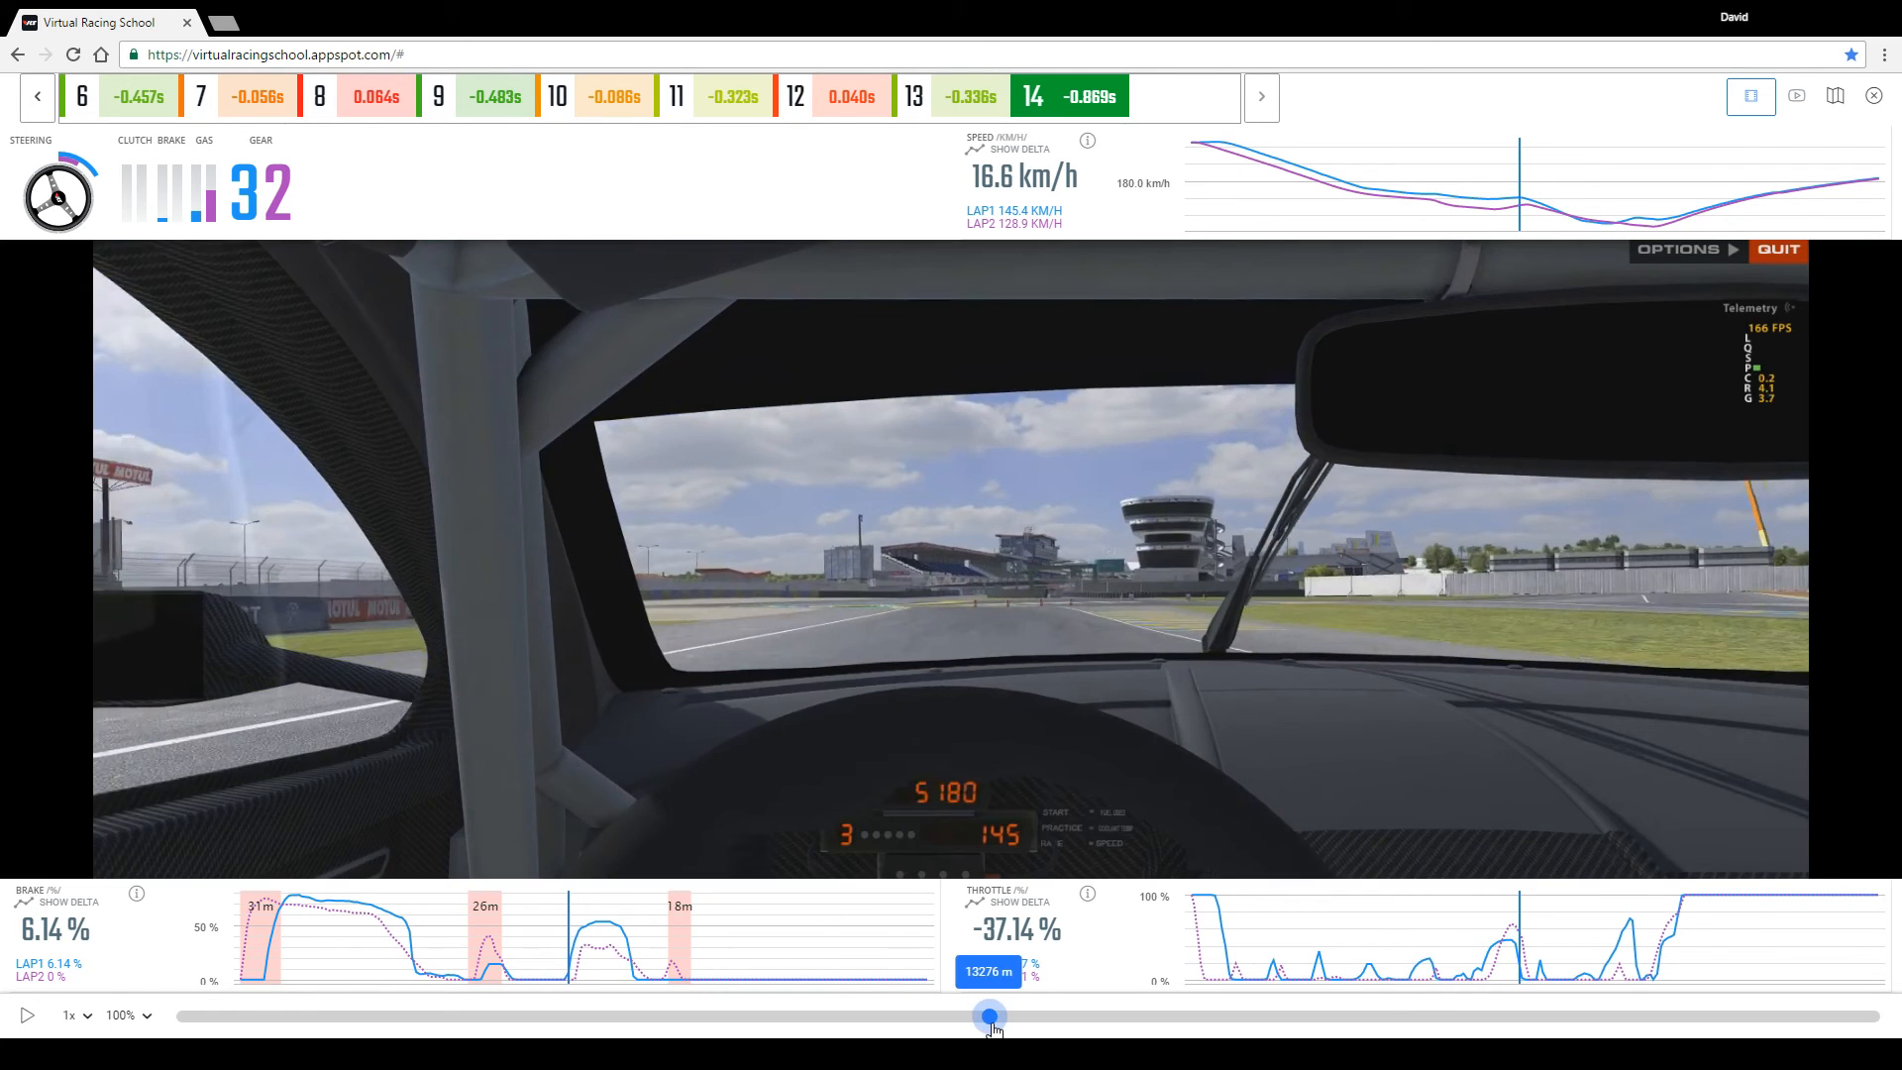
Step the replay through the apex from 13302 m to past the last braking zone near 13345 m.
left_click_drag(993, 1015, 1076, 1015)
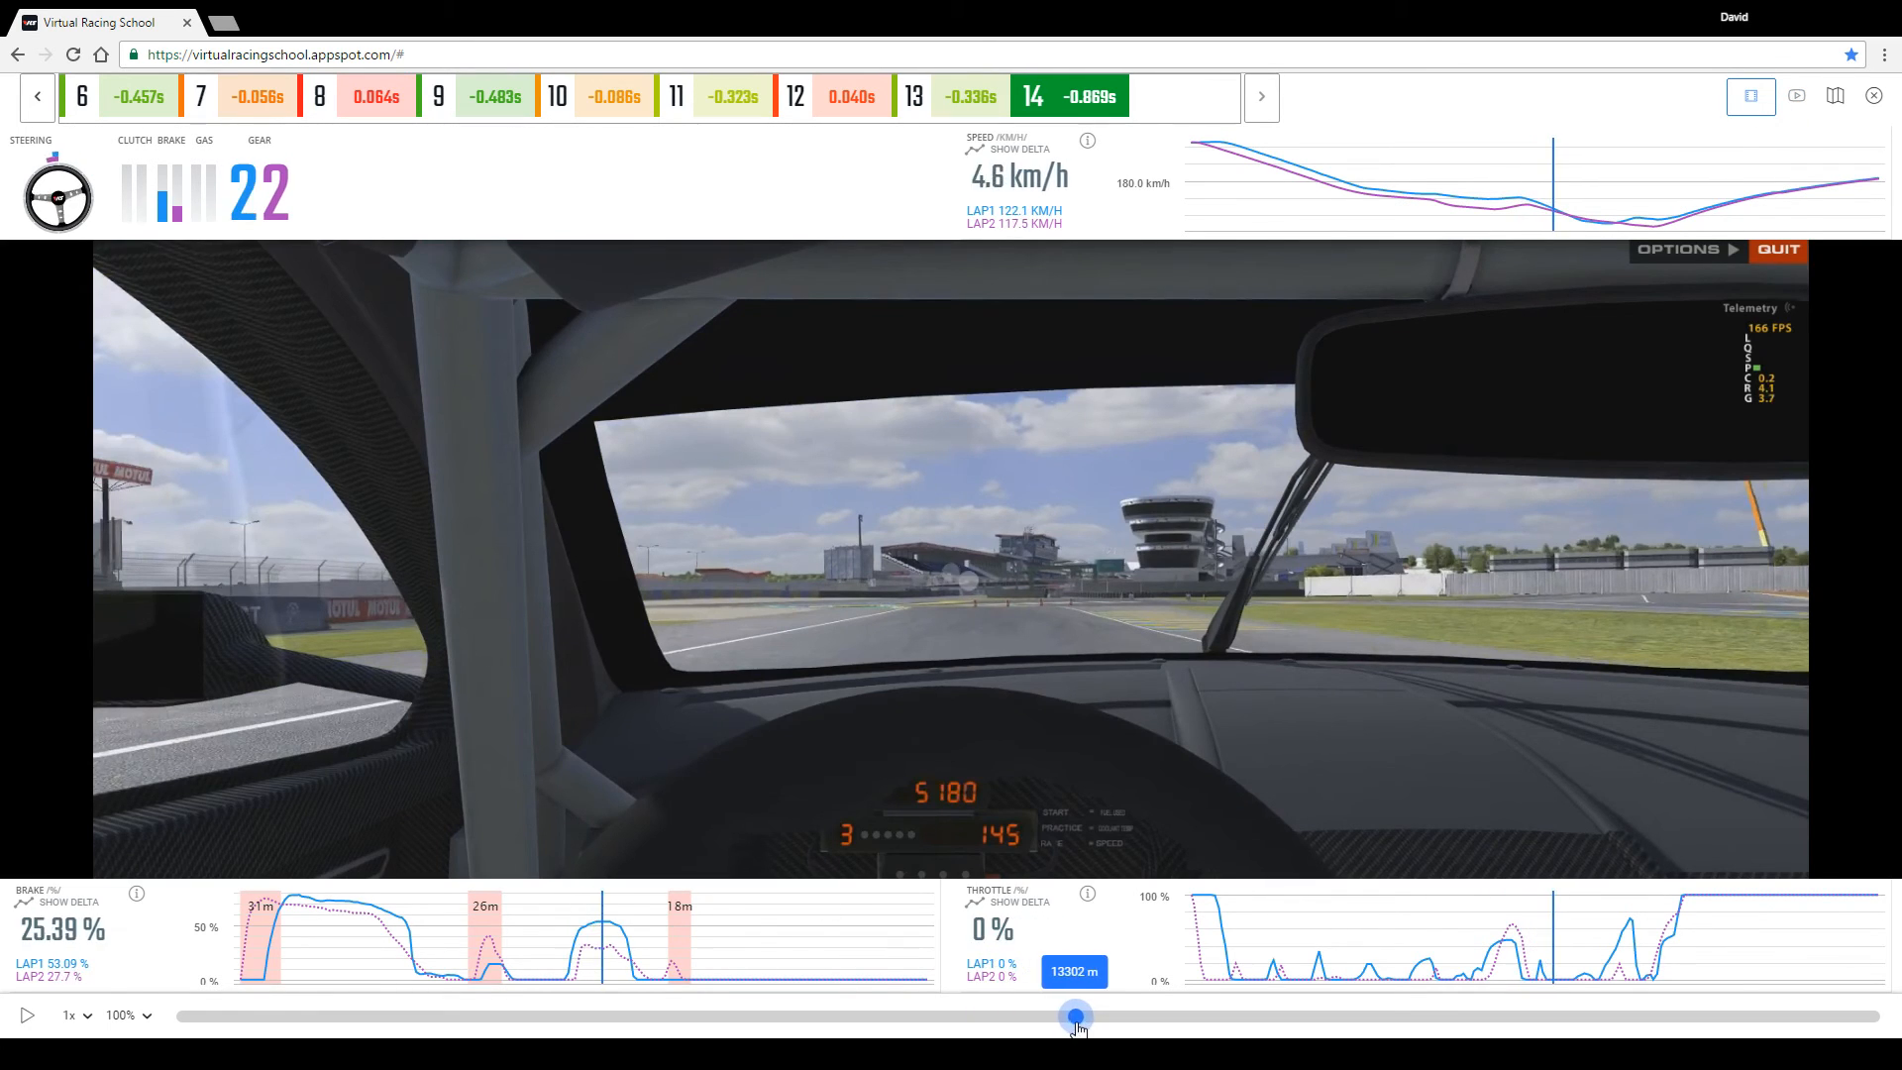
left_click_drag(1076, 1015, 1092, 1014)
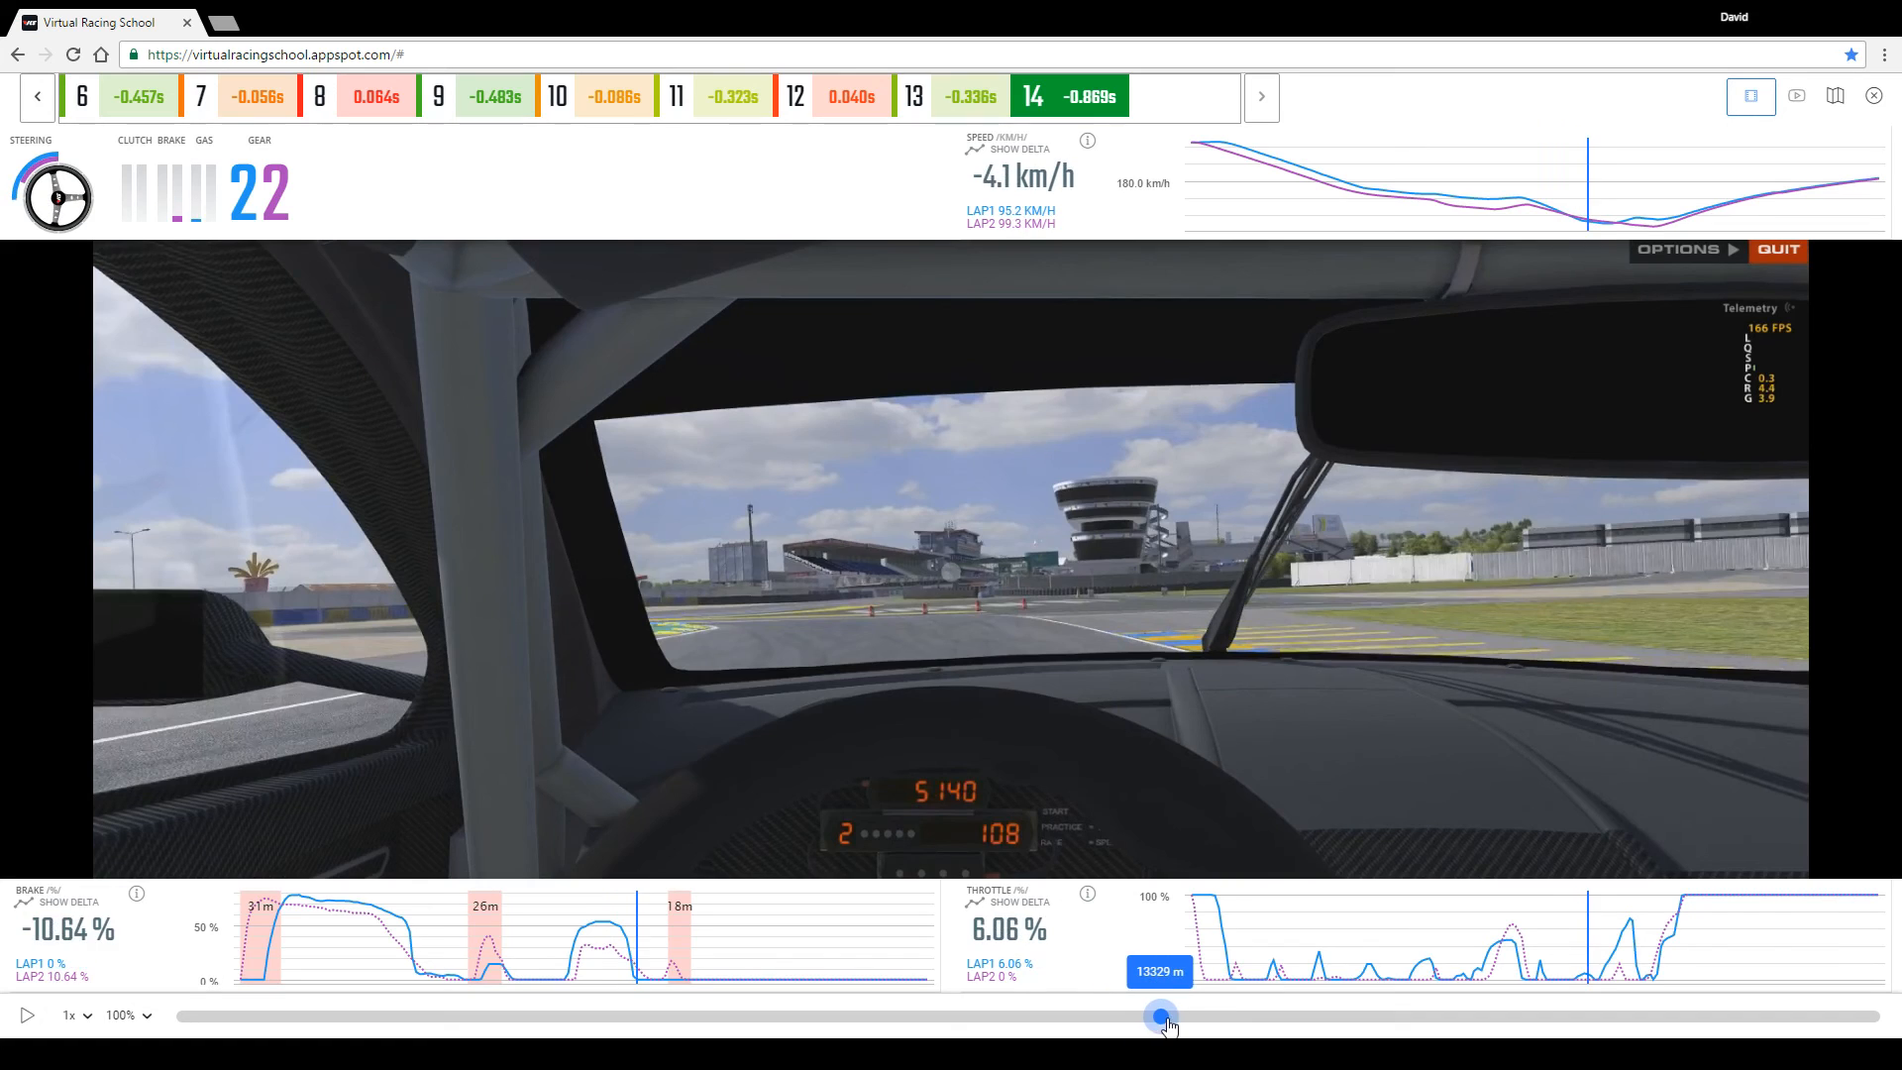
left_click_drag(1161, 1016, 1205, 1016)
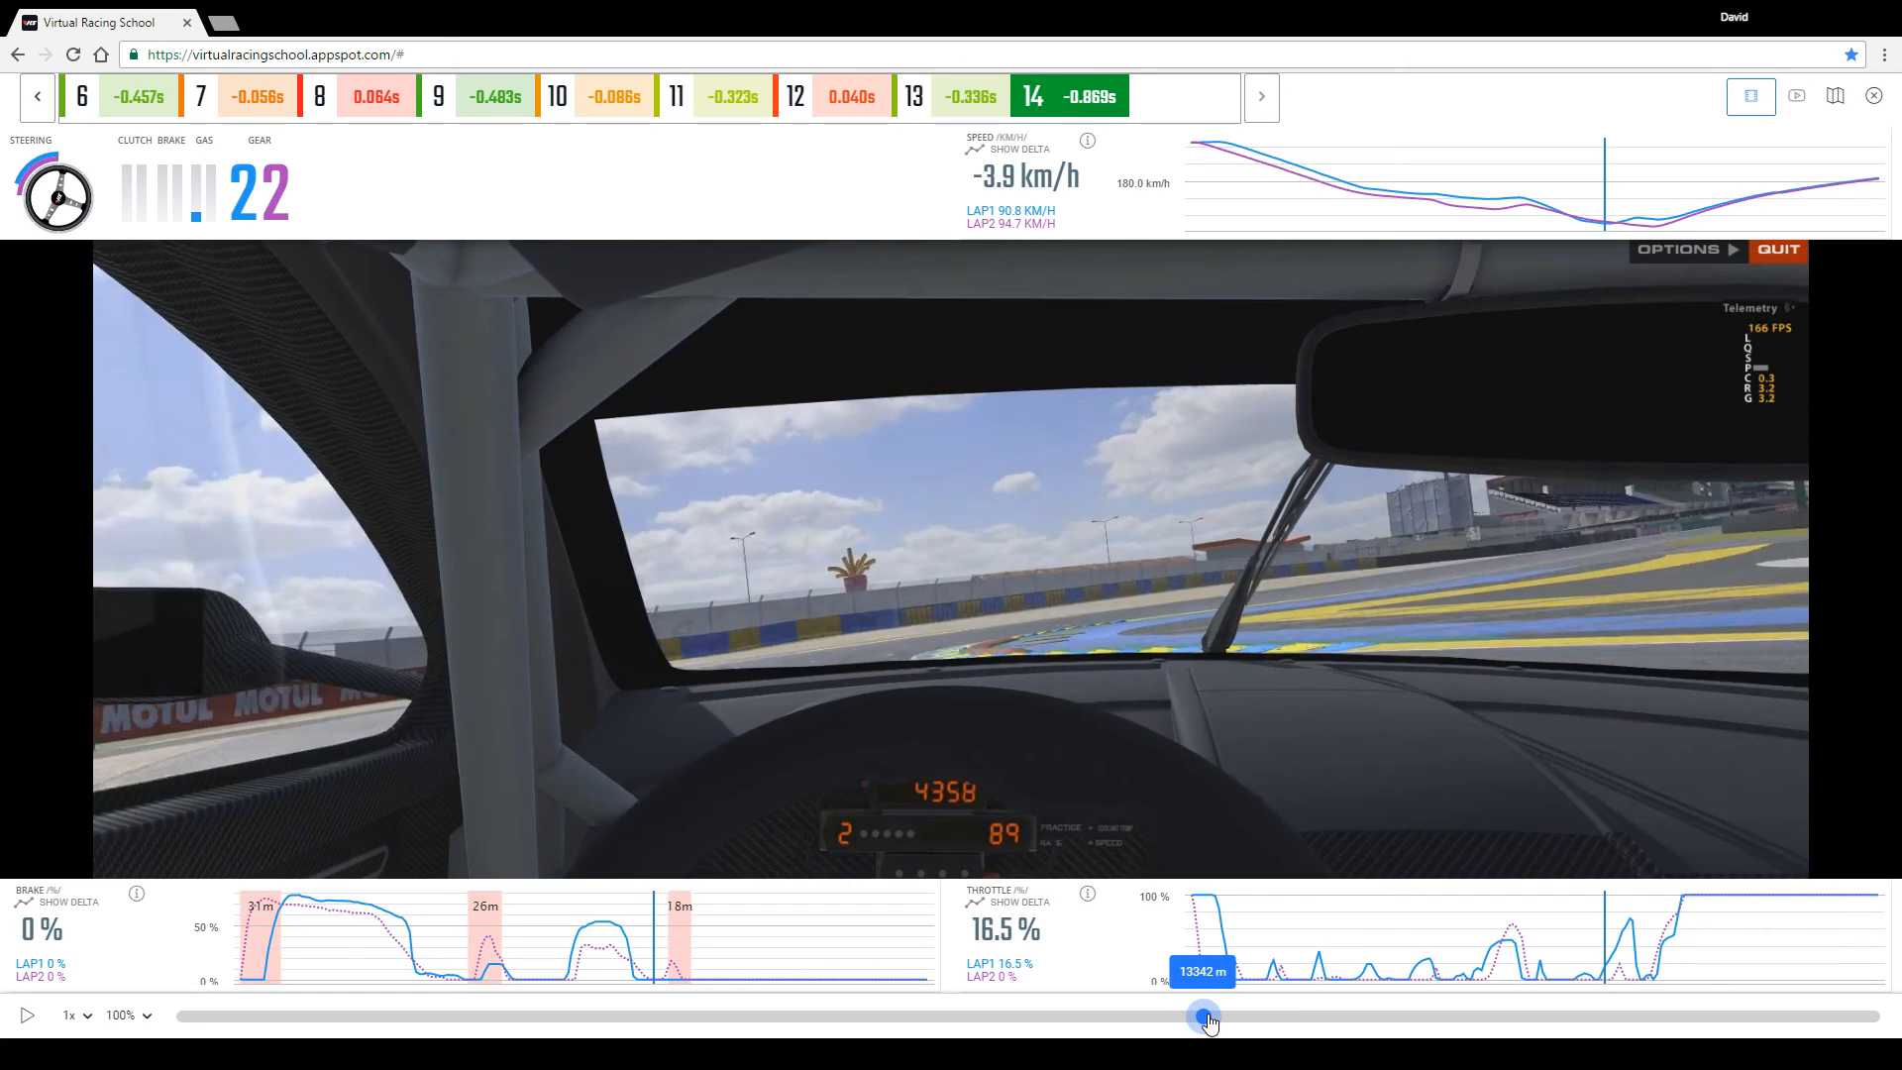
left_click_drag(1203, 1016, 1217, 1017)
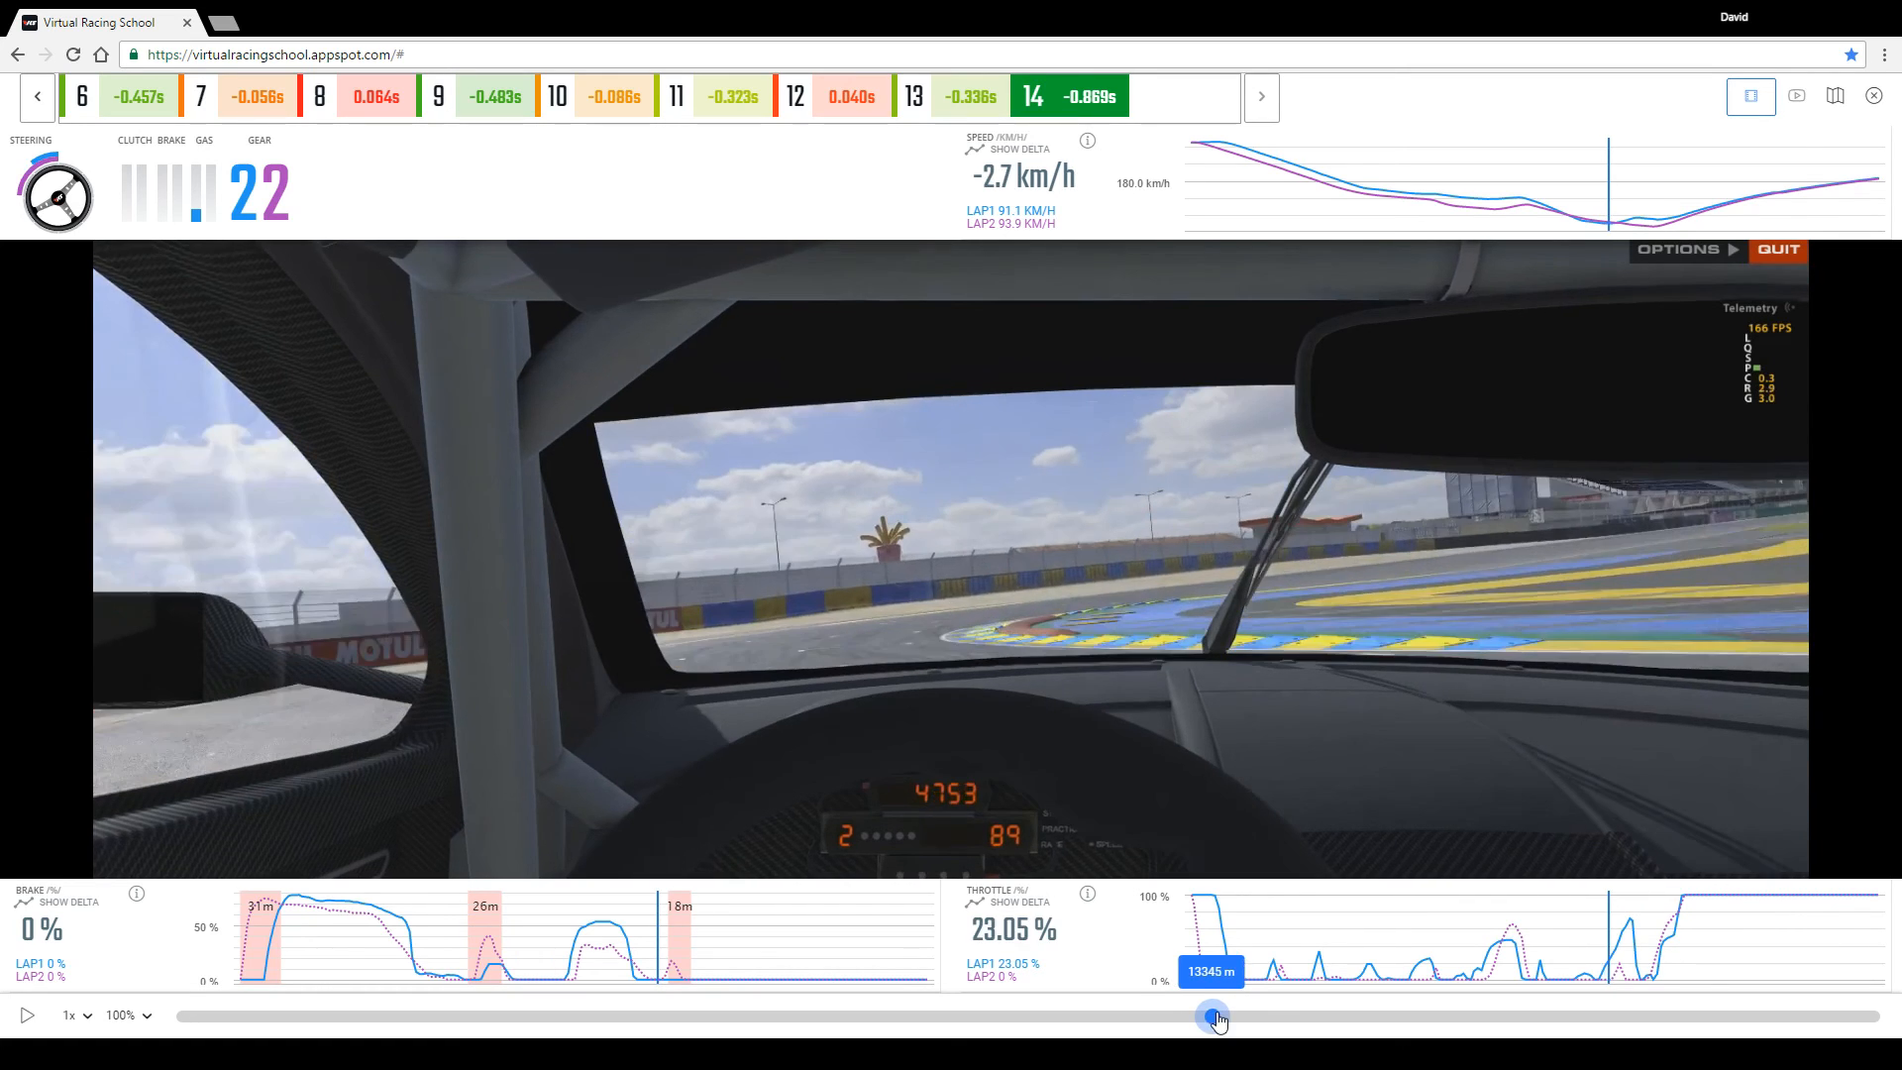
left_click_drag(1212, 1017, 1274, 1013)
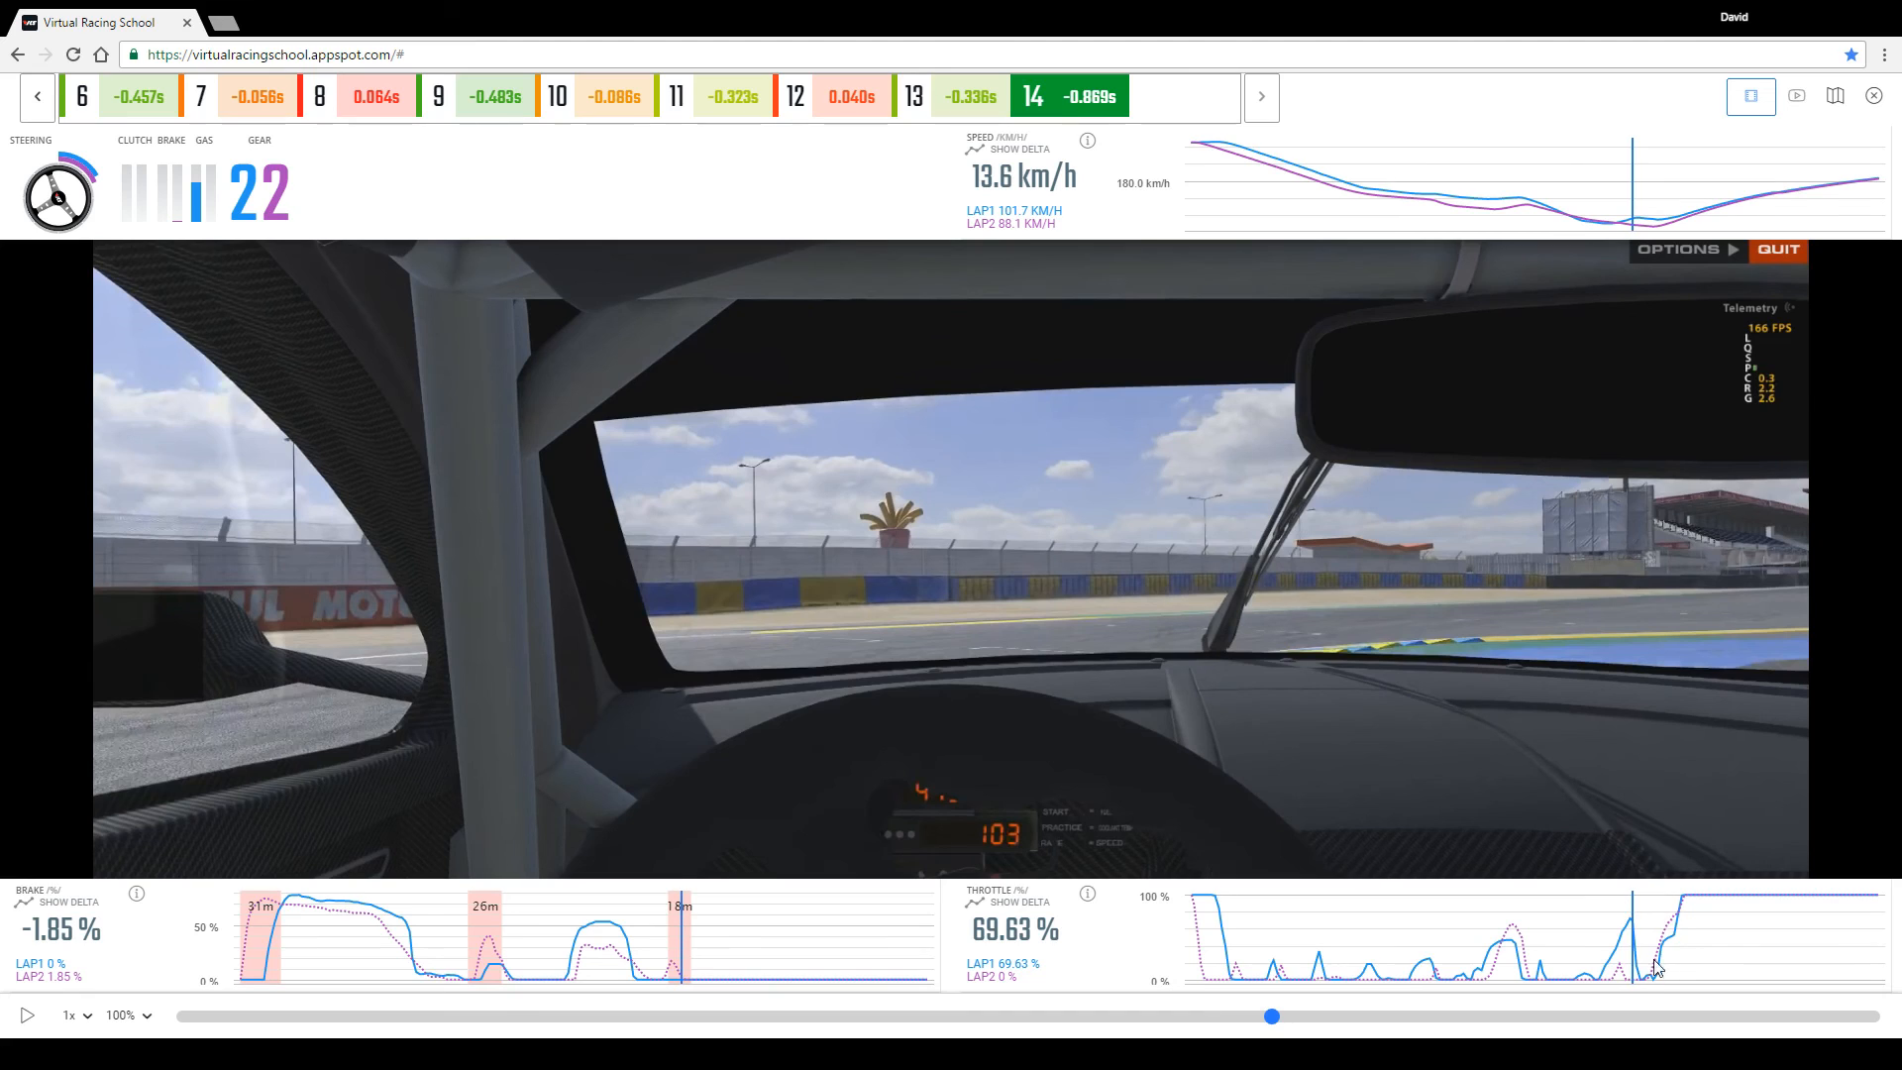
mouse_move(1659, 242)
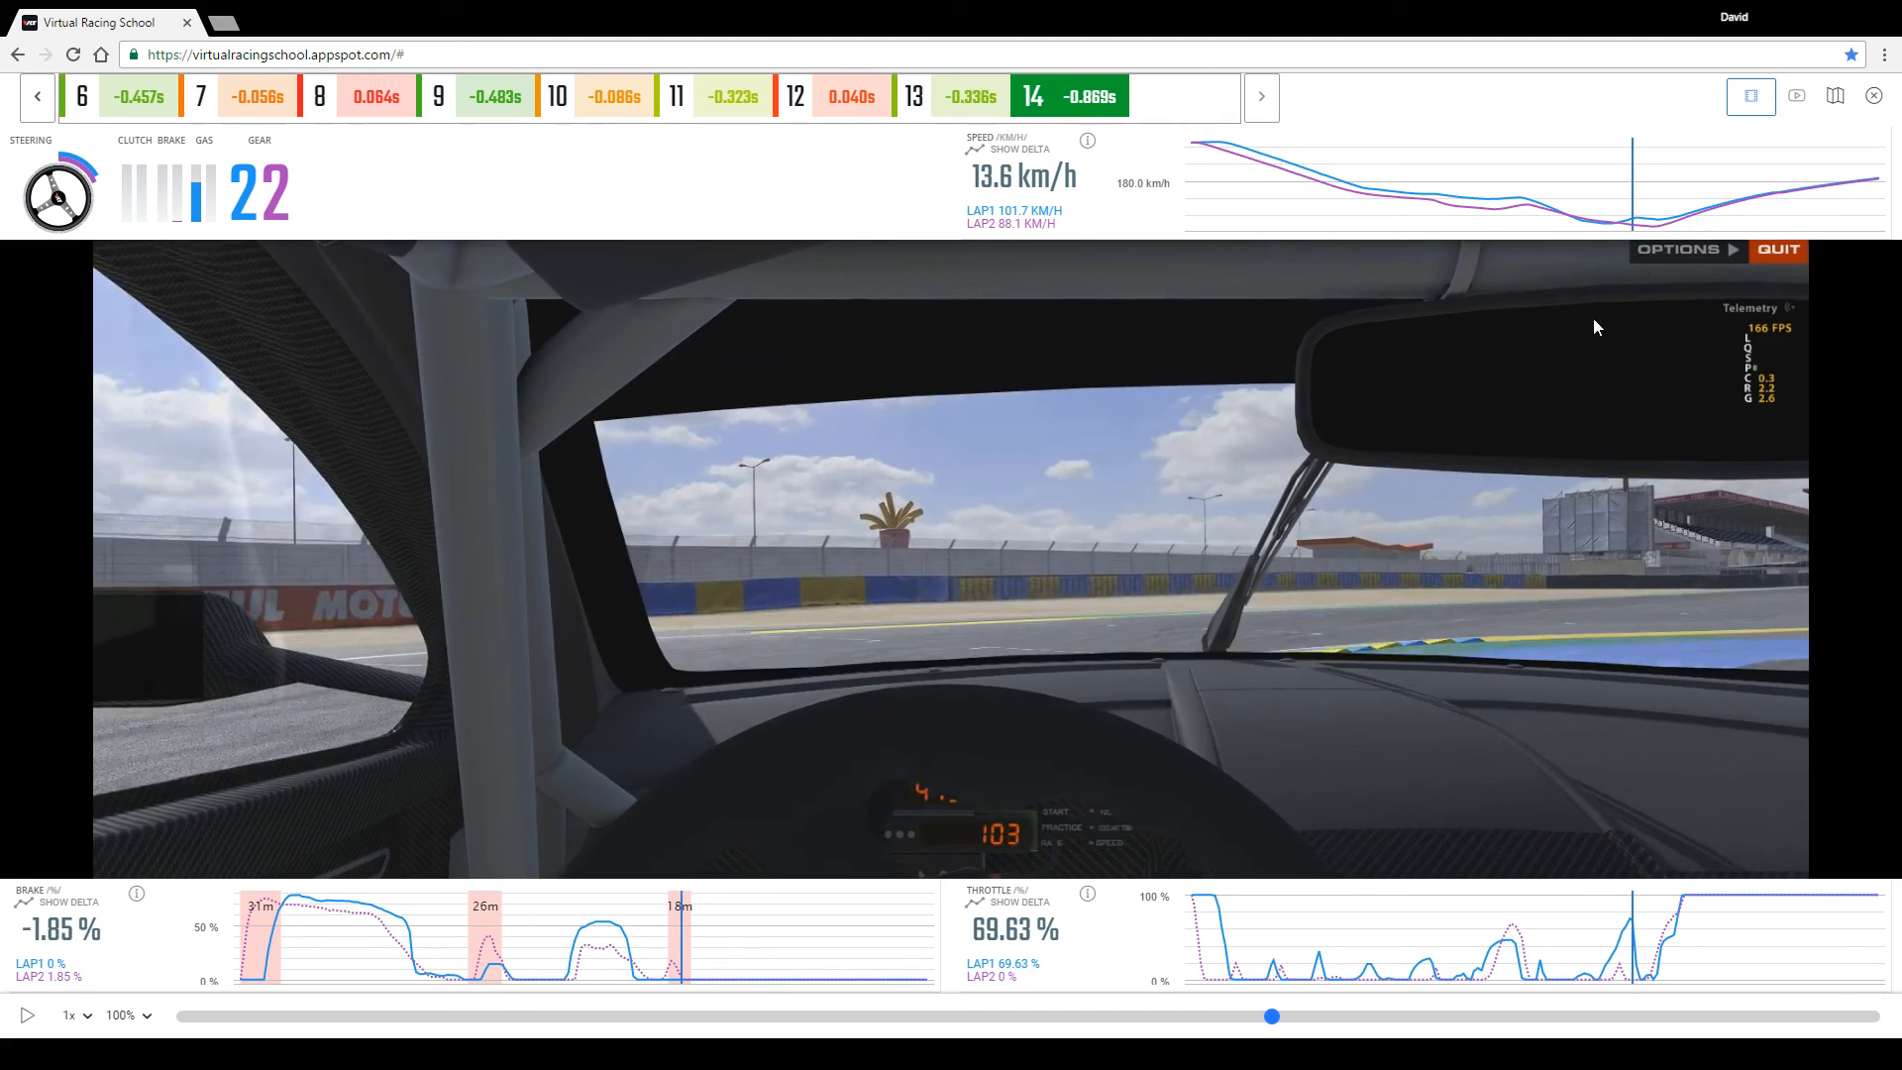
Carry the replay onto the corner exit and straight, reaching 13475 m at full throttle.
left_click_drag(1272, 1014, 1341, 1015)
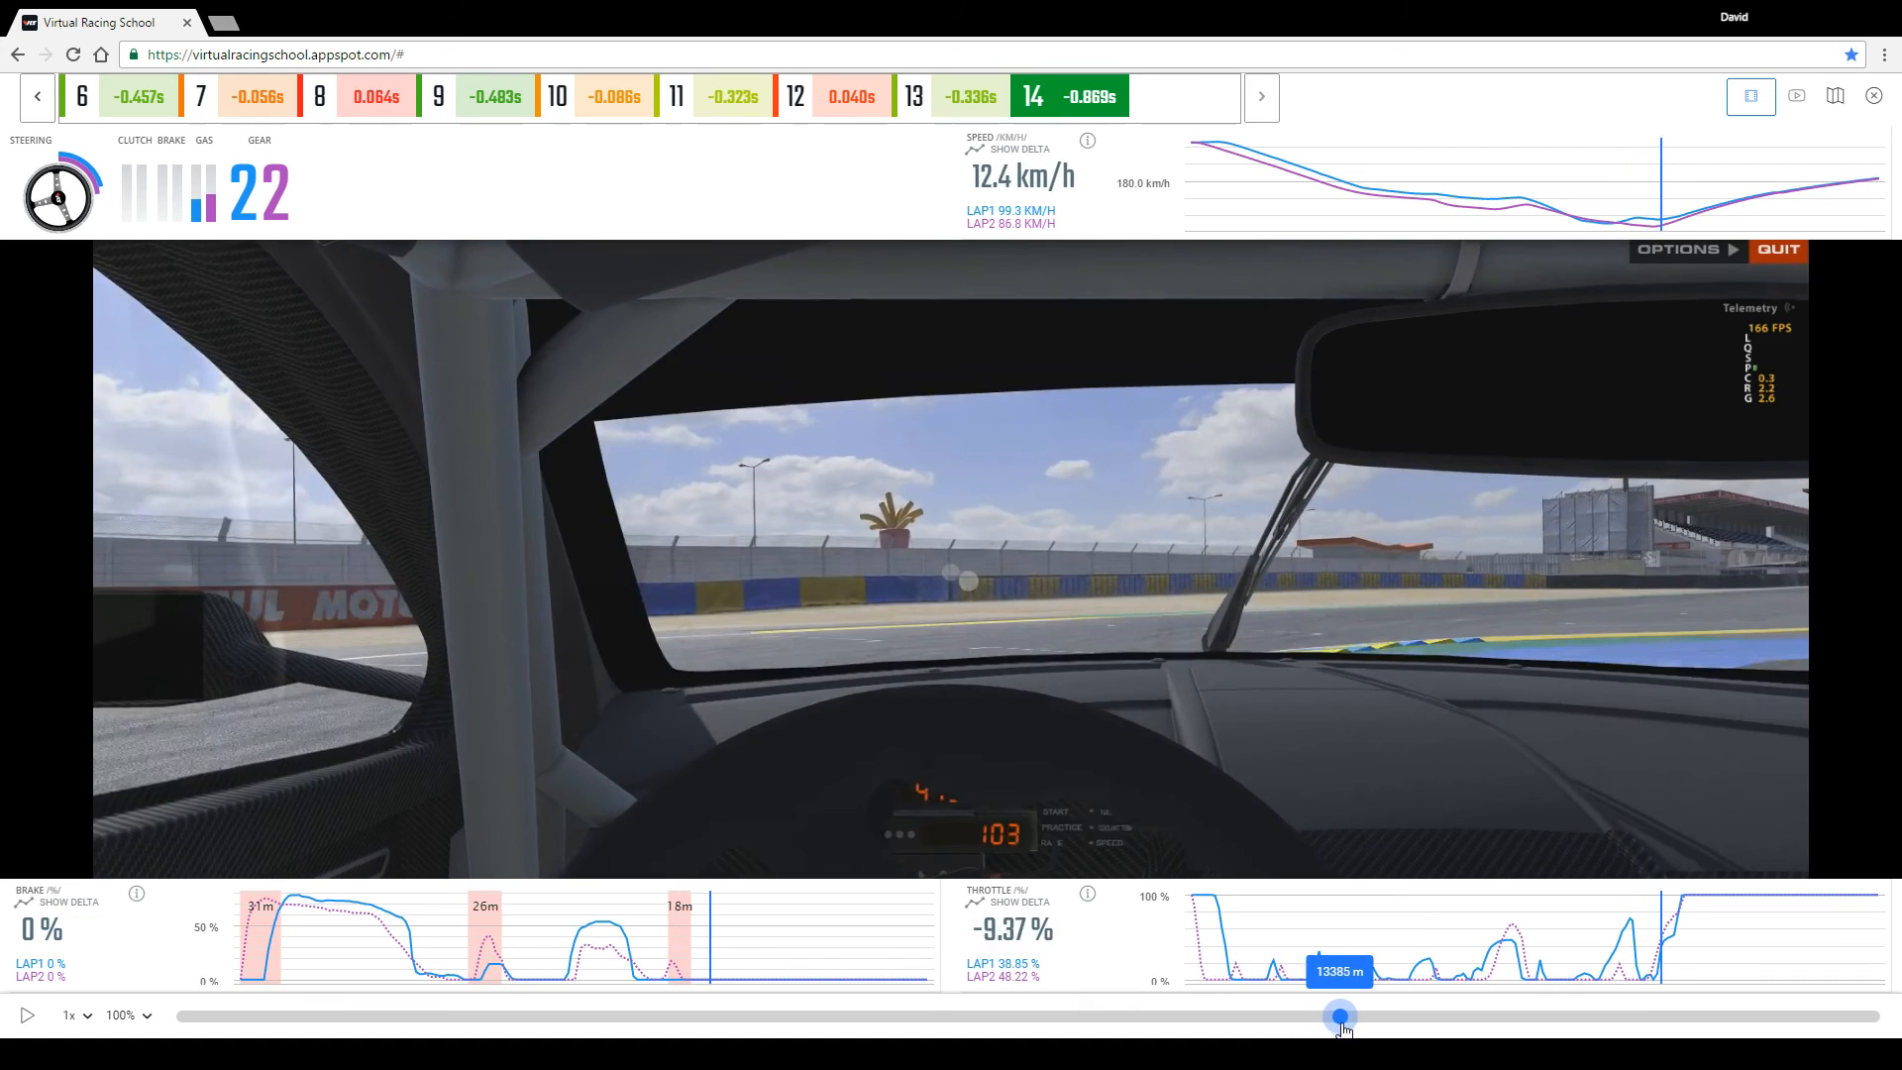
left_click_drag(1342, 1017, 1558, 1016)
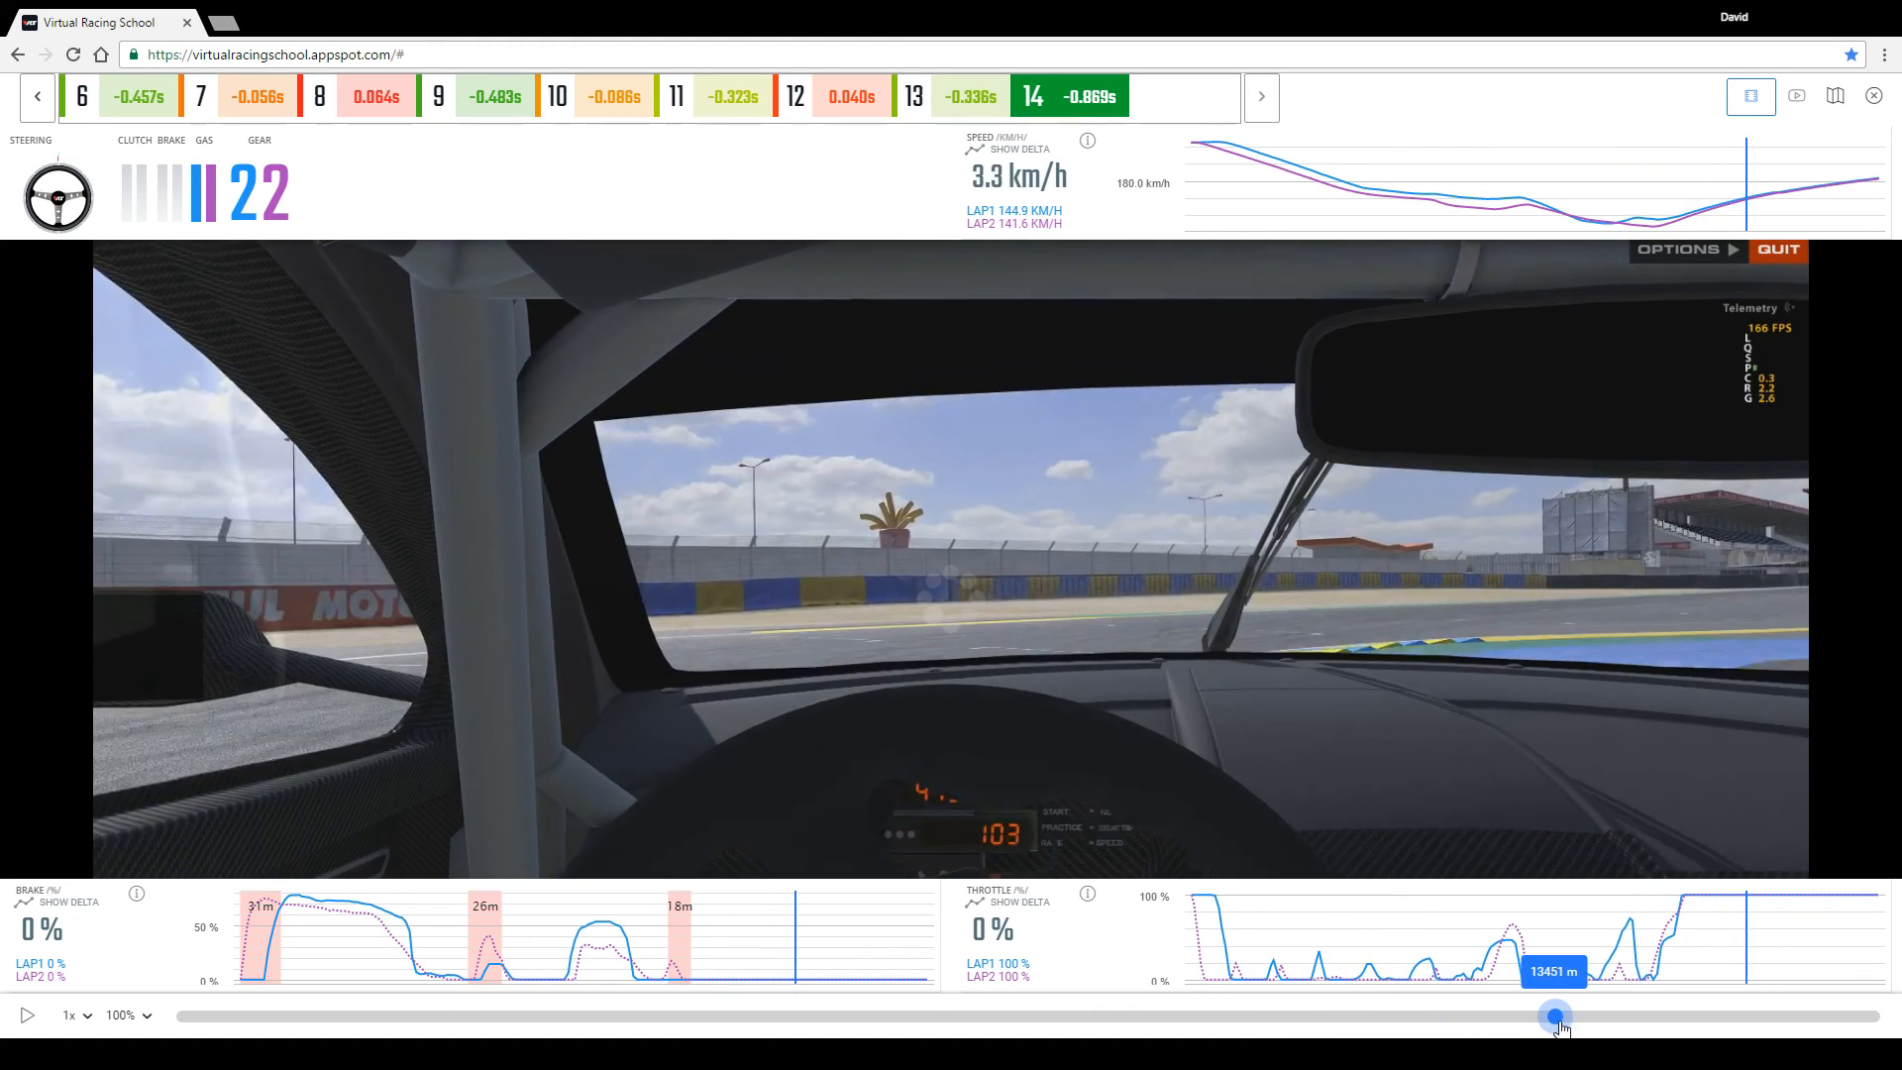
left_click_drag(1553, 1017, 1631, 1016)
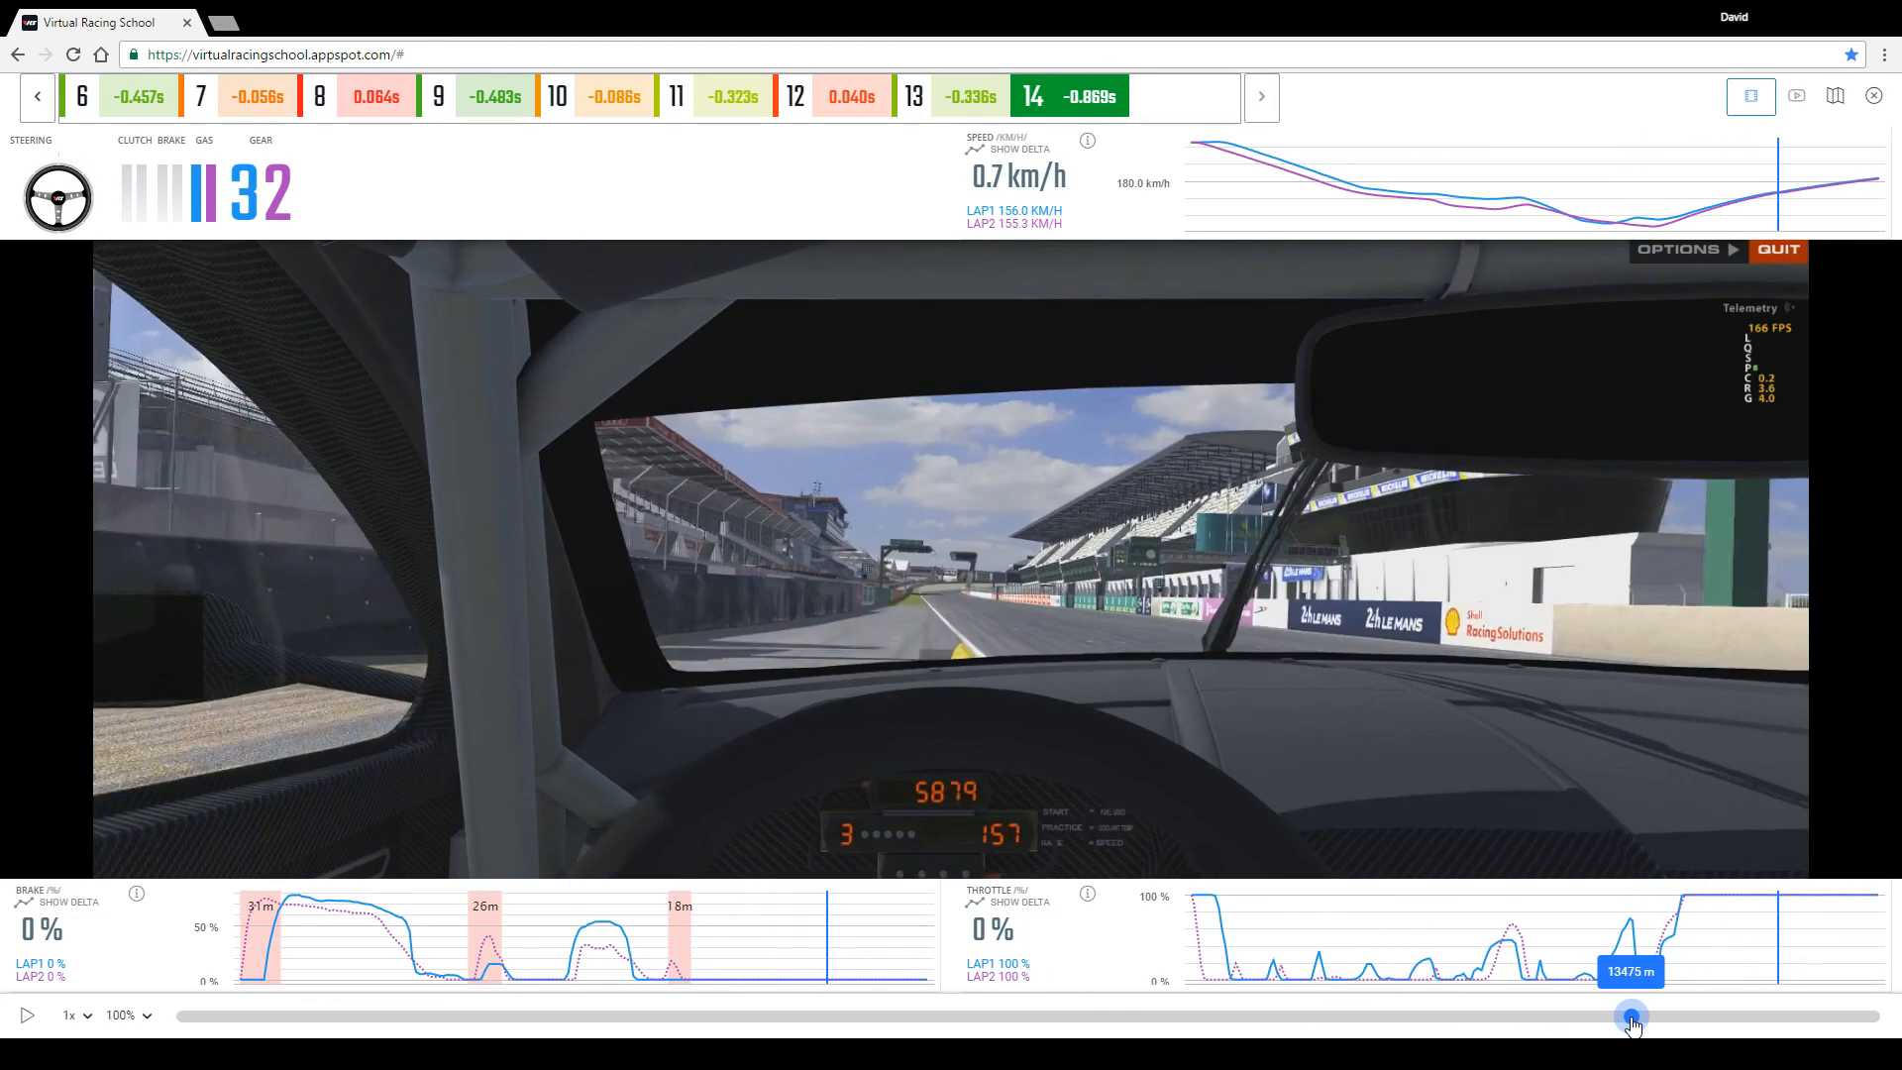